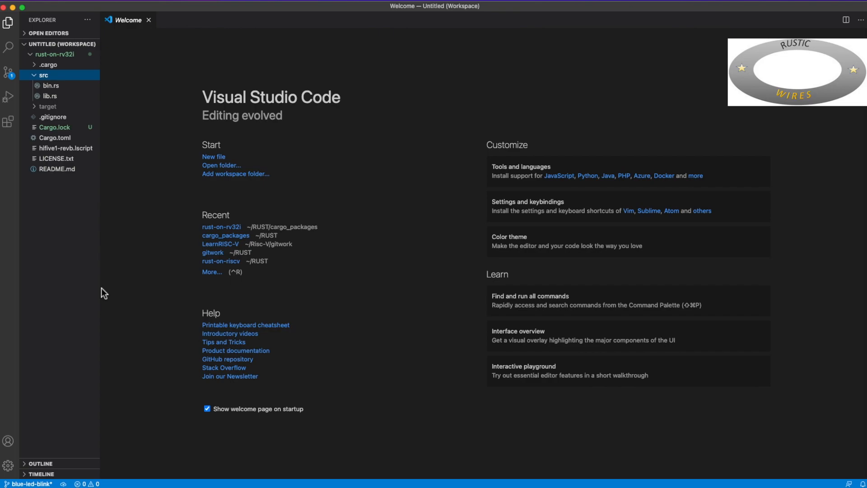
# Step: Open src/bin.rs and scroll down to the _start blue-LED blink loop
pyautogui.click(50, 86)
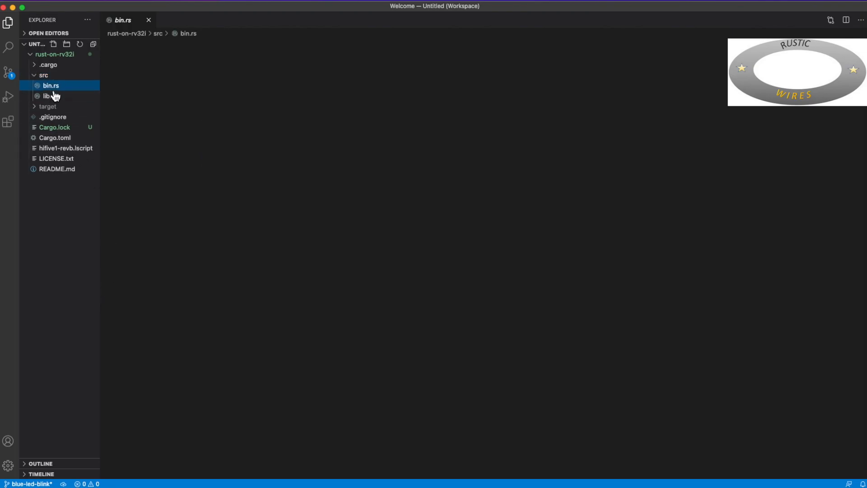
pyautogui.click(50, 86)
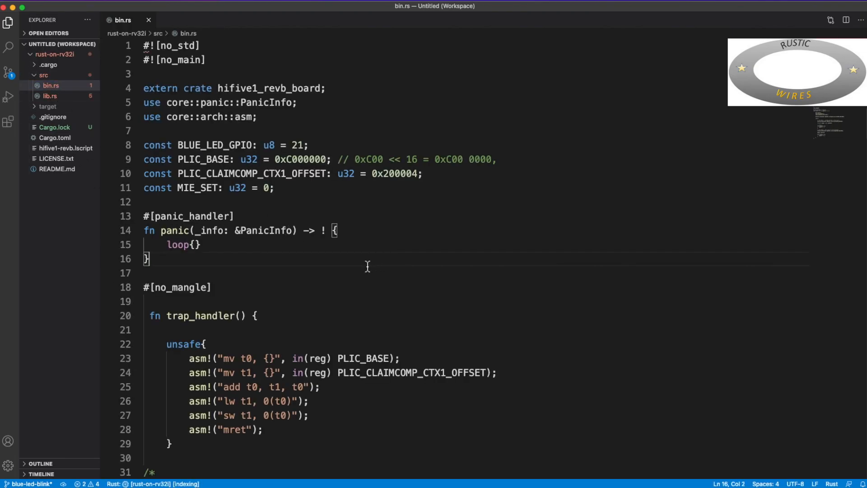
pyautogui.moveTo(338, 261)
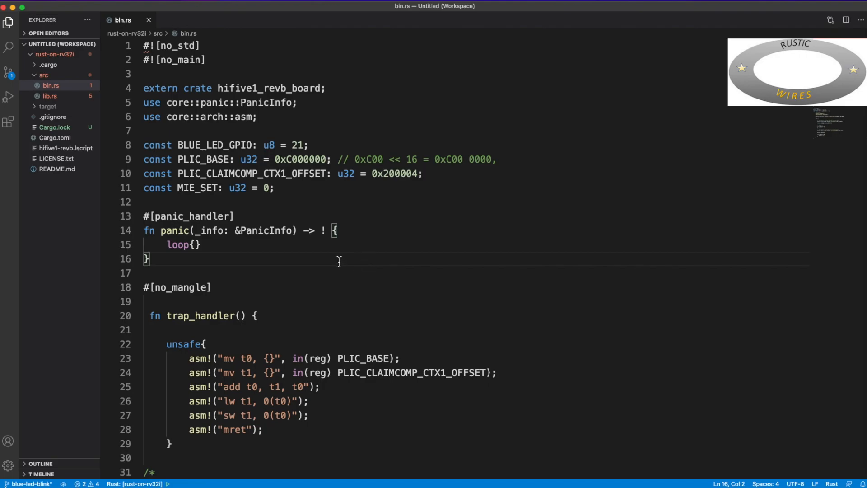
pyautogui.scroll(-3)
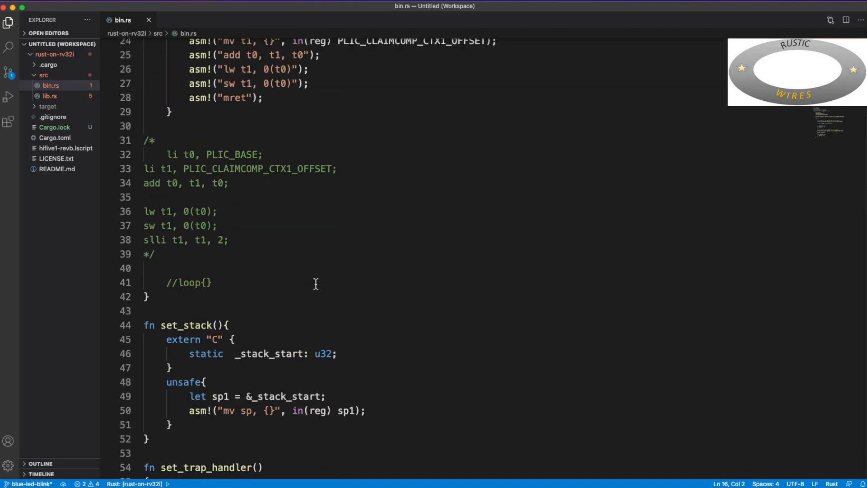
pyautogui.scroll(-3)
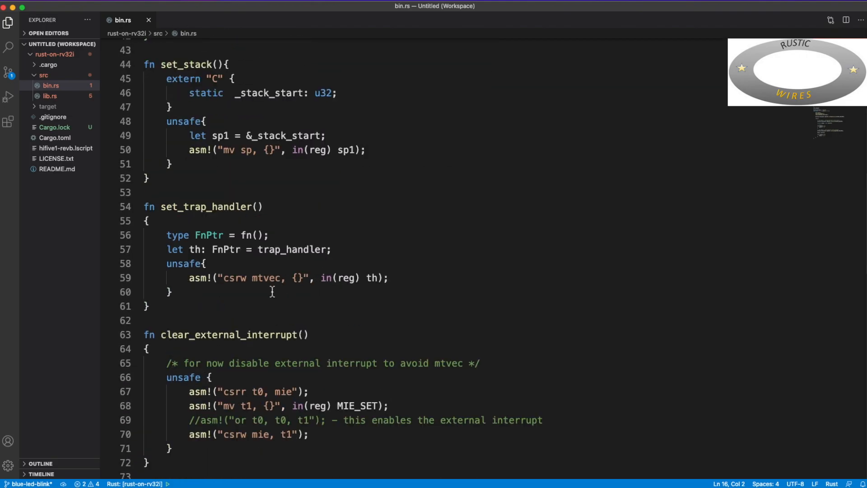
pyautogui.scroll(-3)
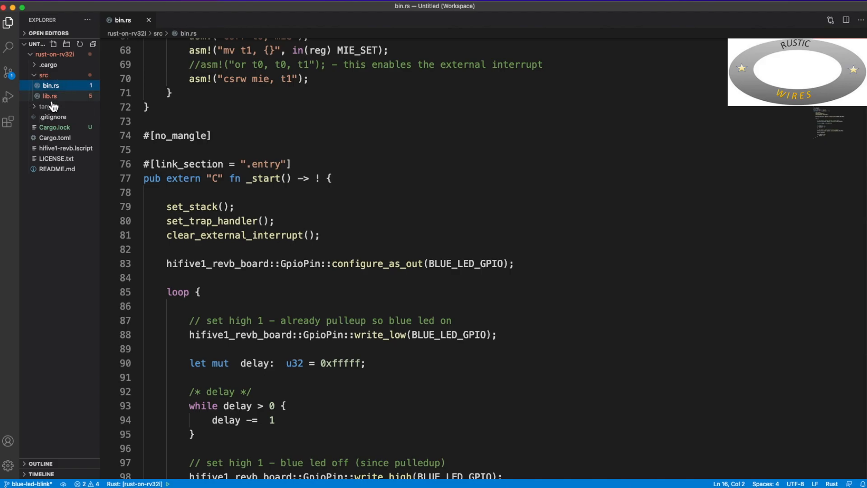
# Step: Open lib.rs and review its Dir and Func enums and GPIO register struct
pyautogui.click(49, 96)
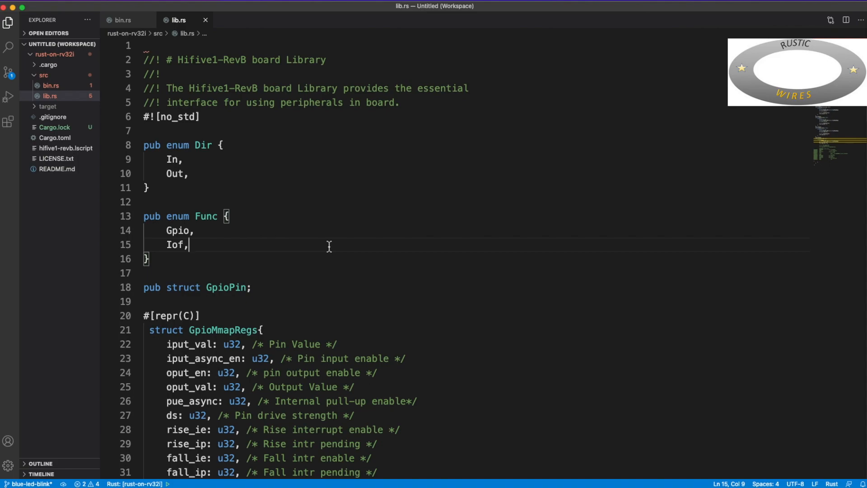
pyautogui.moveTo(322, 244)
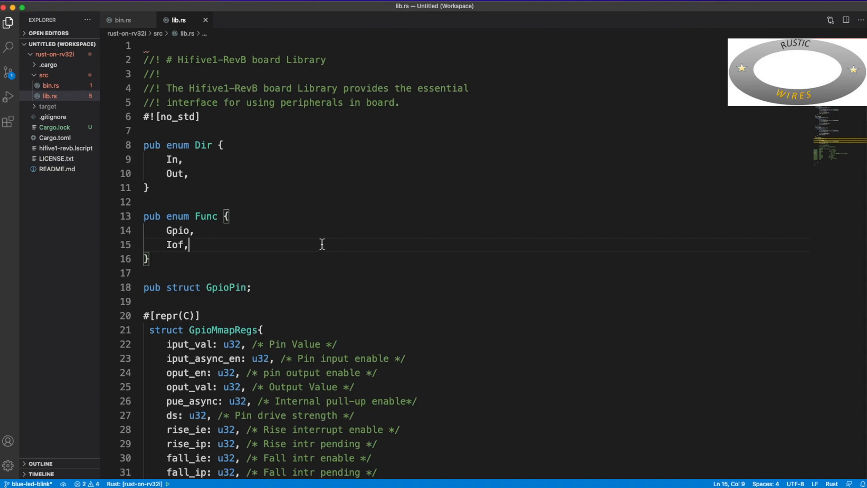
pyautogui.moveTo(282, 272)
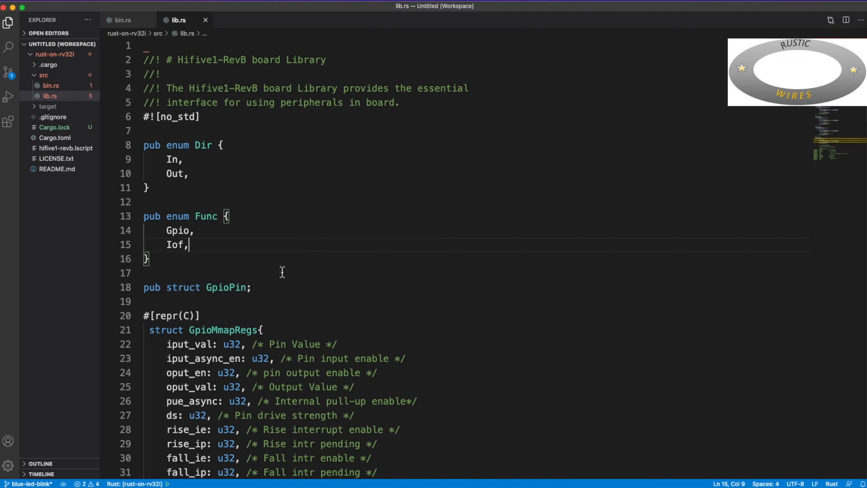
pyautogui.moveTo(249, 141)
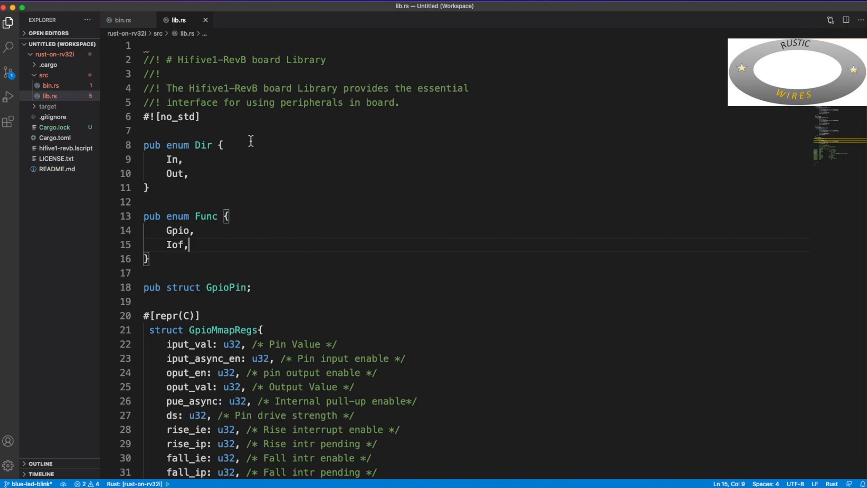
pyautogui.doubleClick(179, 117)
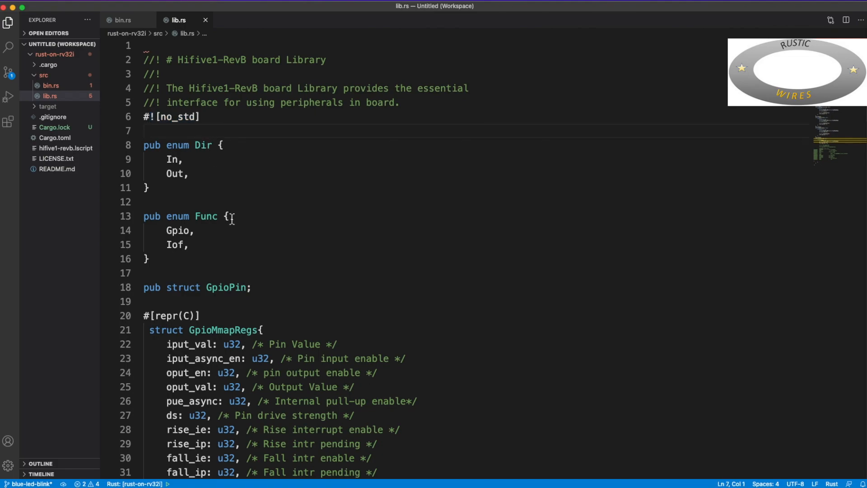
pyautogui.click(144, 202)
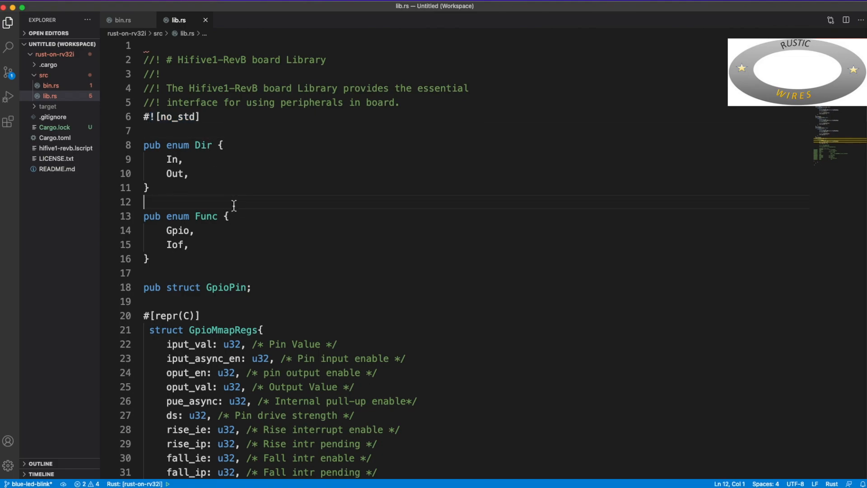
pyautogui.moveTo(269, 168)
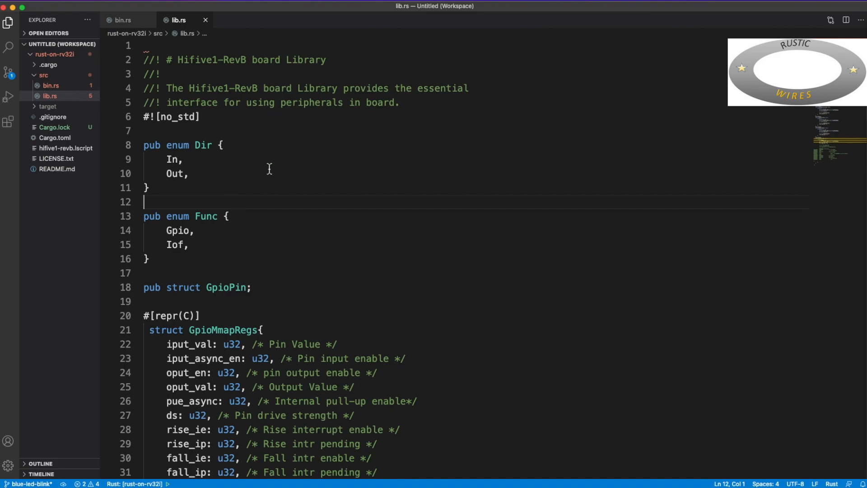
pyautogui.moveTo(281, 219)
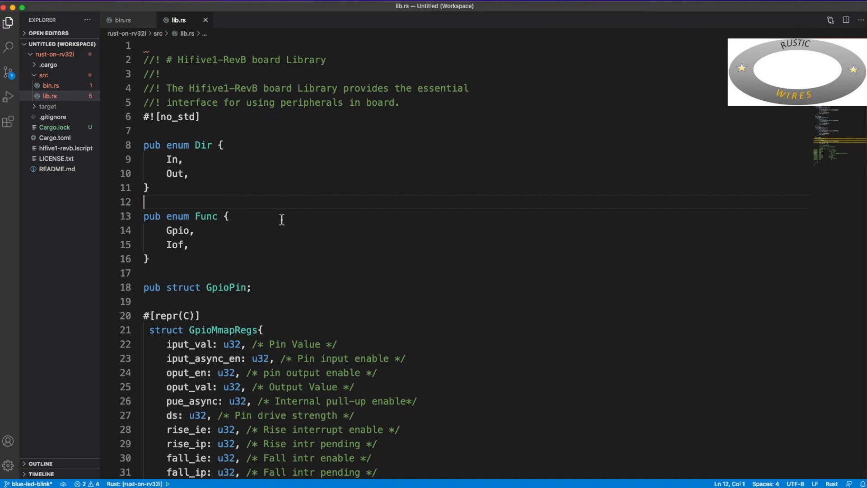
pyautogui.moveTo(287, 239)
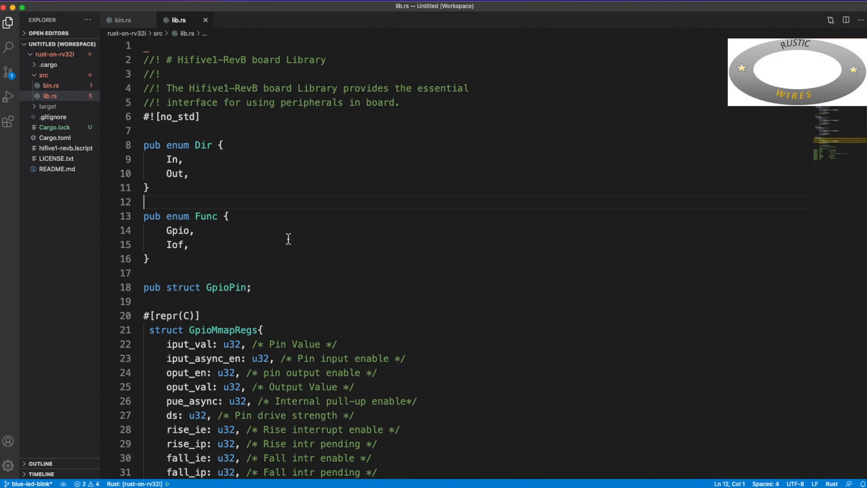
pyautogui.moveTo(291, 237)
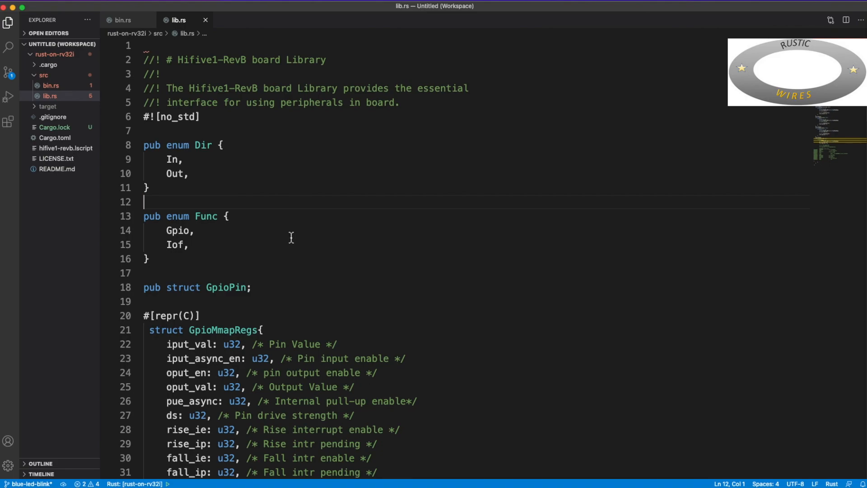
pyautogui.moveTo(165, 98)
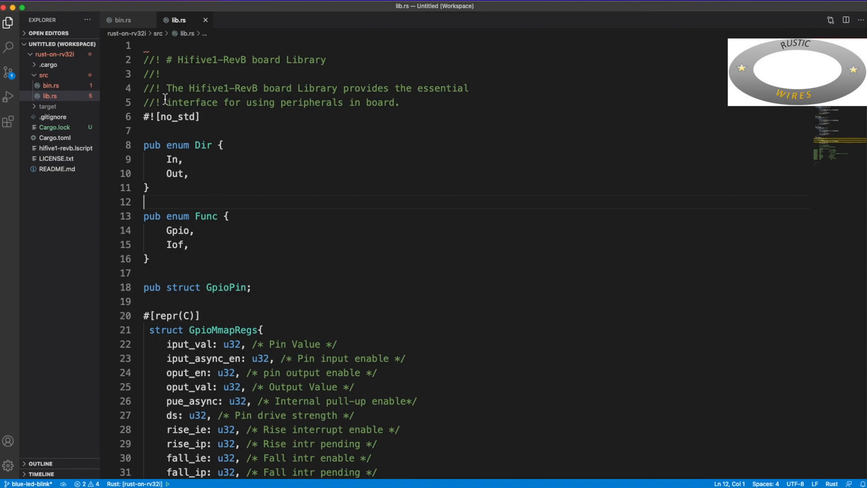
pyautogui.moveTo(212, 107)
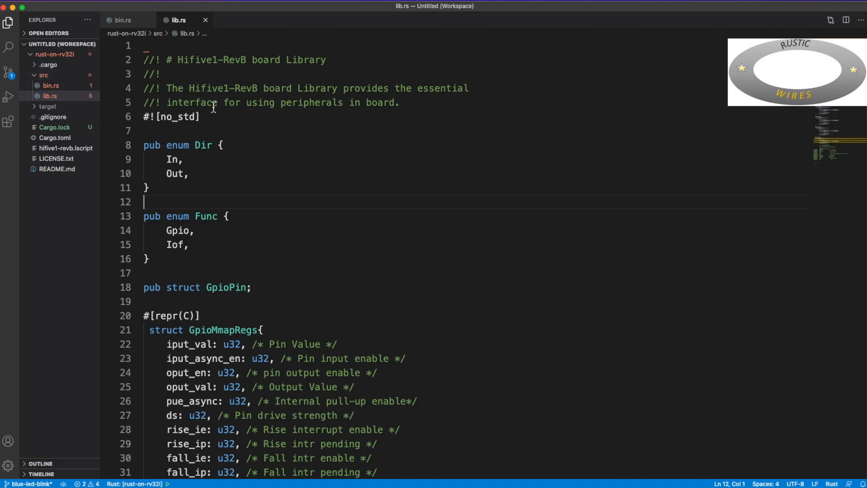
pyautogui.moveTo(192, 81)
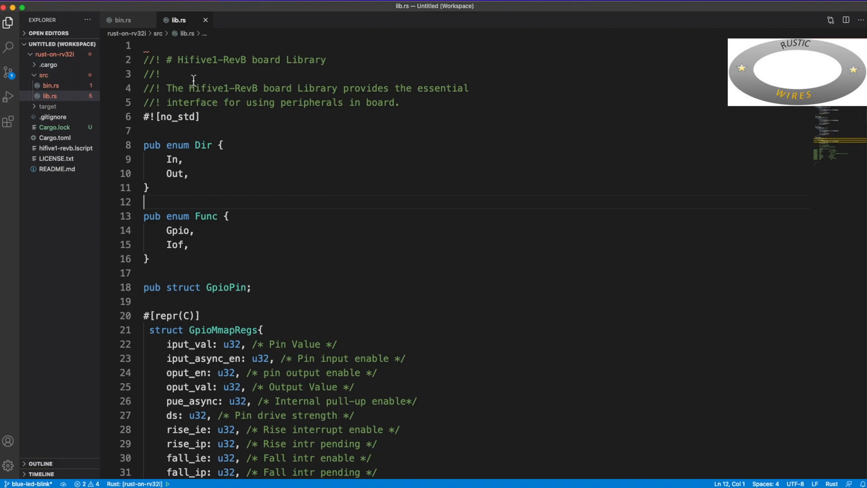
pyautogui.moveTo(600, 273)
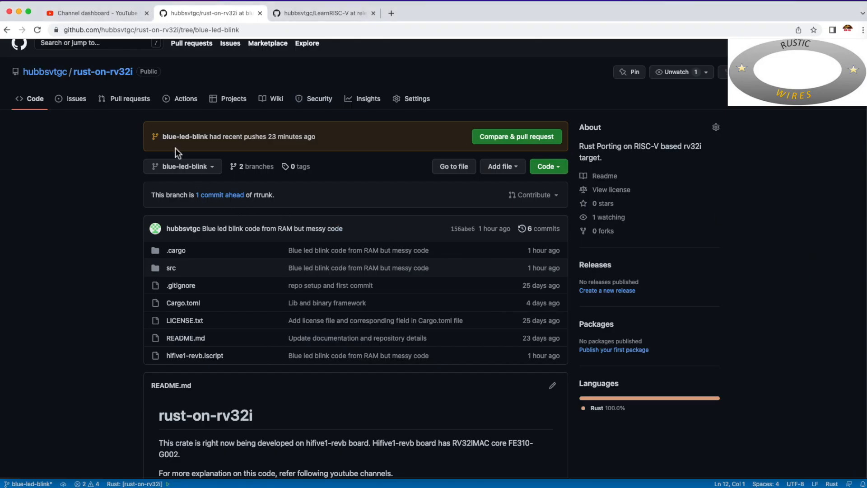
pyautogui.moveTo(227, 98)
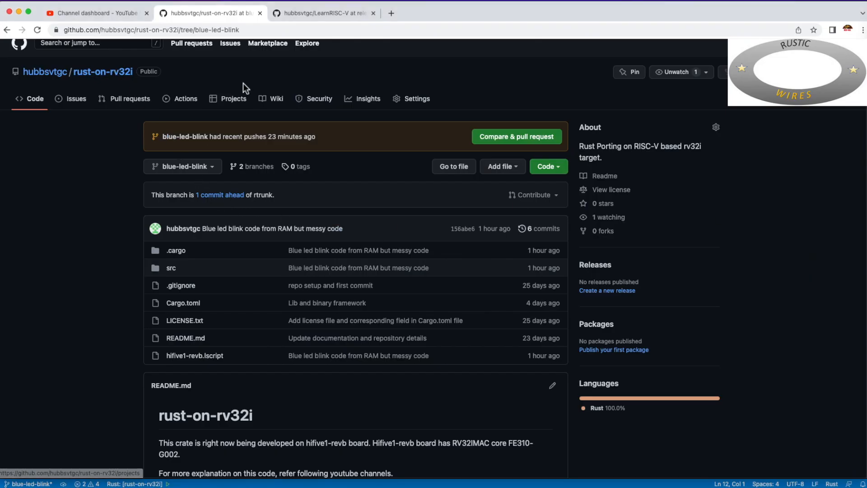
pyautogui.moveTo(843, 310)
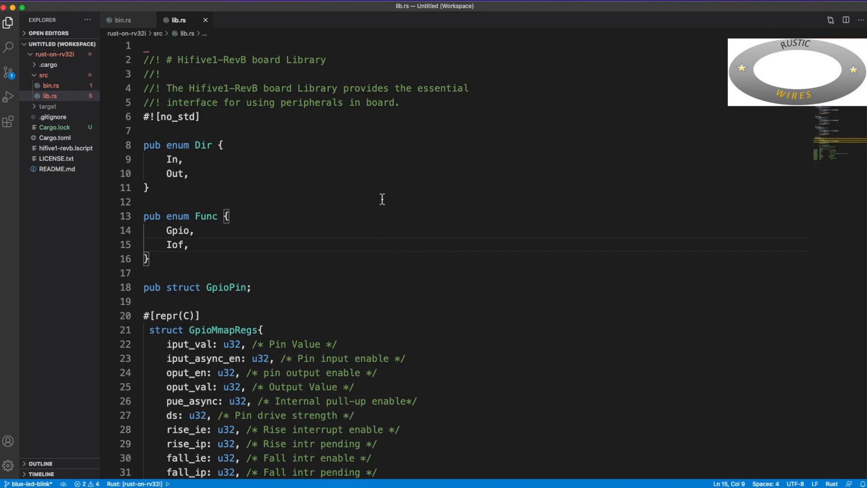
pyautogui.moveTo(338, 194)
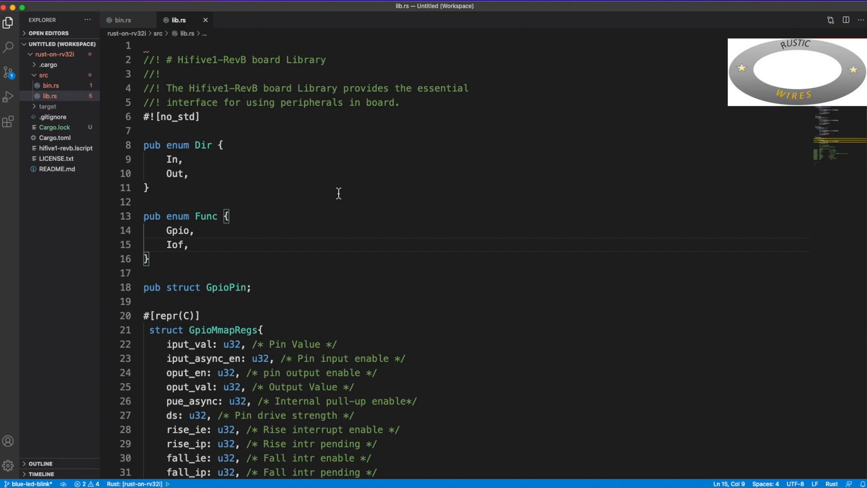
pyautogui.moveTo(240, 261)
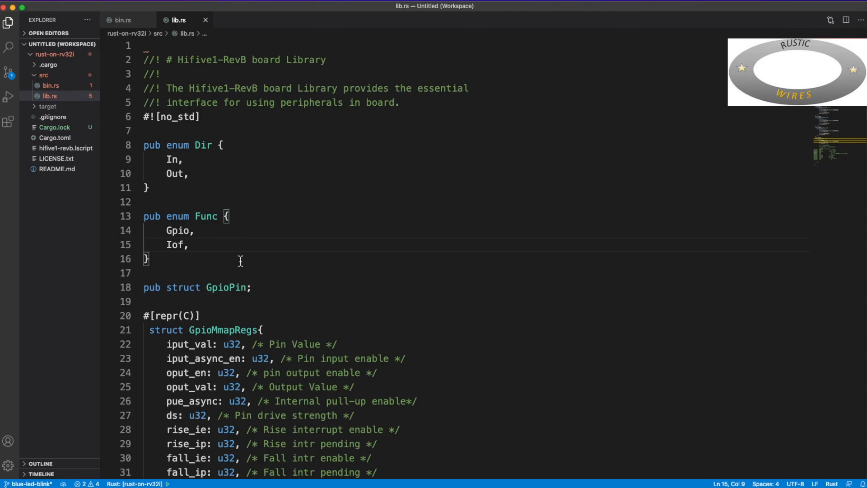
pyautogui.moveTo(254, 249)
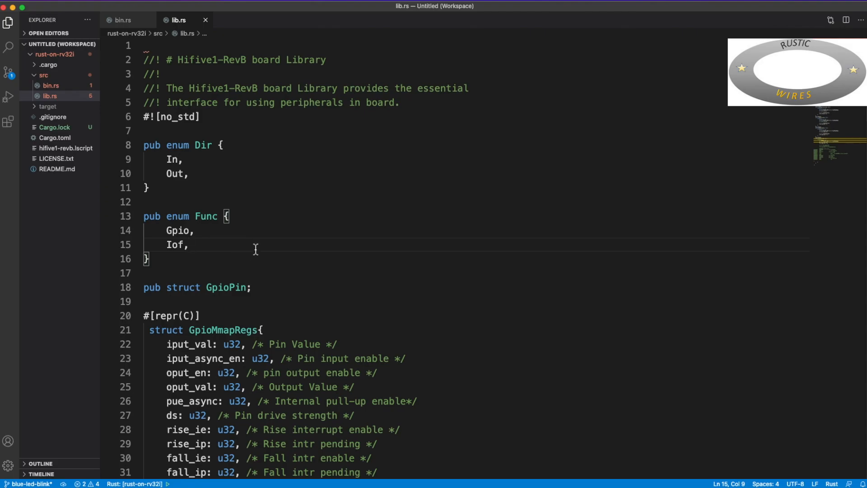
pyautogui.scroll(-3)
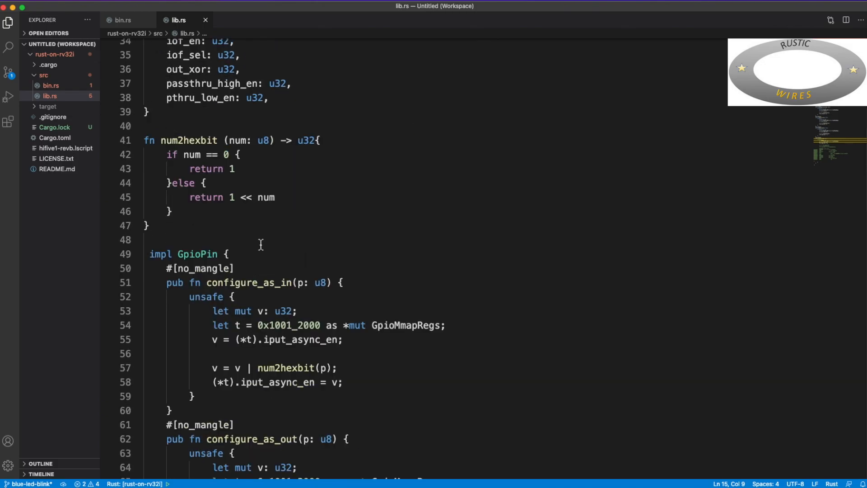
pyautogui.scroll(3)
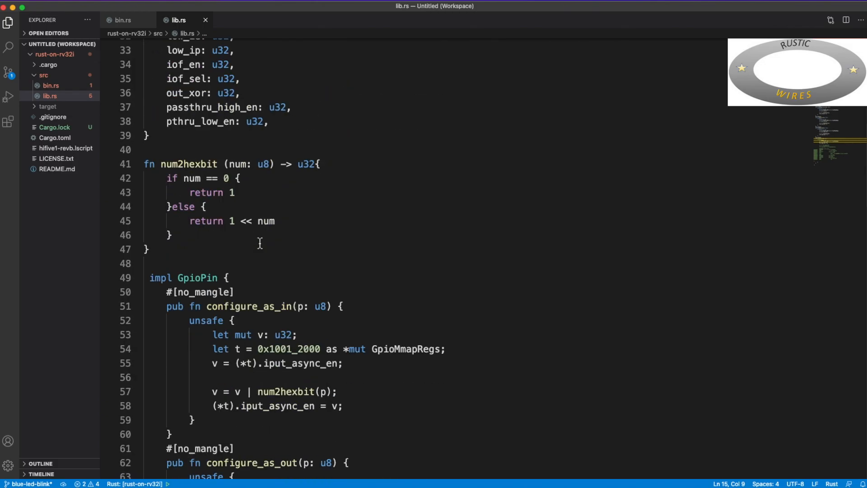
pyautogui.scroll(3)
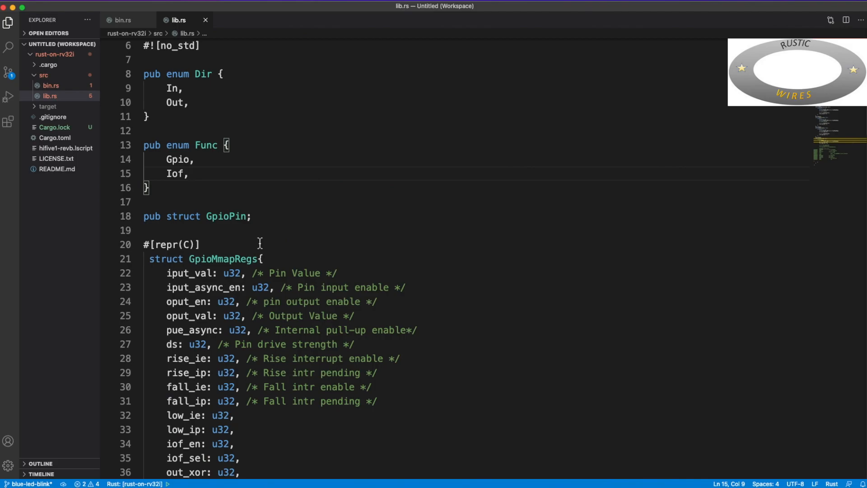
pyautogui.moveTo(117, 156)
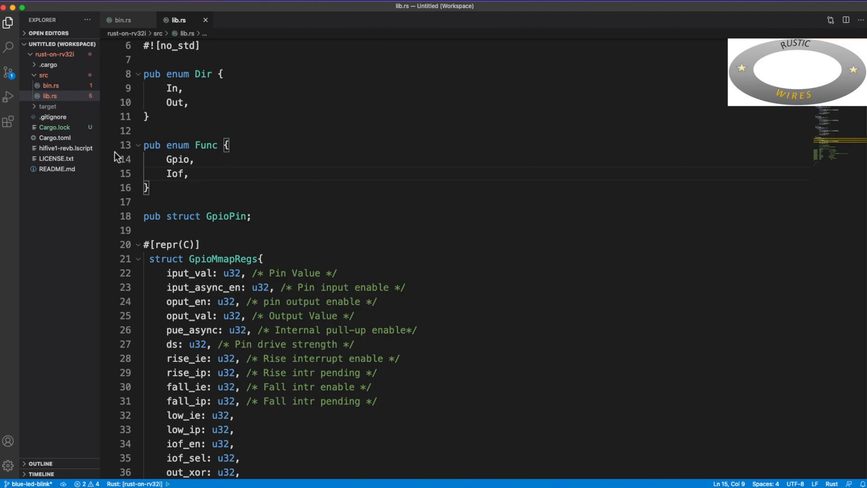
pyautogui.click(55, 137)
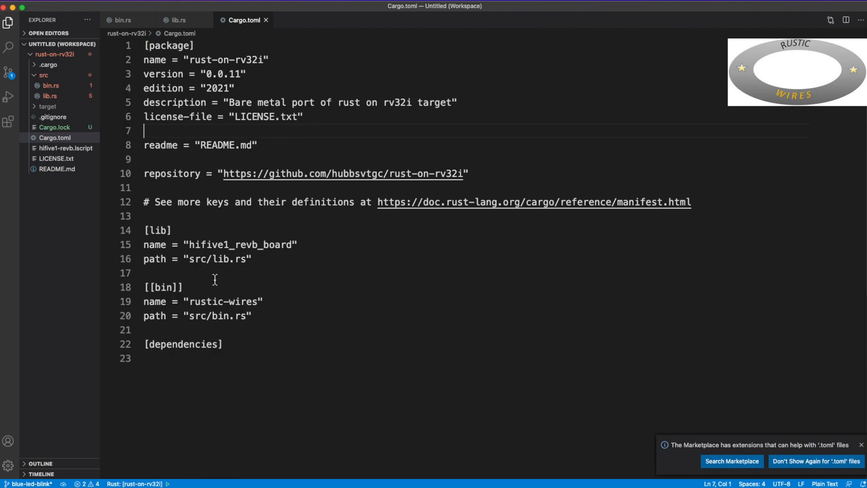
pyautogui.click(186, 287)
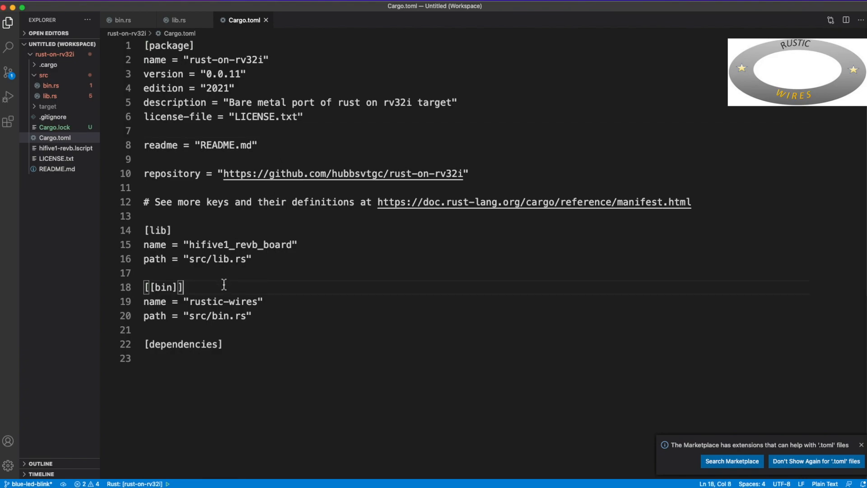
pyautogui.moveTo(267, 193)
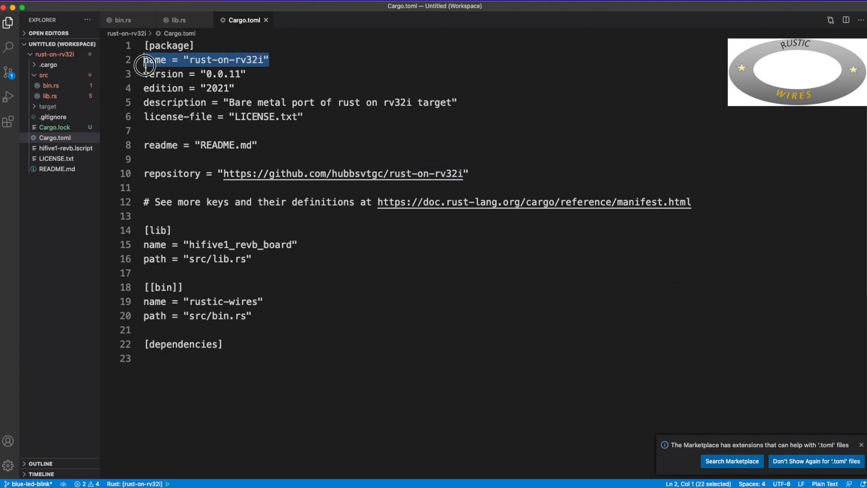
pyautogui.click(256, 145)
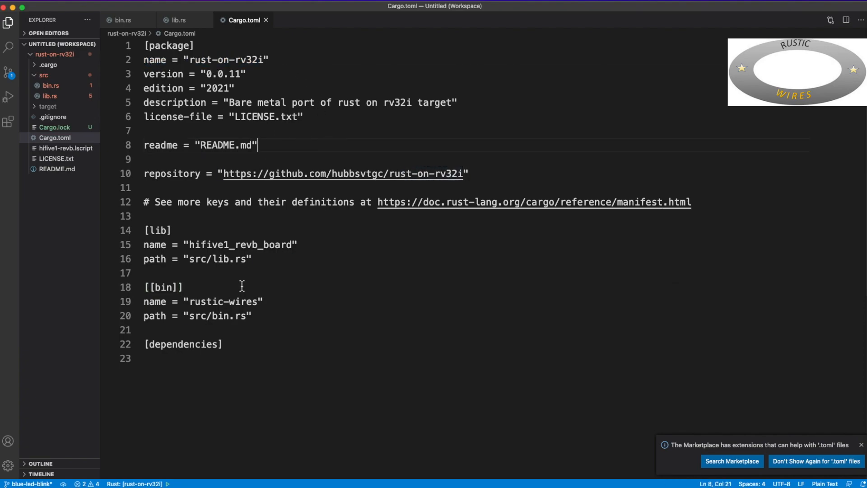
pyautogui.moveTo(249, 281)
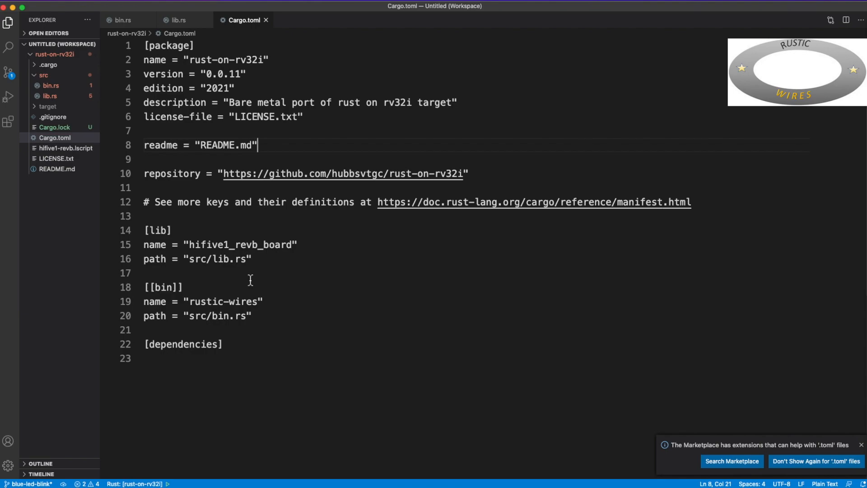
pyautogui.moveTo(268, 258)
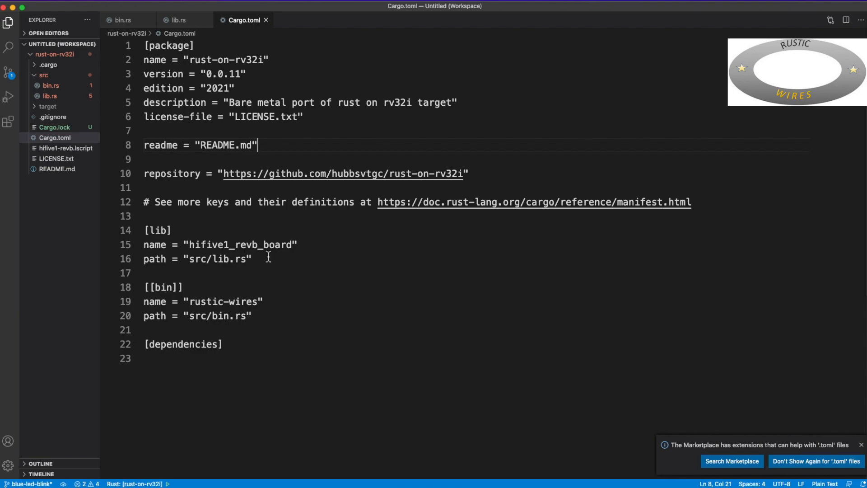
pyautogui.click(242, 316)
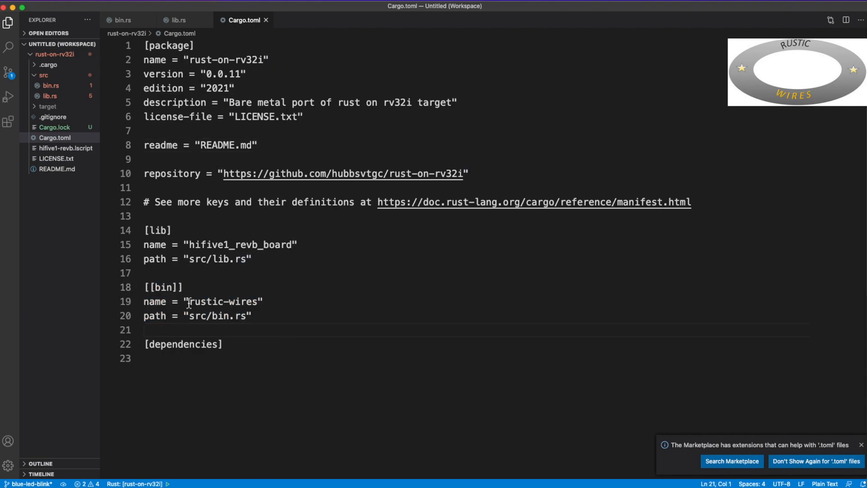
pyautogui.doubleClick(223, 301)
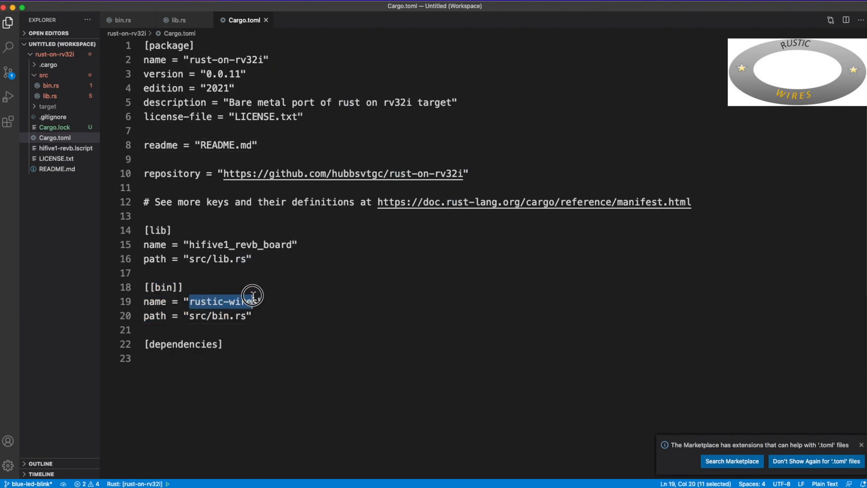
pyautogui.click(271, 330)
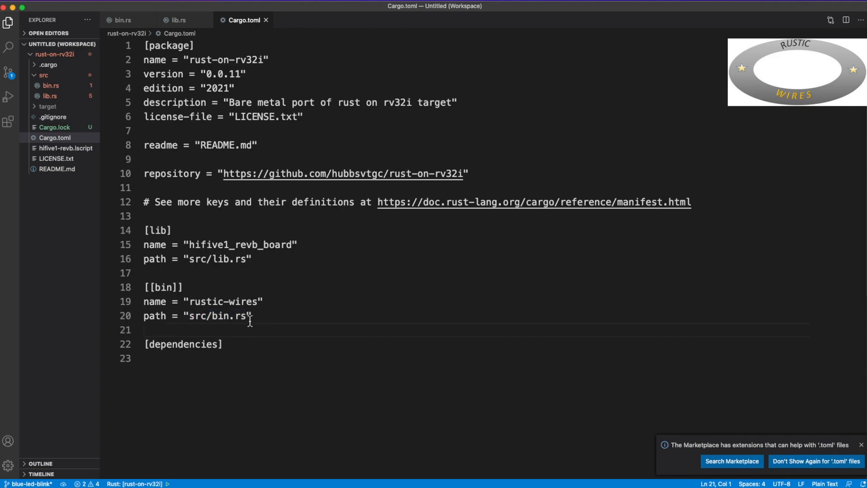
pyautogui.doubleClick(210, 315)
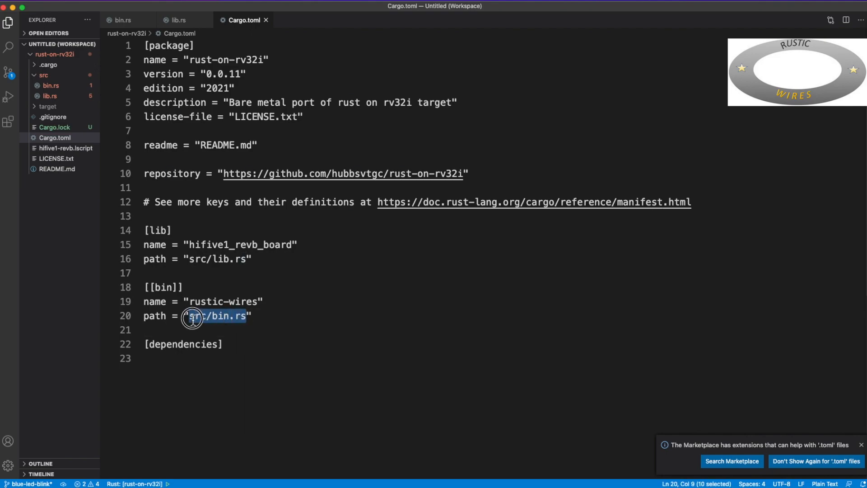
pyautogui.moveTo(206, 305)
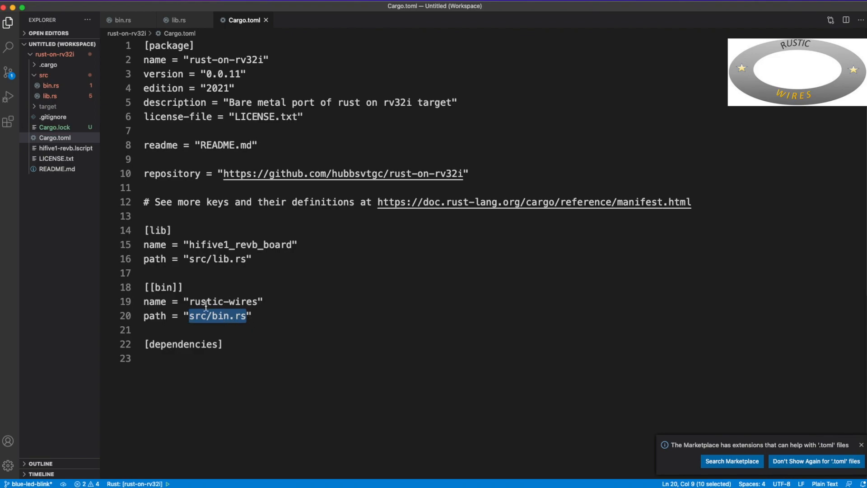
pyautogui.doubleClick(224, 302)
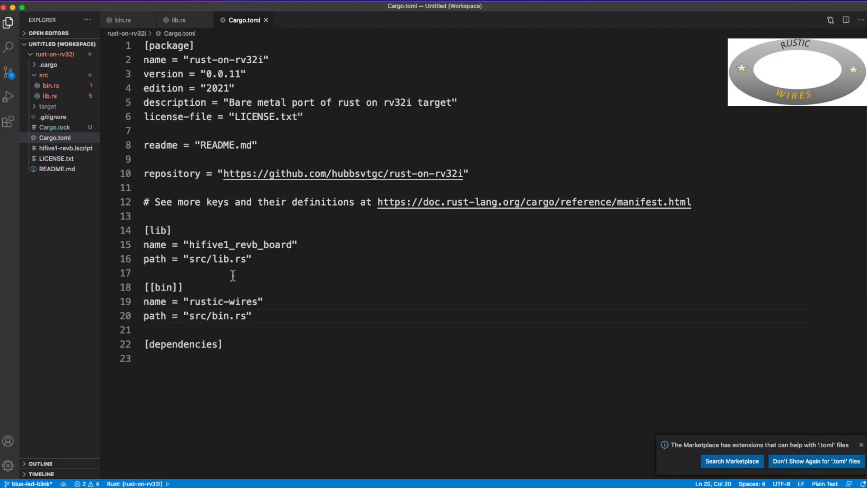
pyautogui.moveTo(228, 266)
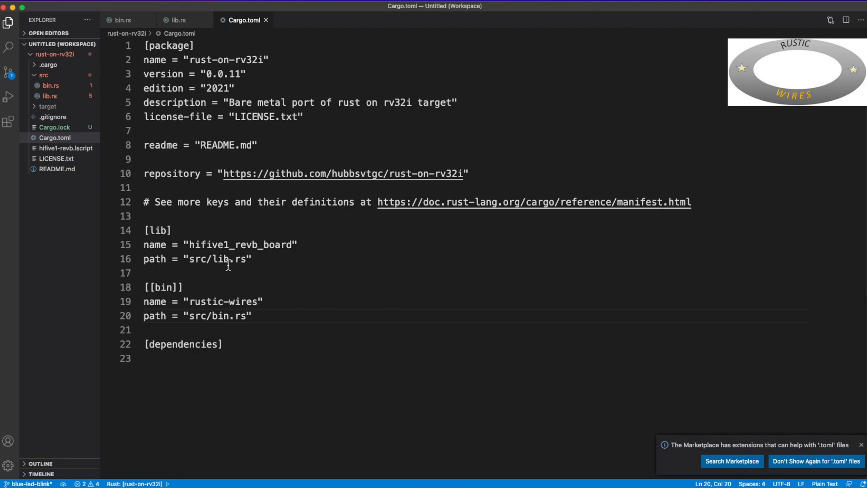
pyautogui.moveTo(207, 250)
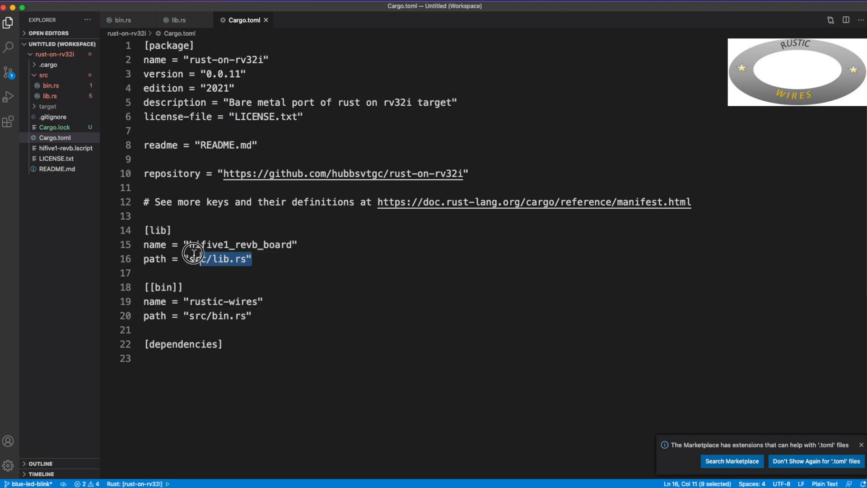
pyautogui.click(221, 287)
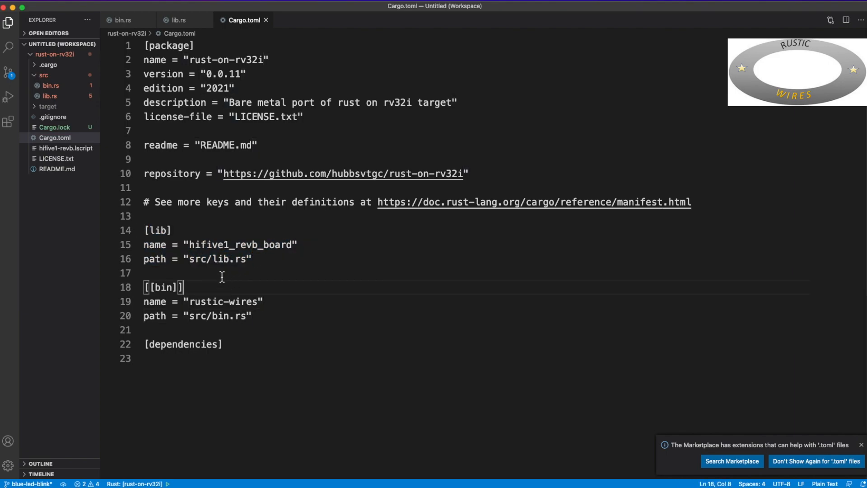
pyautogui.moveTo(222, 252)
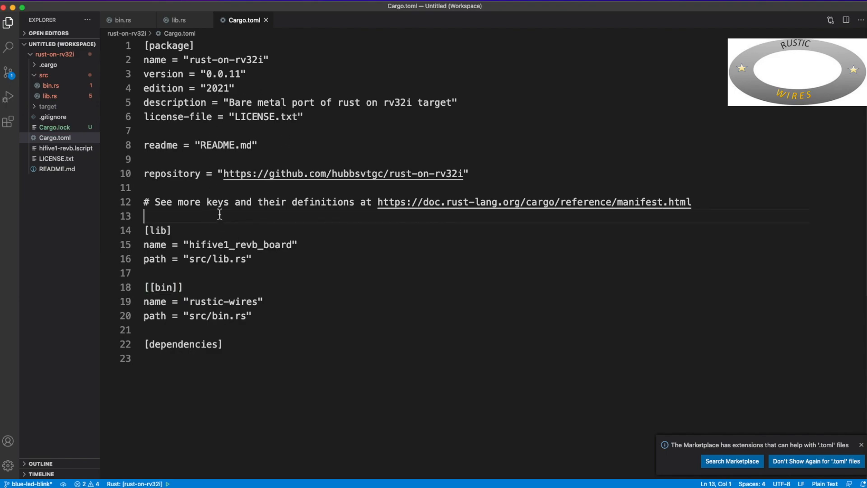
pyautogui.moveTo(291, 311)
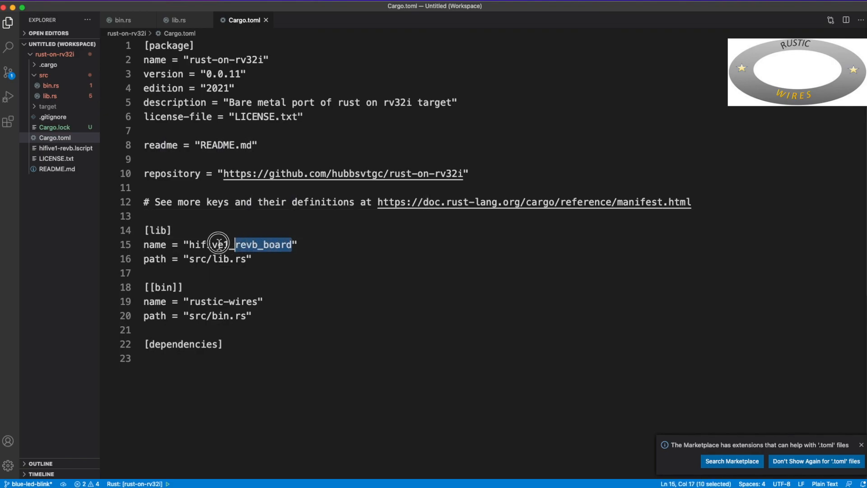
pyautogui.click(254, 258)
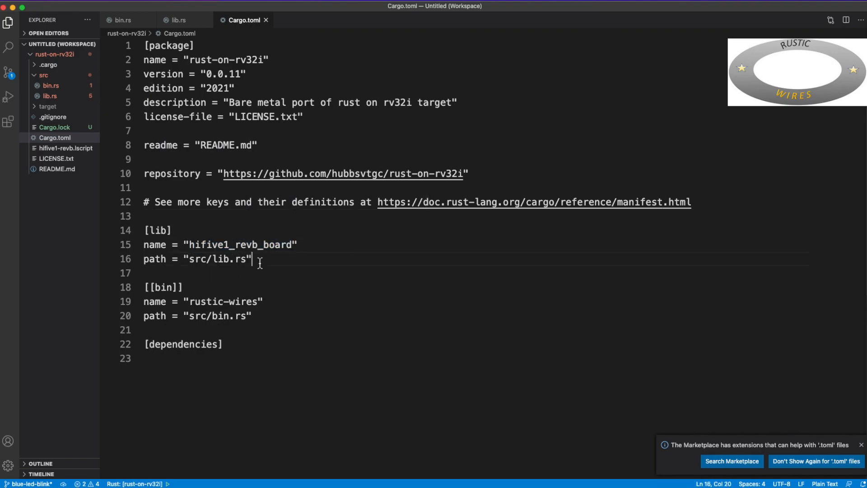
# Step: Return to the lib.rs tab, scroll through it, and highlight the GpioMmapRegs struct name
pyautogui.click(177, 20)
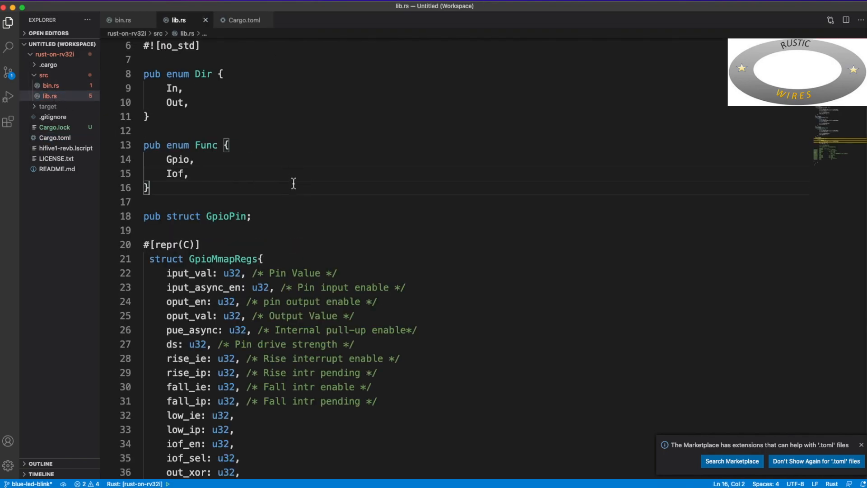
pyautogui.scroll(-3)
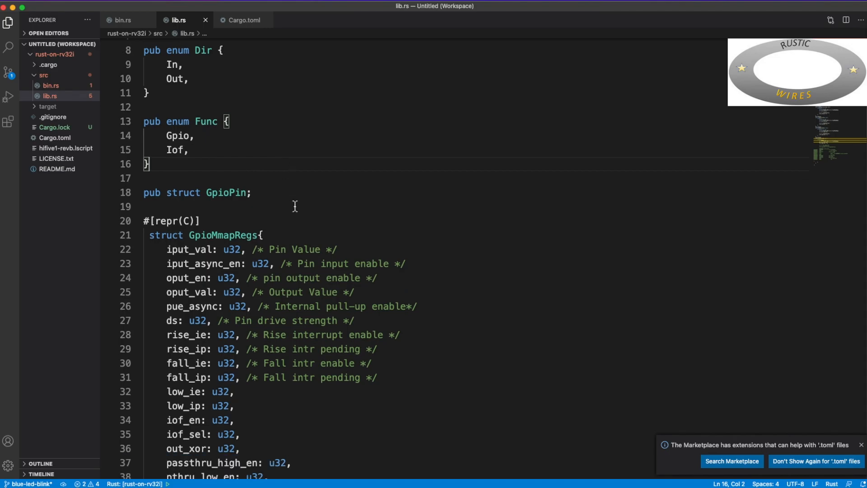
pyautogui.scroll(-3)
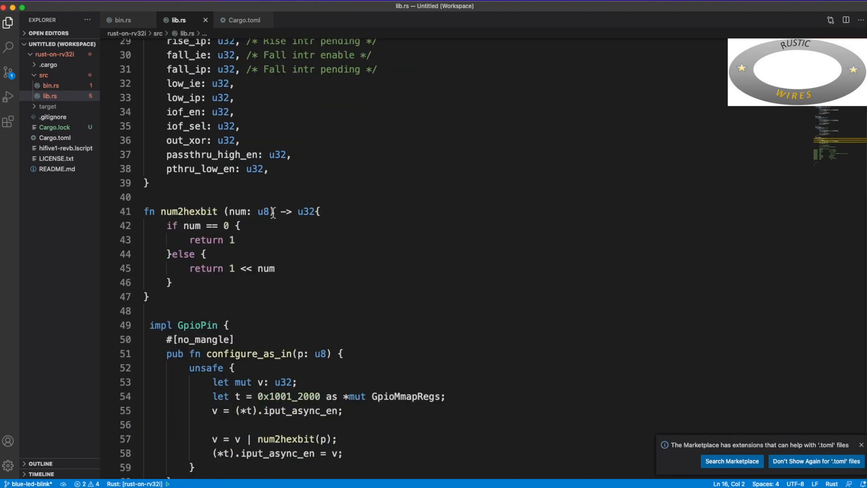
pyautogui.scroll(-3)
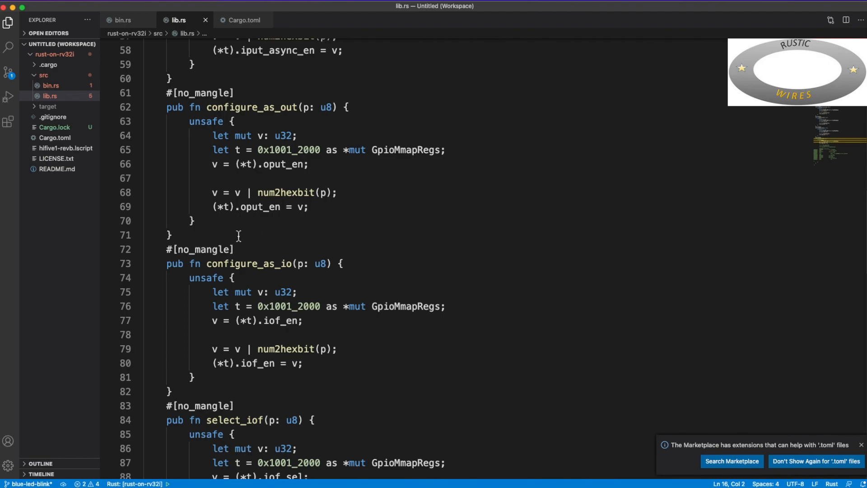
pyautogui.moveTo(267, 253)
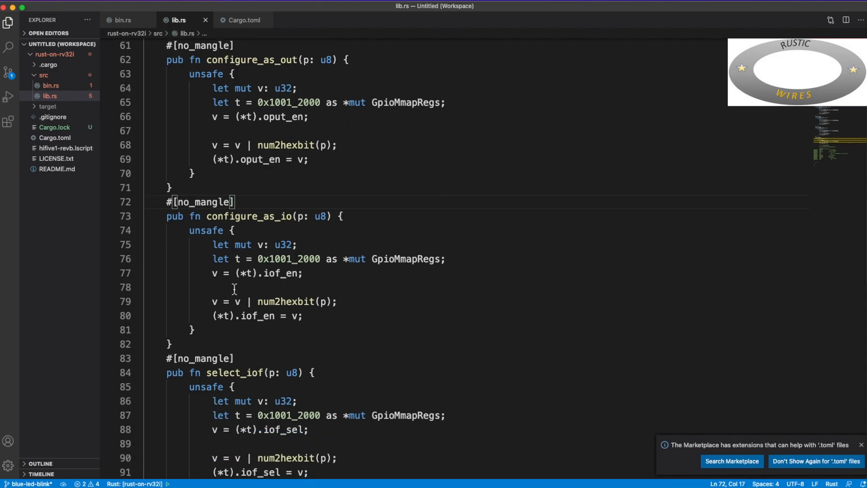
pyautogui.scroll(3)
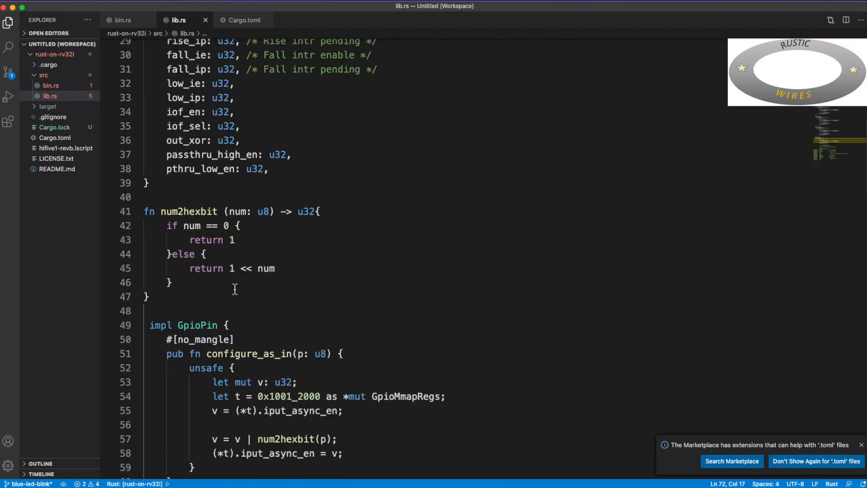
pyautogui.scroll(3)
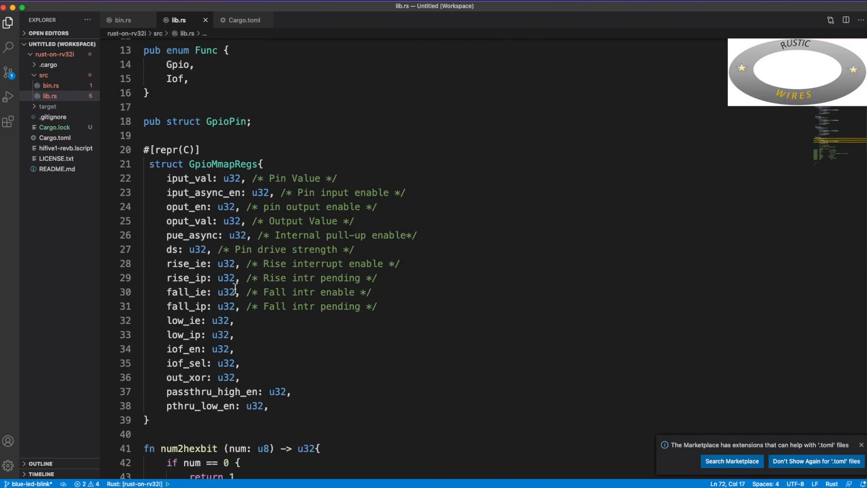
pyautogui.scroll(3)
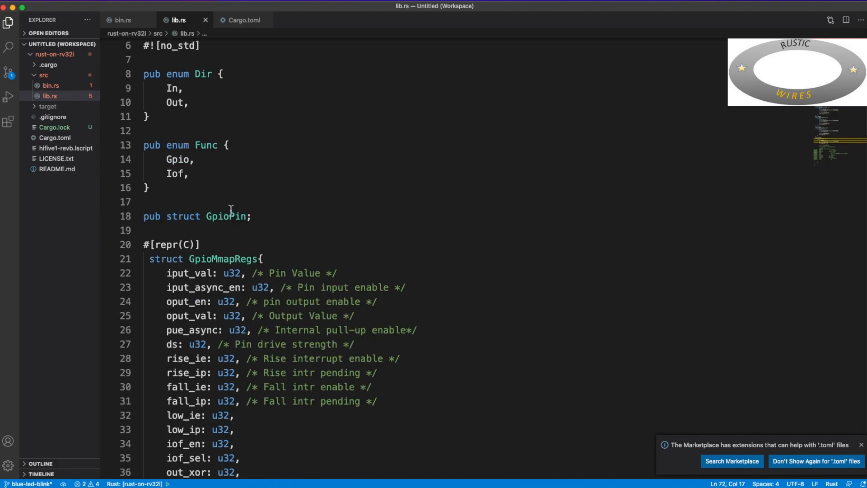
pyautogui.scroll(-3)
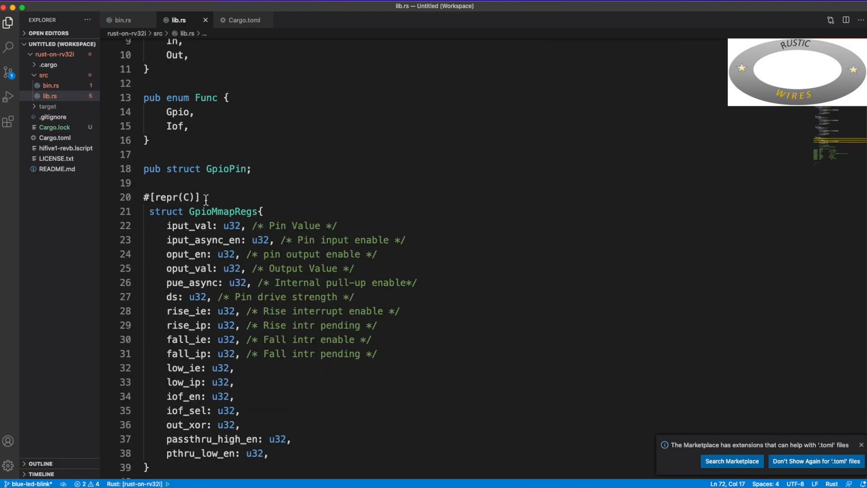
pyautogui.scroll(-3)
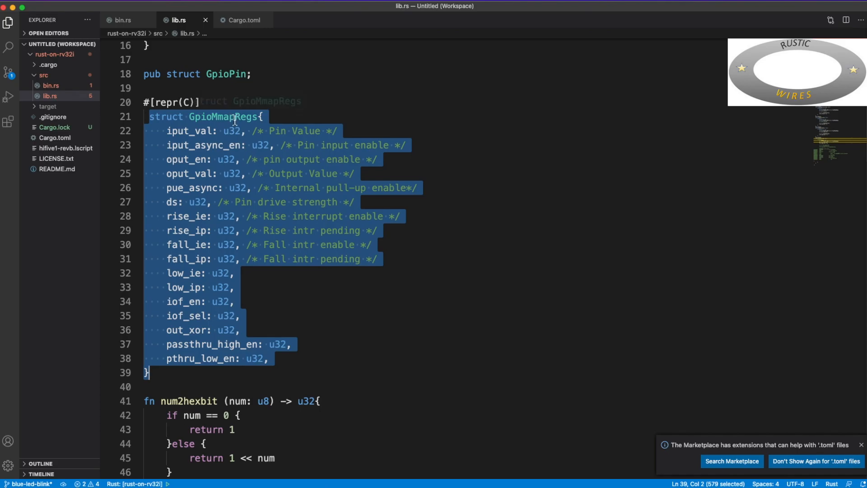
pyautogui.doubleClick(224, 117)
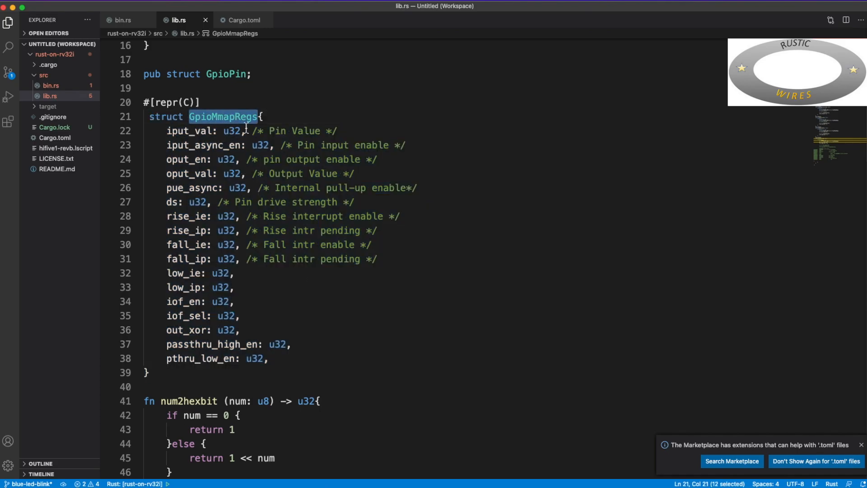
pyautogui.click(219, 273)
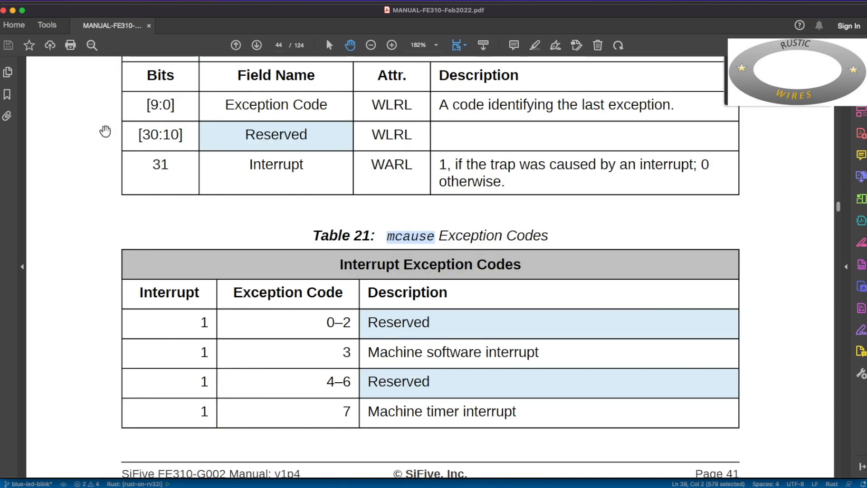
# Step: Open the manual's Bookmarks panel and jump to Chapter 17, General Purpose Input/Output Controller
pyautogui.click(7, 72)
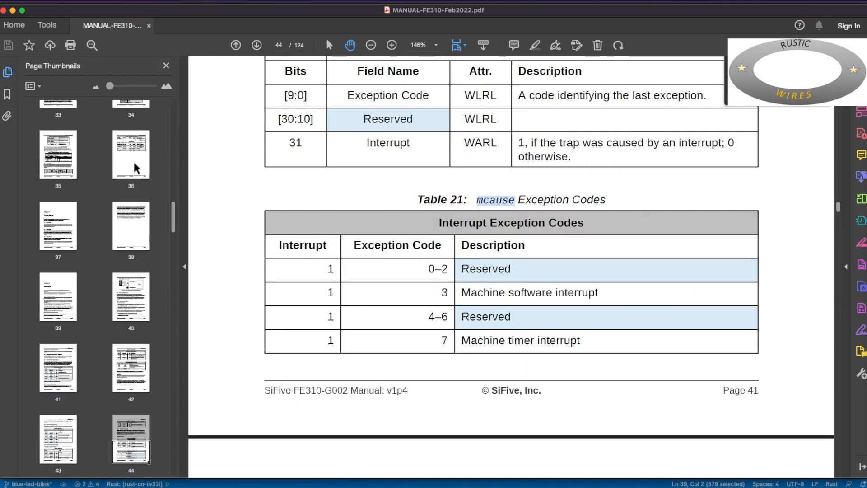
pyautogui.click(7, 96)
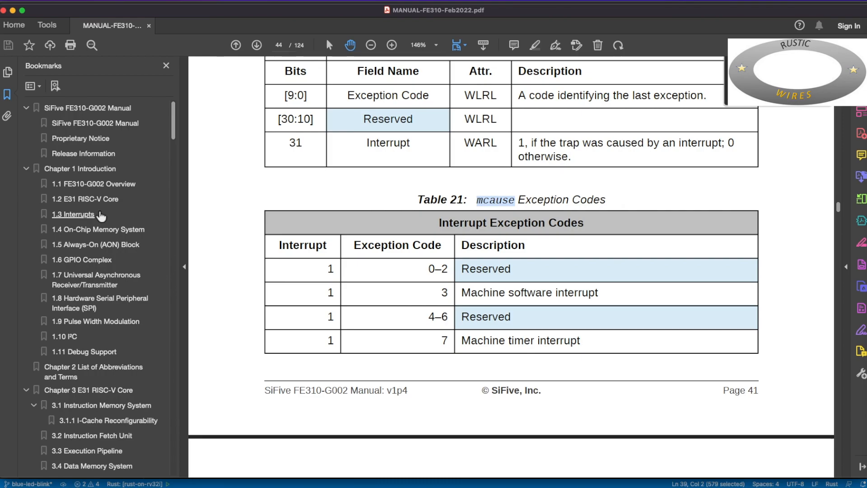
pyautogui.scroll(-3)
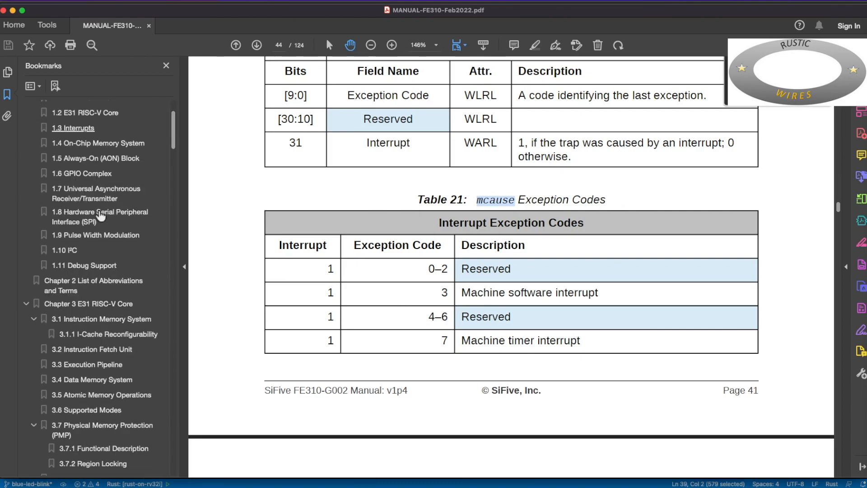
pyautogui.scroll(-3)
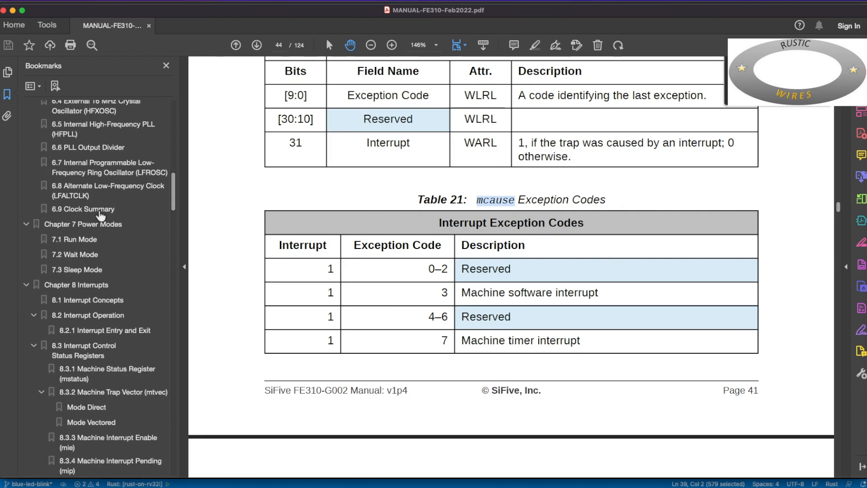
pyautogui.scroll(-3)
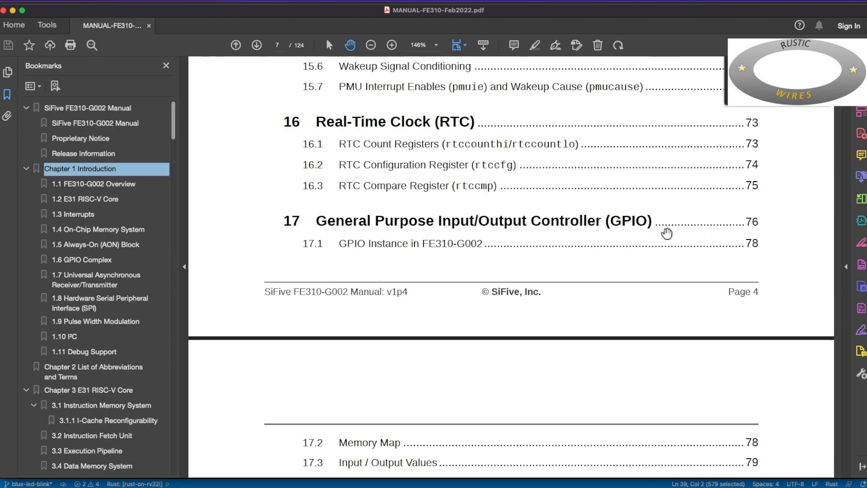
pyautogui.scroll(-3)
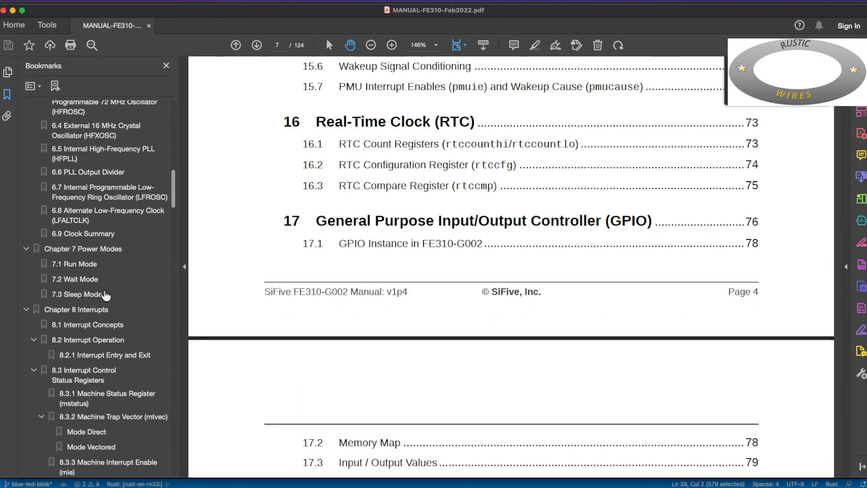
pyautogui.scroll(-3)
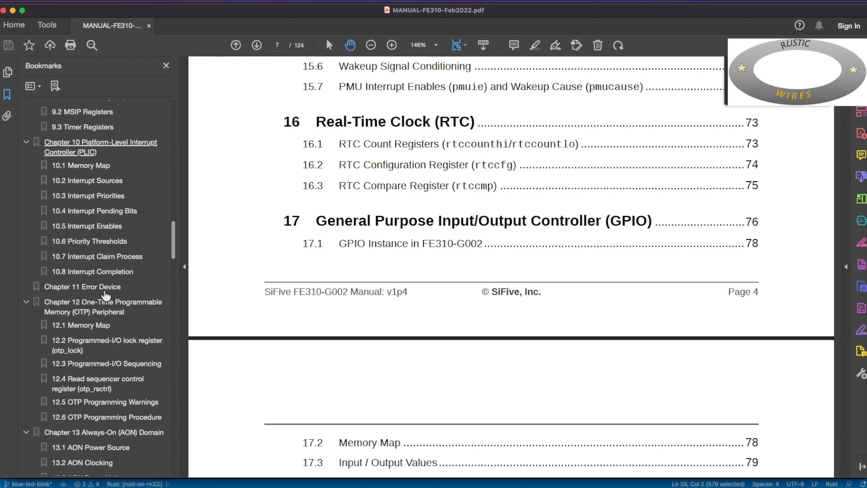
pyautogui.scroll(-3)
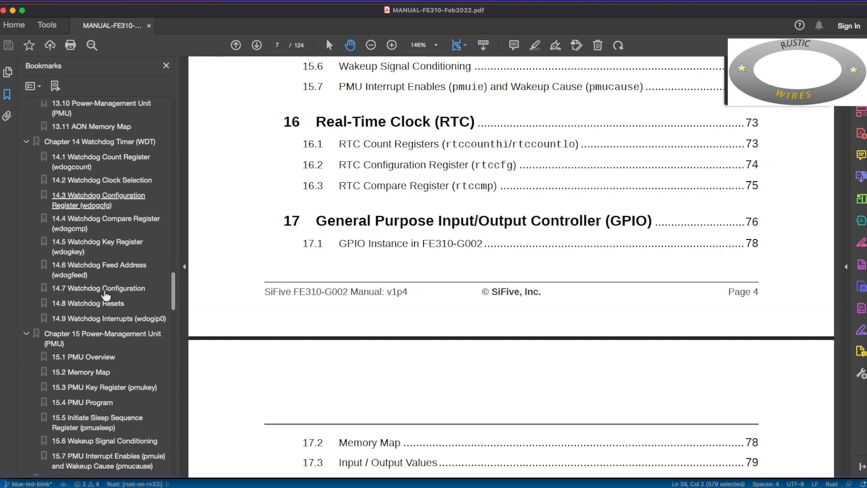
pyautogui.scroll(-3)
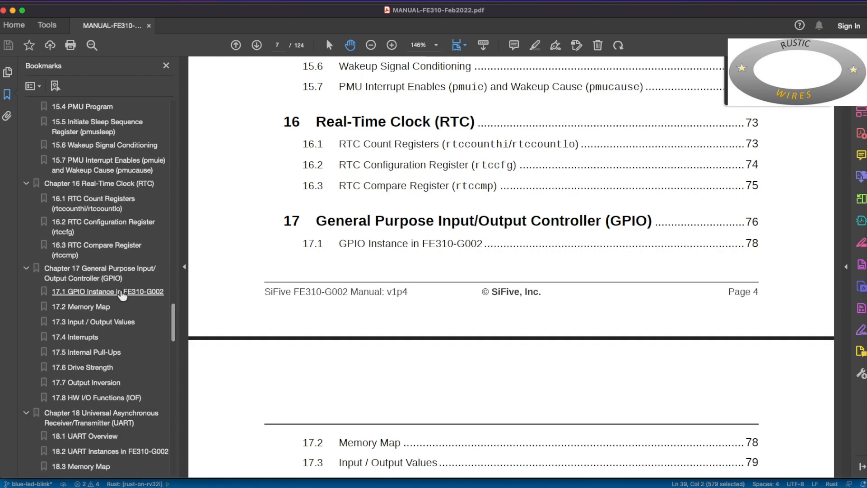
pyautogui.click(102, 273)
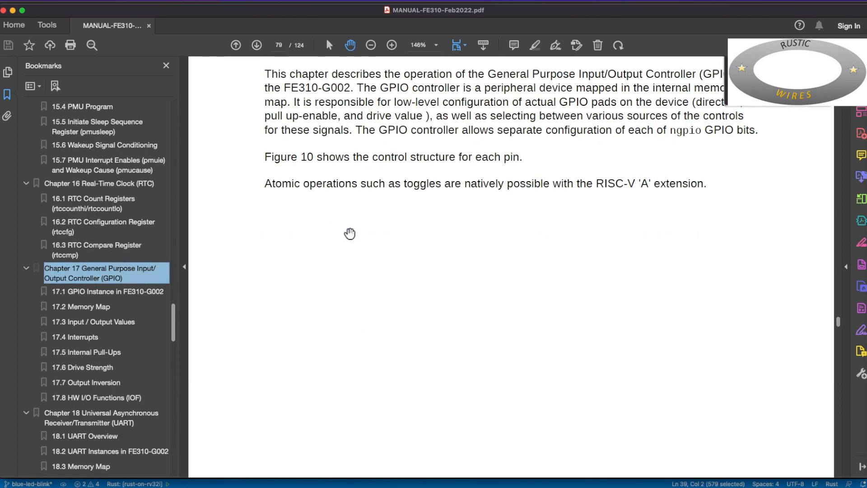
# Step: Scroll through section 17.1 to Table 50, the GPIO register offsets in 17.2 Memory Map
pyautogui.scroll(-3)
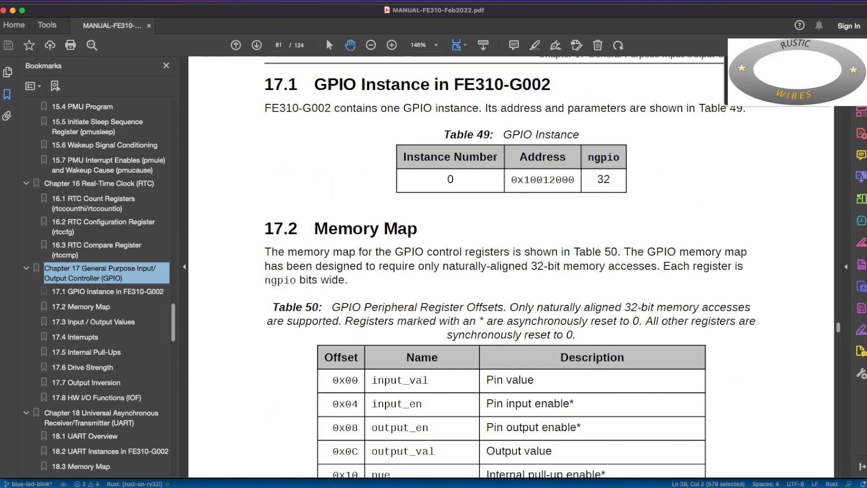
pyautogui.moveTo(490, 107)
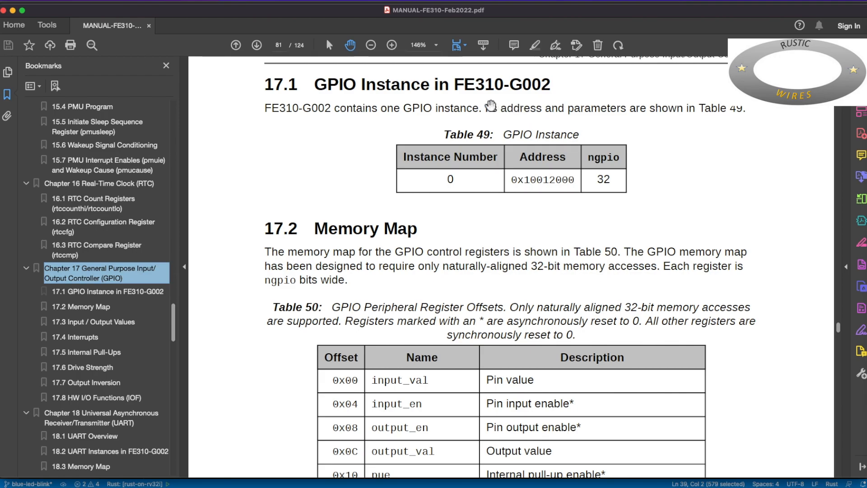
pyautogui.moveTo(506, 179)
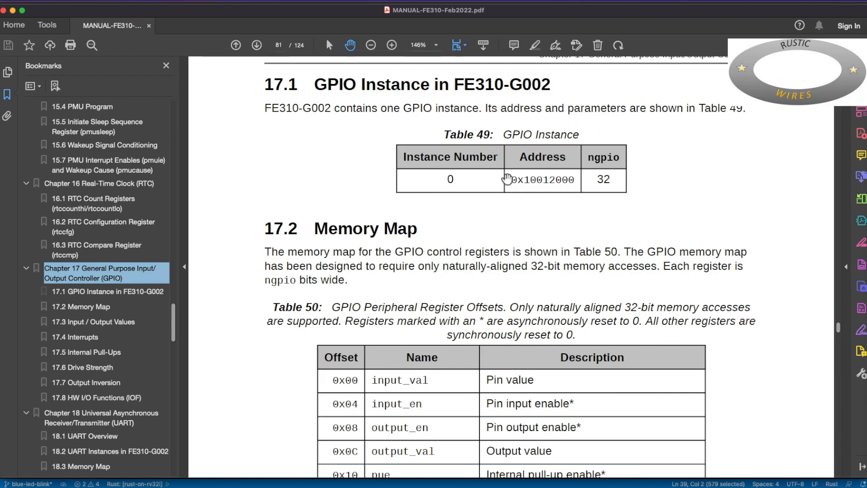
pyautogui.scroll(3)
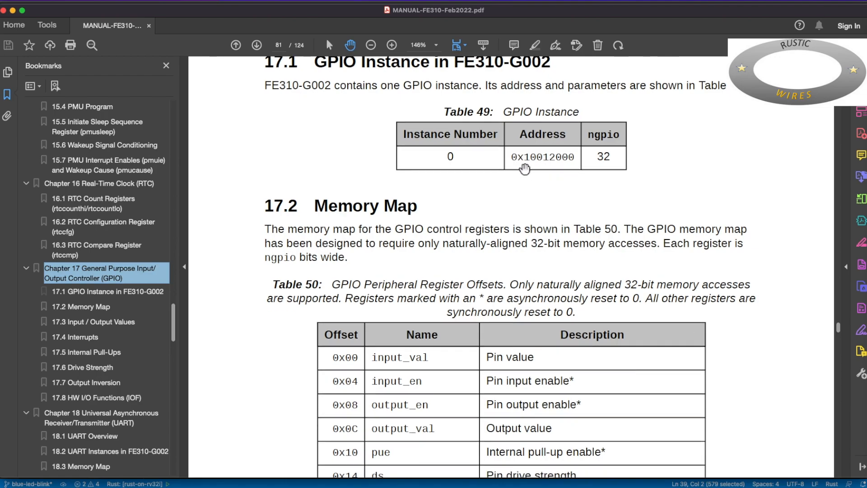
pyautogui.moveTo(561, 165)
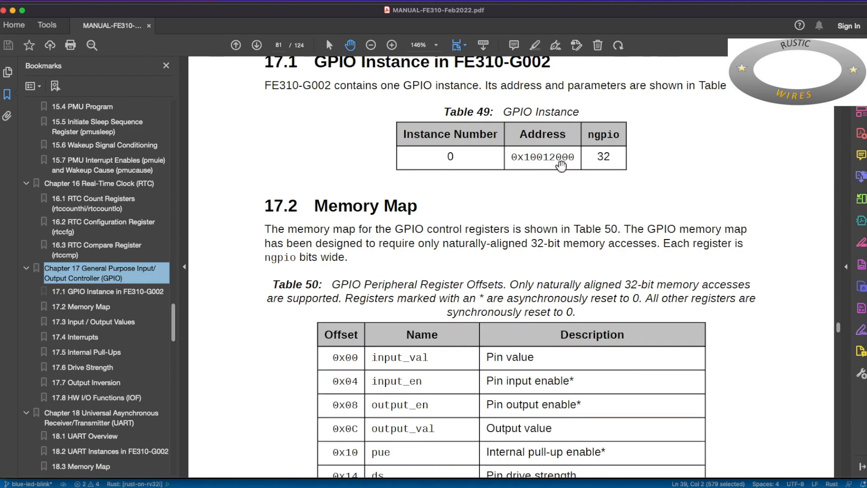
pyautogui.moveTo(575, 167)
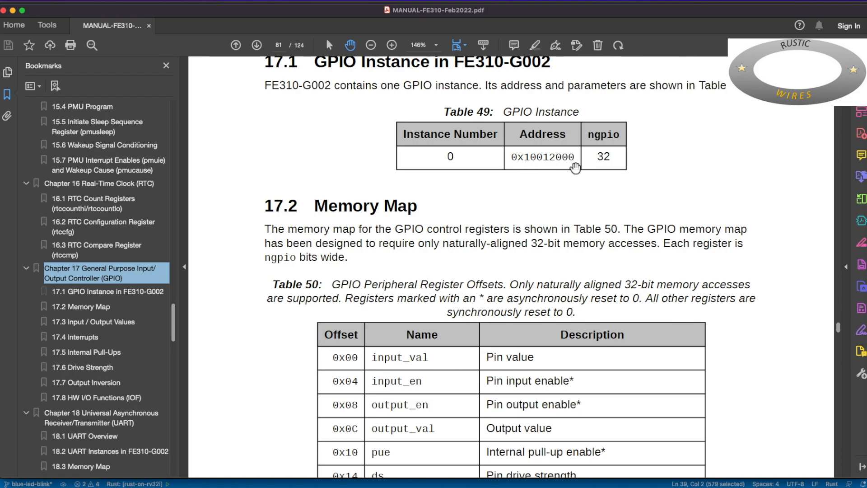
pyautogui.scroll(-3)
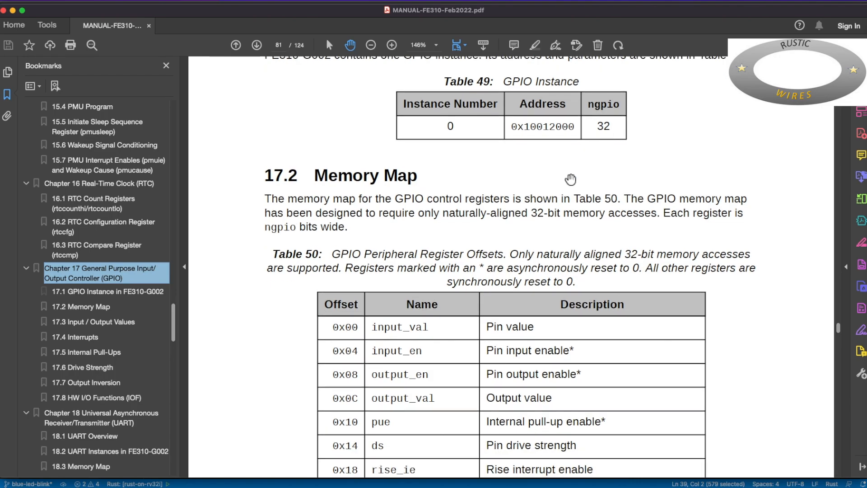
pyautogui.moveTo(620, 170)
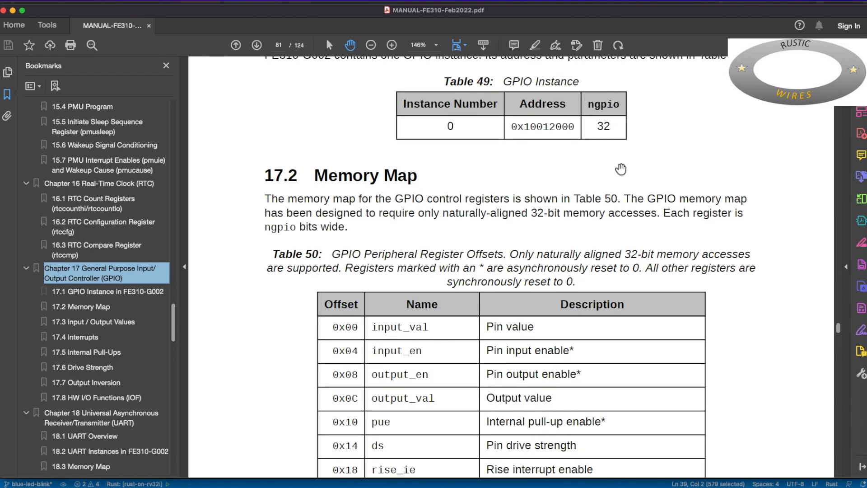
pyautogui.moveTo(370, 209)
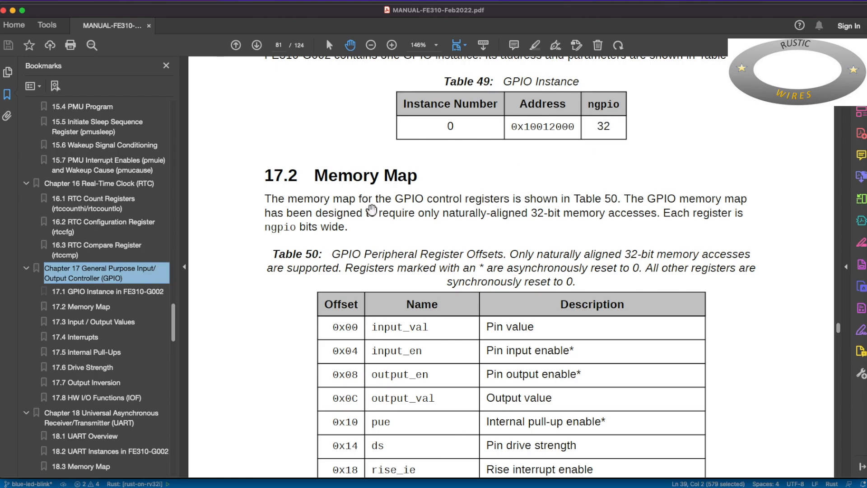
pyautogui.scroll(-3)
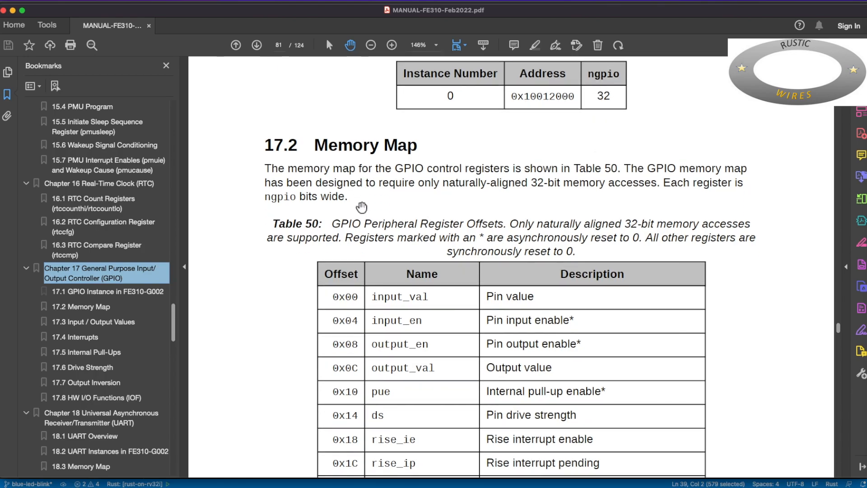
pyautogui.scroll(-3)
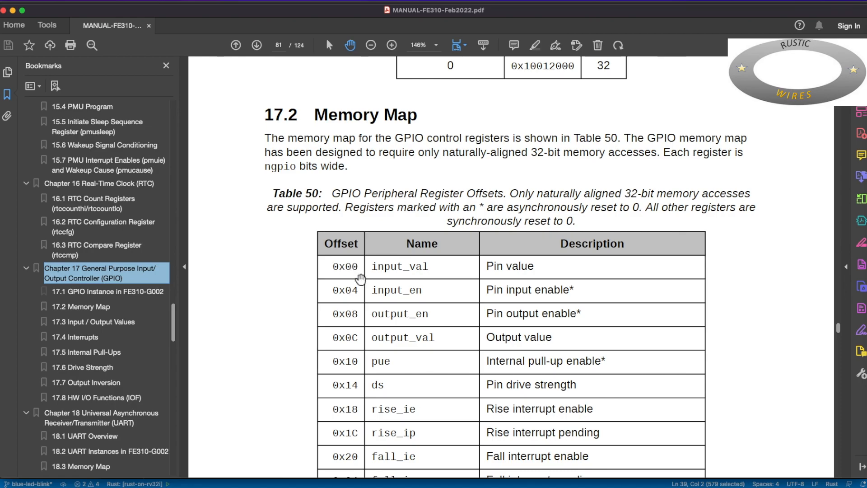
pyautogui.scroll(-3)
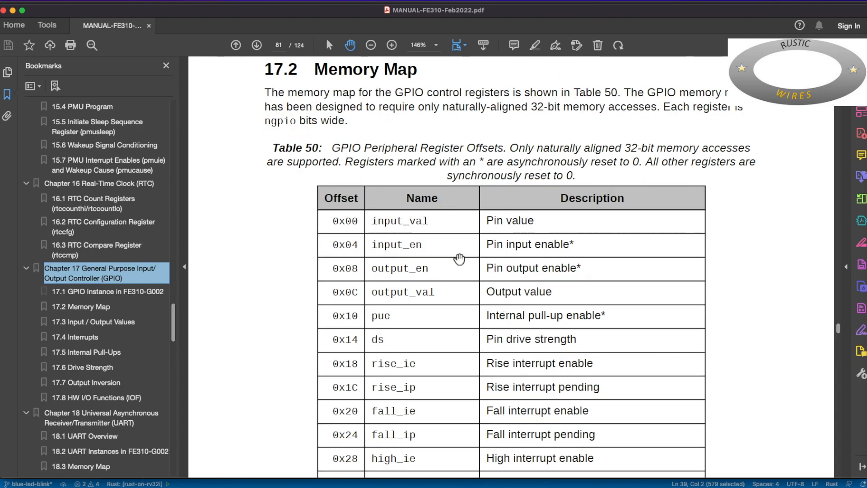
pyautogui.moveTo(443, 231)
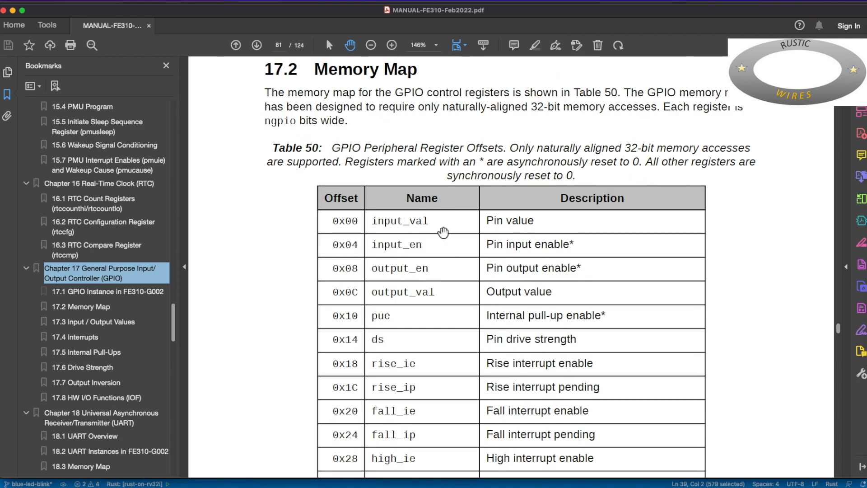
pyautogui.moveTo(440, 225)
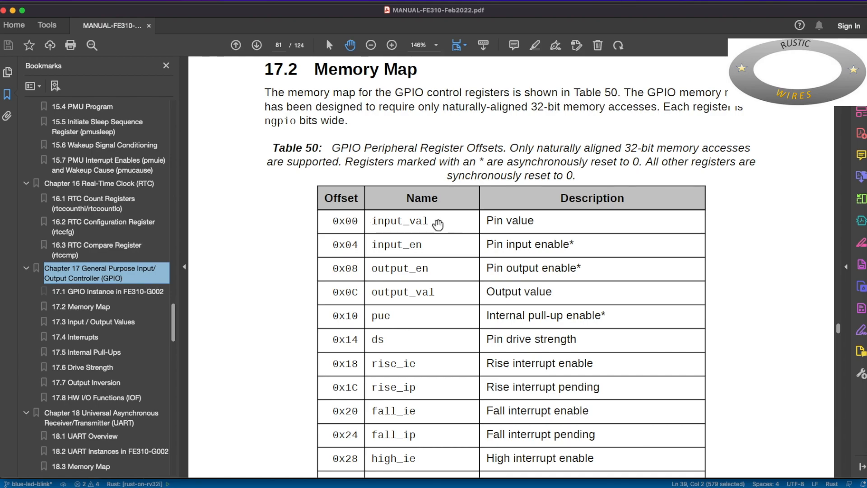
pyautogui.scroll(-3)
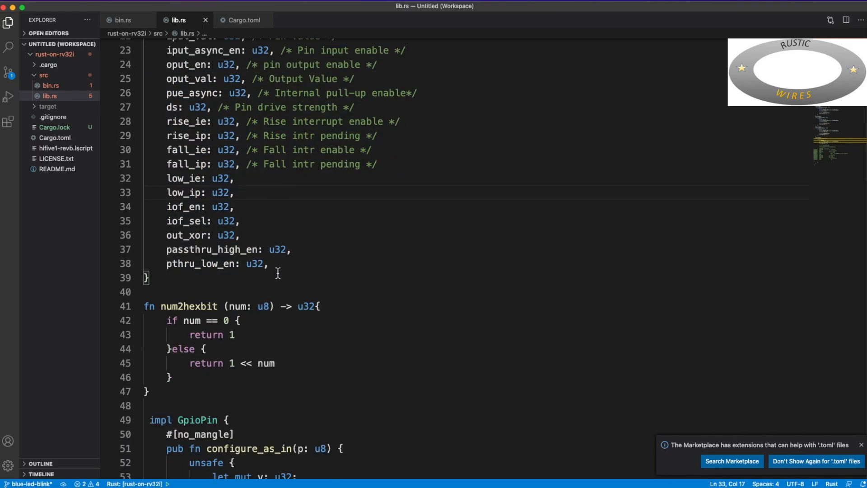
pyautogui.scroll(-3)
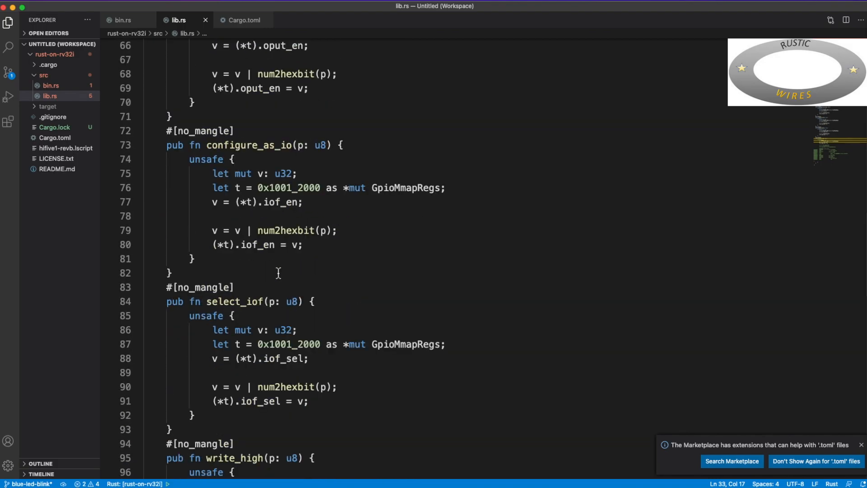
pyautogui.scroll(-3)
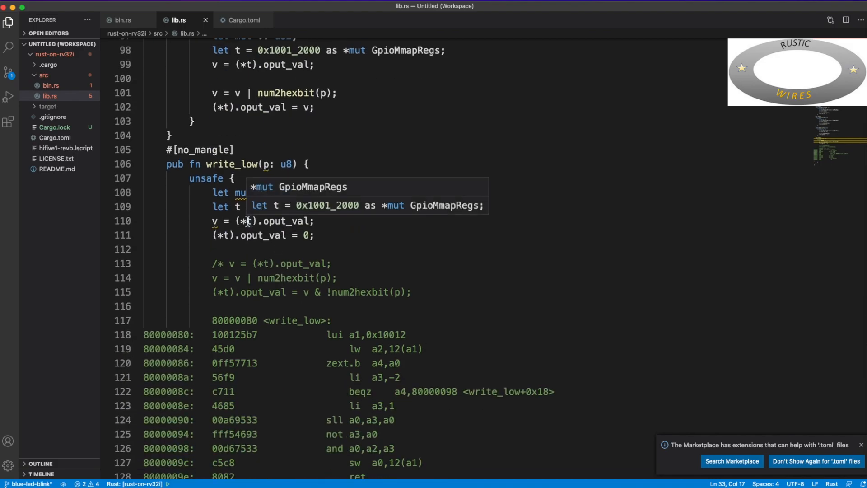
pyautogui.scroll(3)
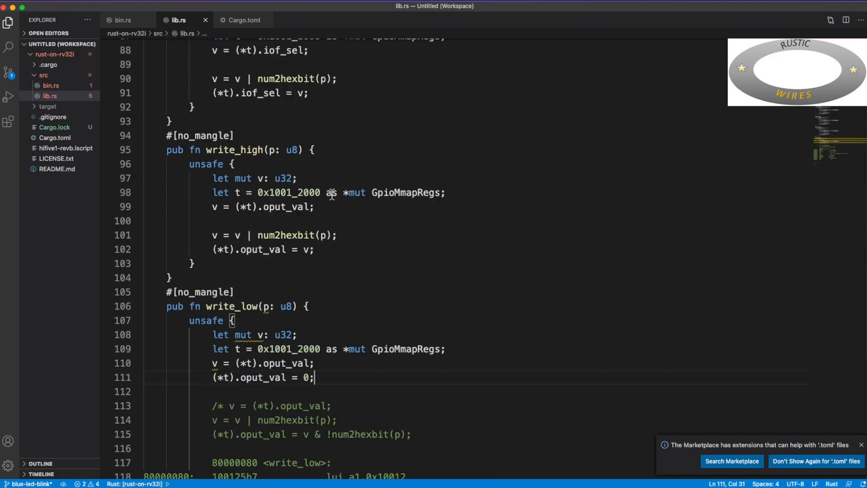
pyautogui.scroll(3)
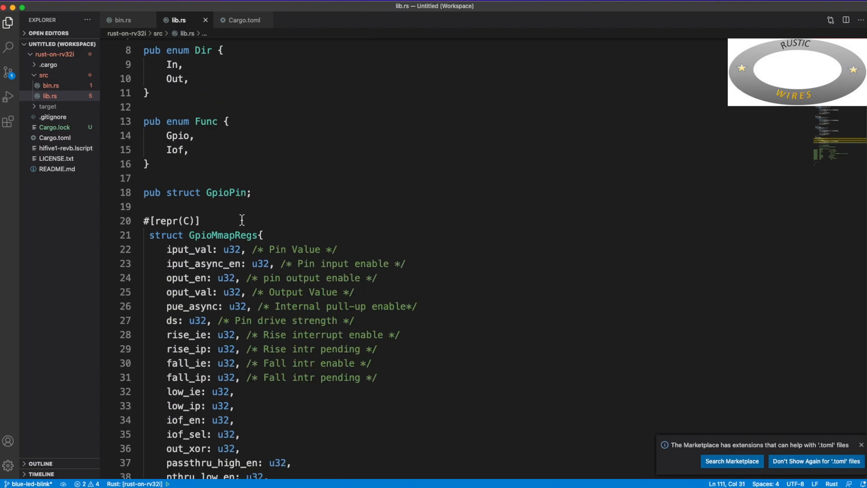
pyautogui.scroll(-3)
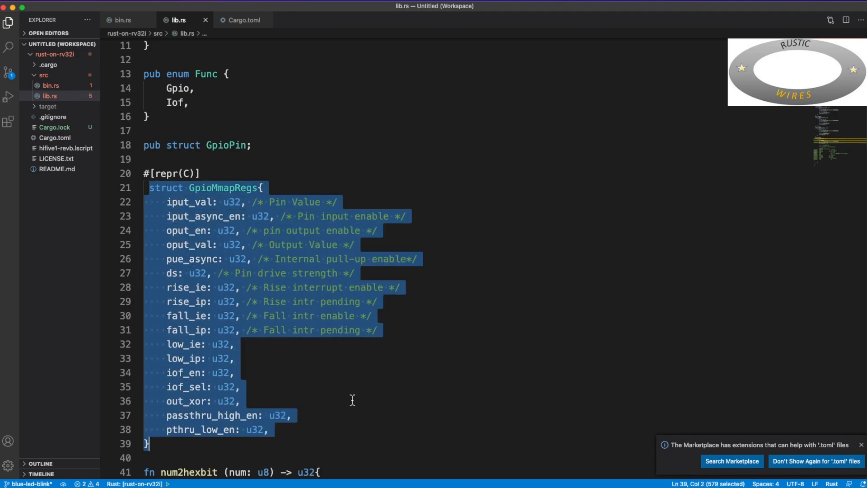
pyautogui.scroll(-3)
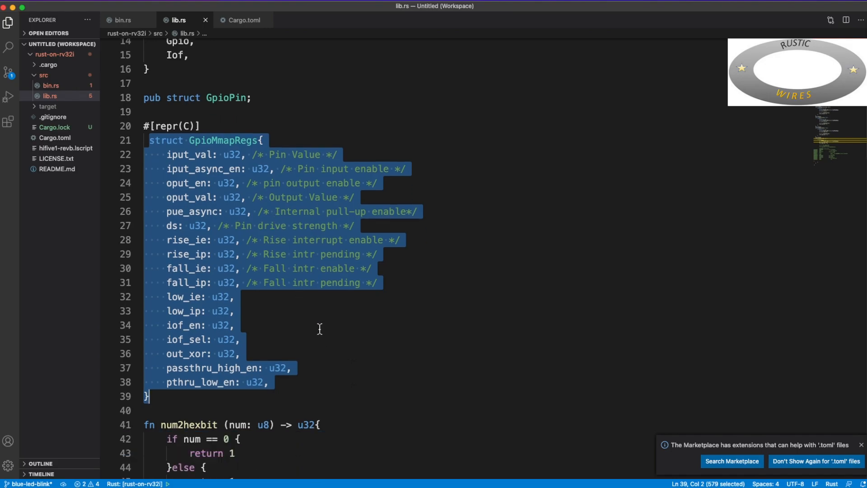
pyautogui.scroll(-3)
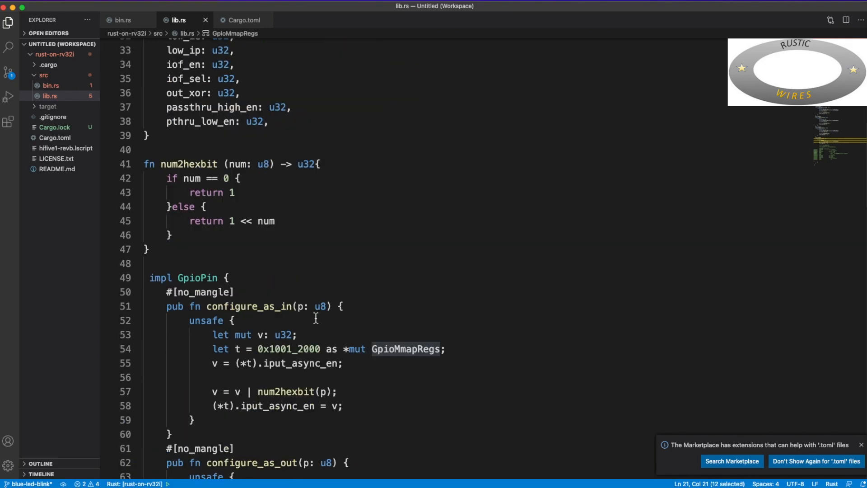
pyautogui.scroll(-3)
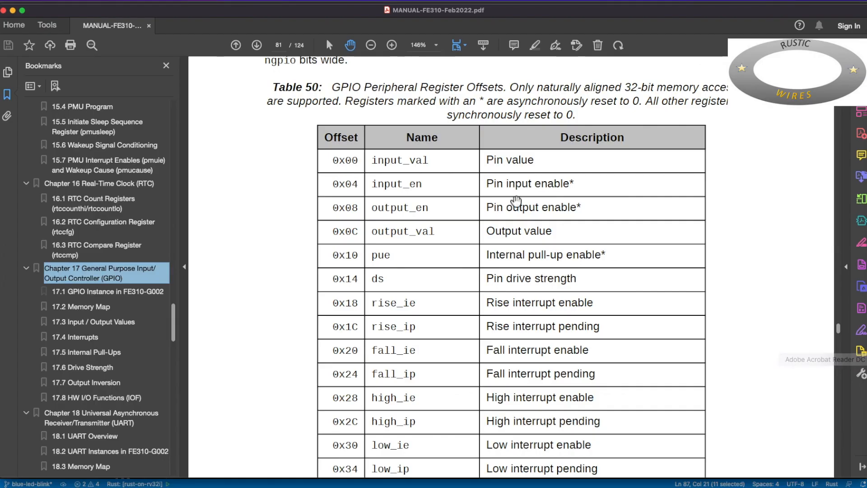
# Step: Back in lib.rs, select the GpioMmapRegs type on line 87 in select_iof
pyautogui.scroll(3)
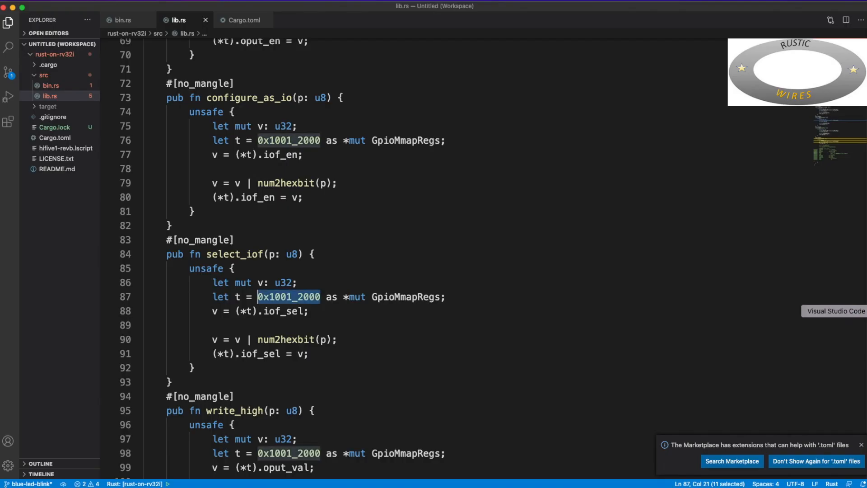
pyautogui.click(308, 311)
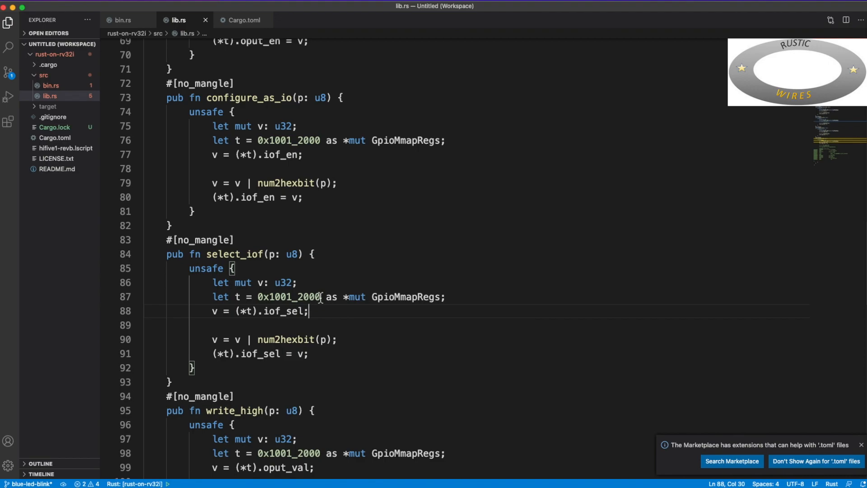
pyautogui.moveTo(369, 300)
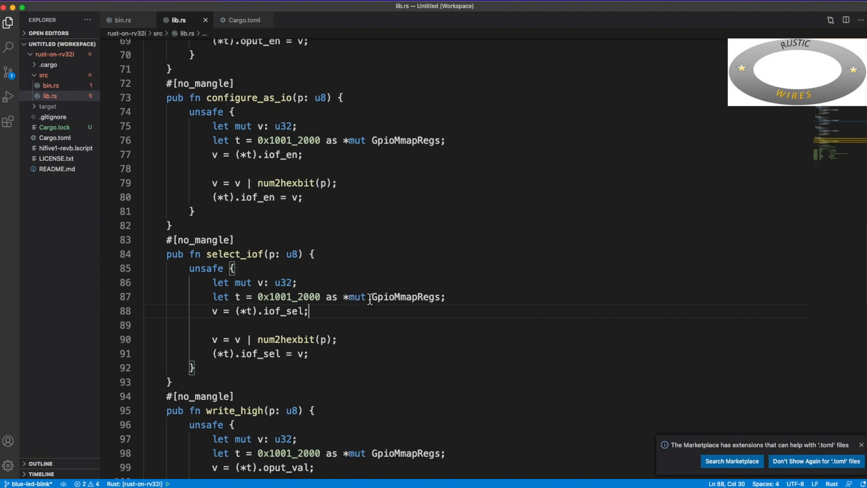
pyautogui.moveTo(406, 301)
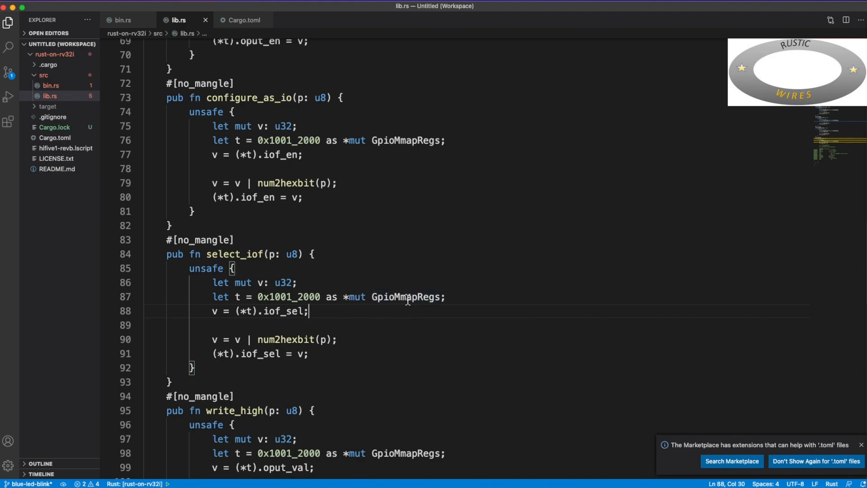
pyautogui.moveTo(409, 297)
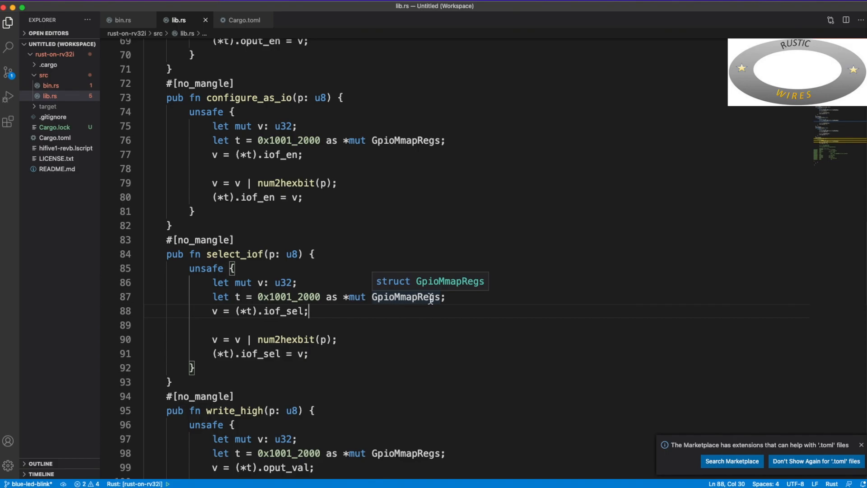
pyautogui.doubleClick(406, 296)
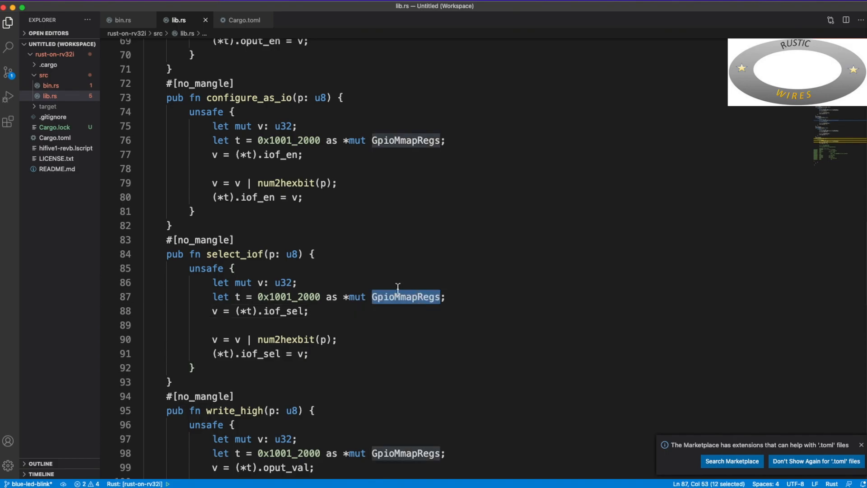
pyautogui.moveTo(845, 355)
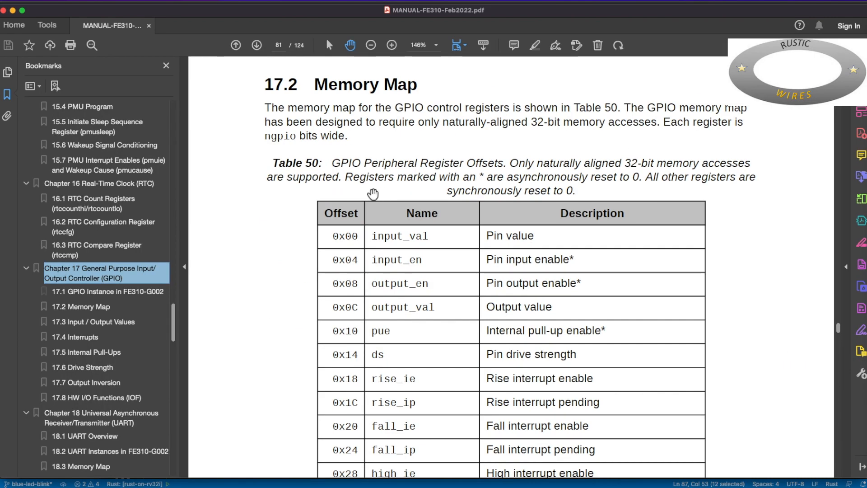
# Step: View Table 50 of section 17.2 Memory Map in MANUAL-FE310-Feb2022.pdf
pyautogui.scroll(-3)
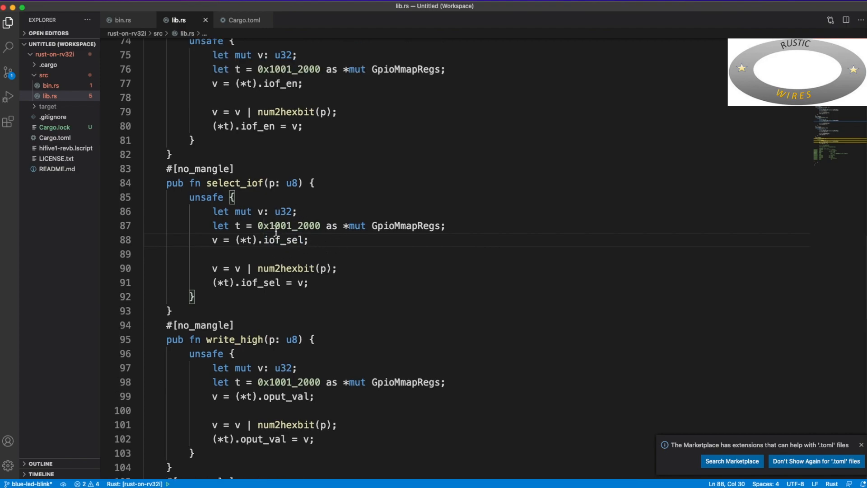
# Step: Scroll lib.rs up so configure_as_io appears above select_iof
pyautogui.scroll(3)
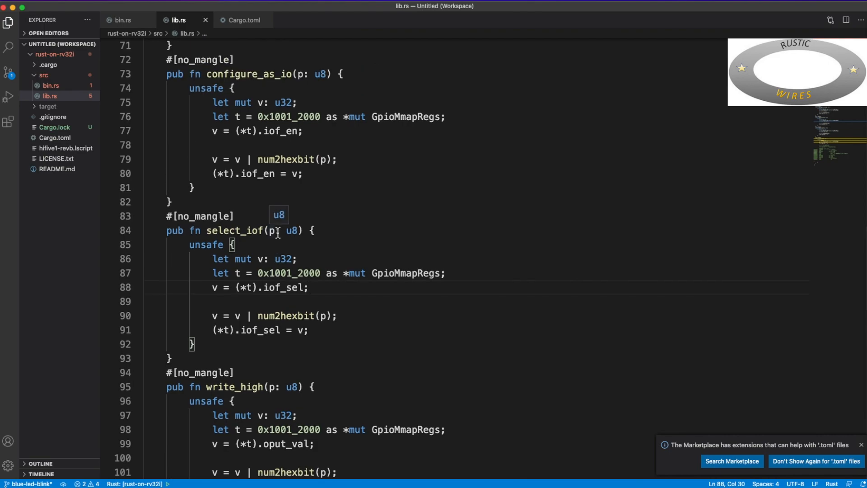
pyautogui.click(327, 249)
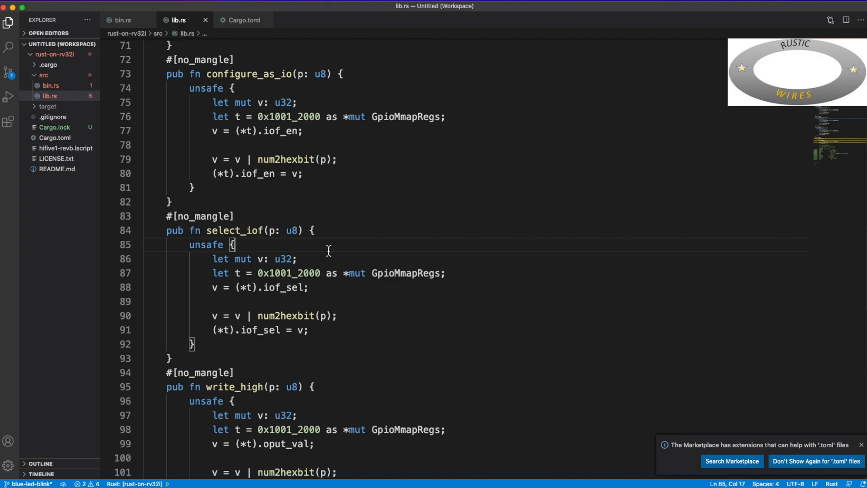
pyautogui.scroll(3)
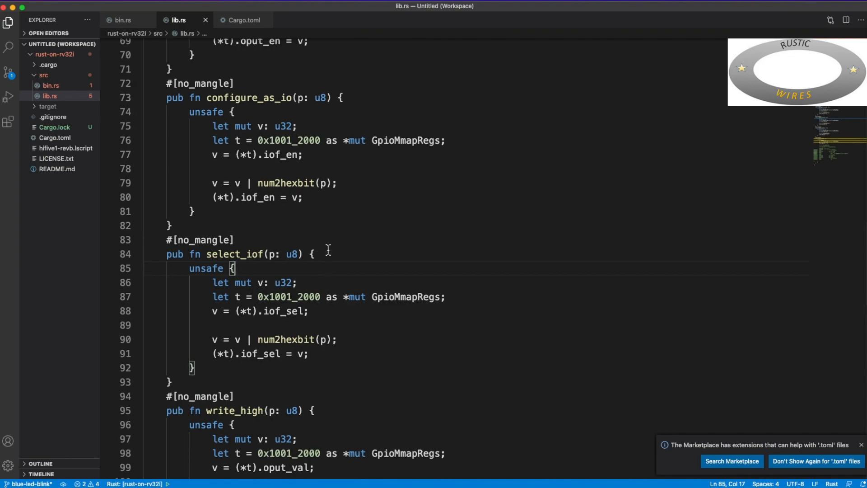
pyautogui.scroll(3)
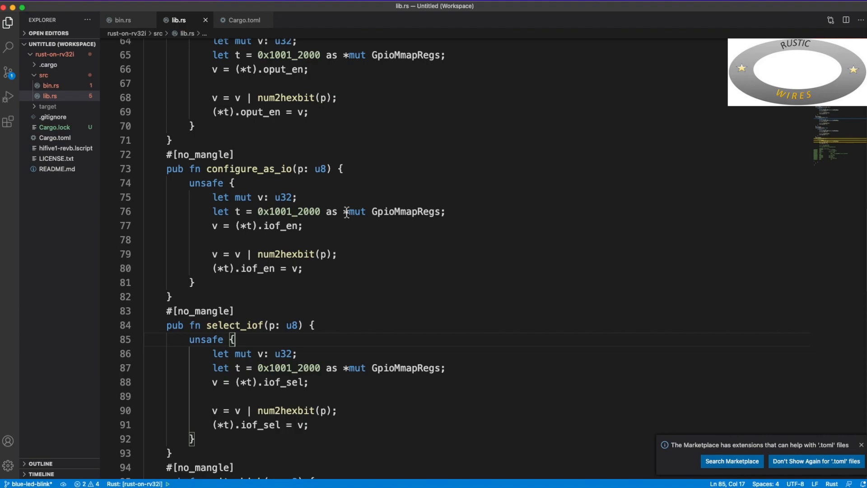
pyautogui.moveTo(325, 286)
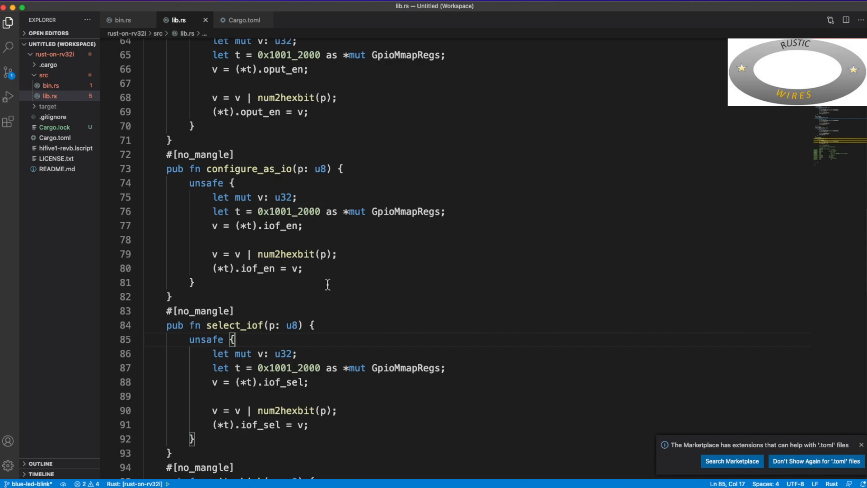
pyautogui.moveTo(353, 225)
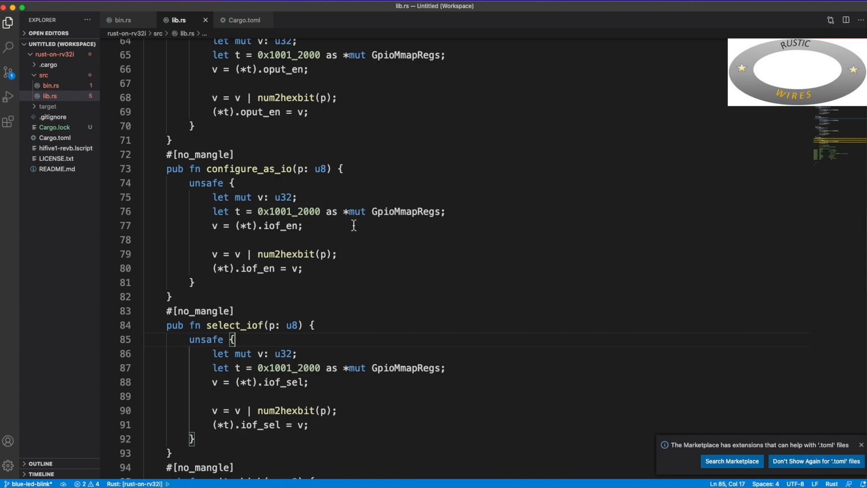
# Step: Scroll lib.rs to the GpioMmapRegs struct and click inside the num2hexbit helper
pyautogui.scroll(3)
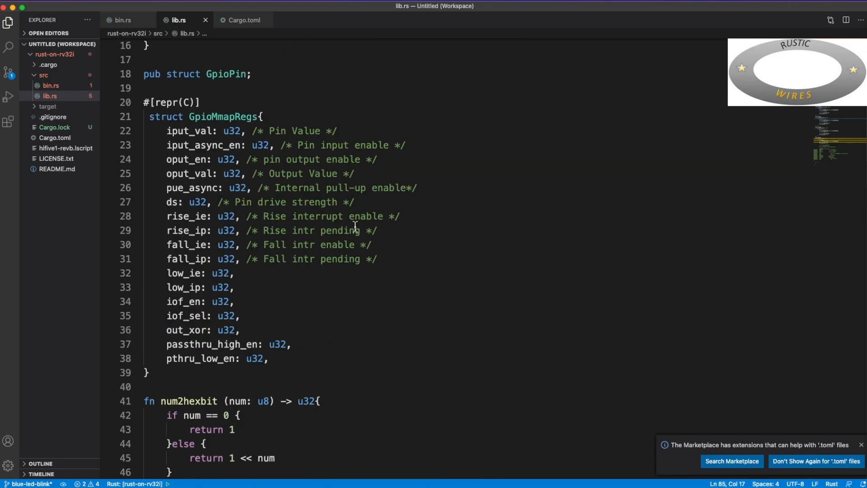
pyautogui.scroll(-3)
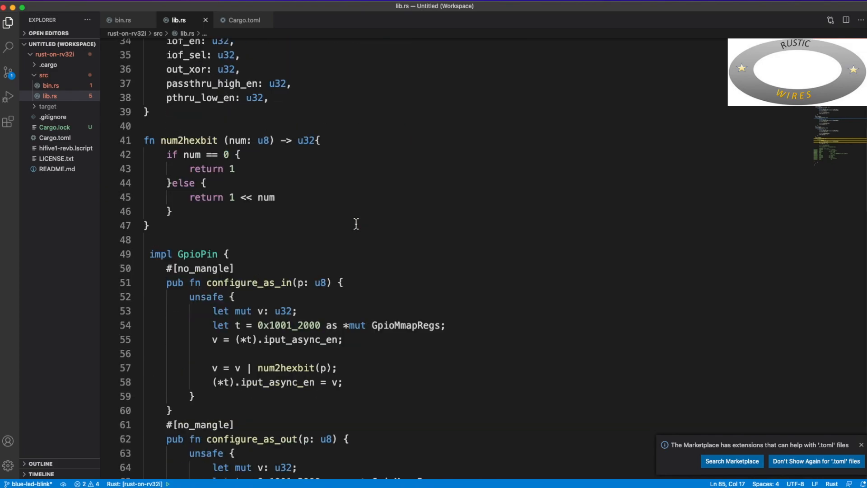
pyautogui.moveTo(254, 255)
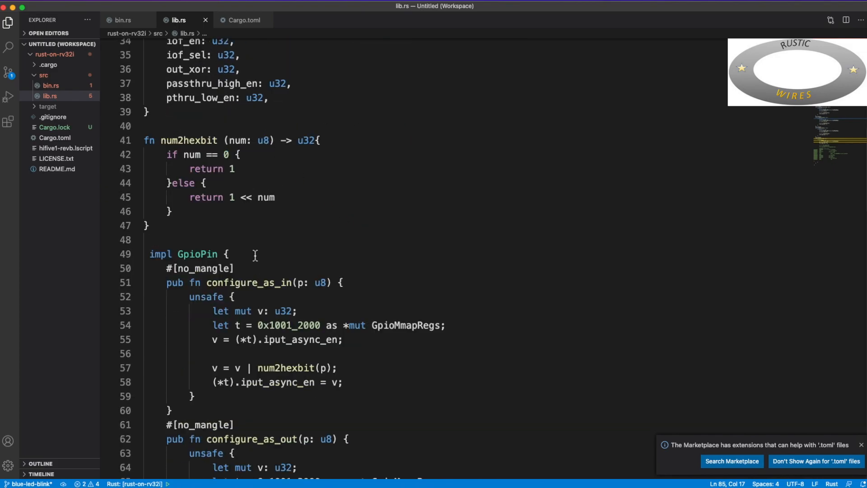
pyautogui.scroll(3)
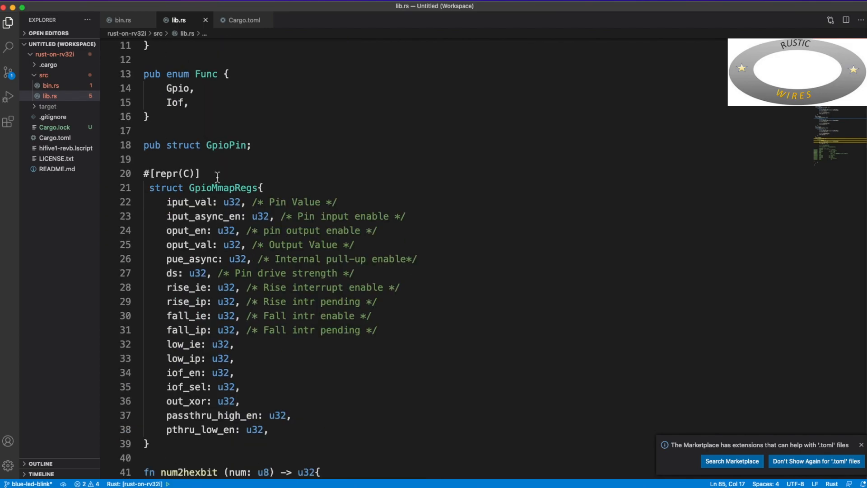
pyautogui.scroll(-3)
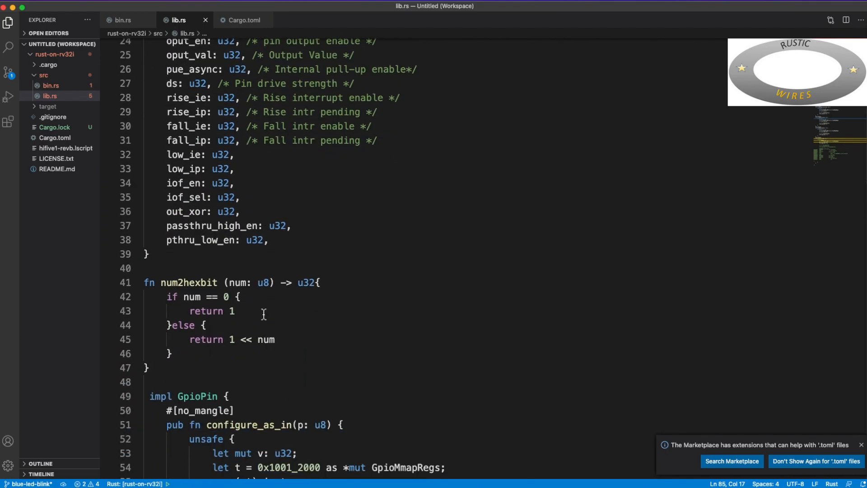
pyautogui.moveTo(165, 367)
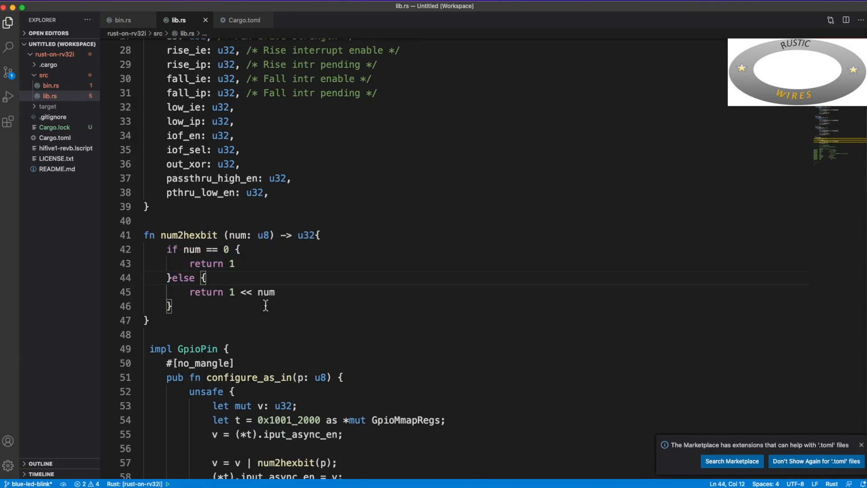
pyautogui.moveTo(261, 234)
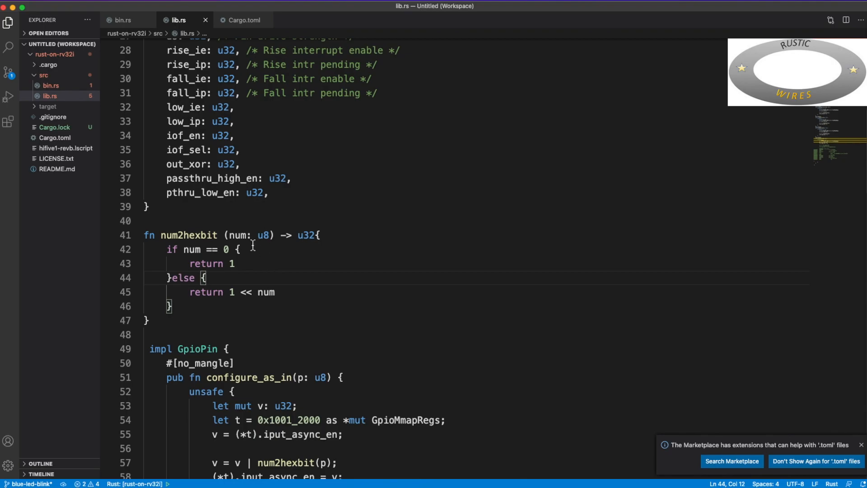
pyautogui.moveTo(253, 242)
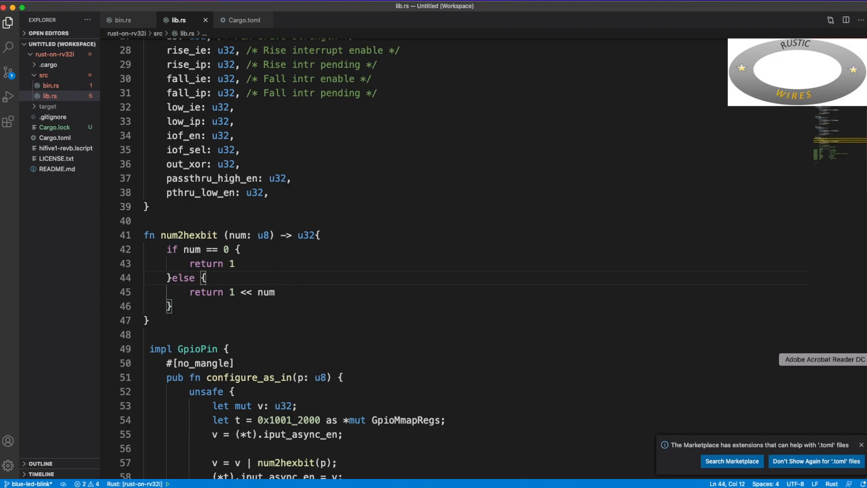
pyautogui.moveTo(225, 237)
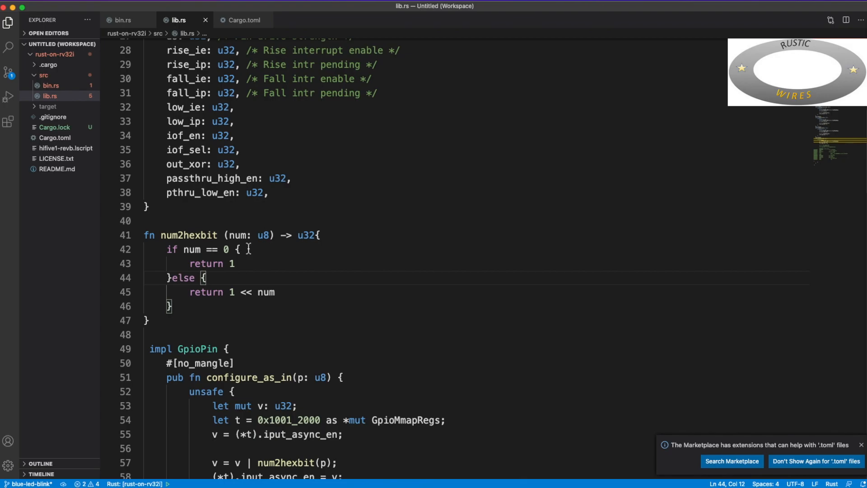
pyautogui.moveTo(210, 295)
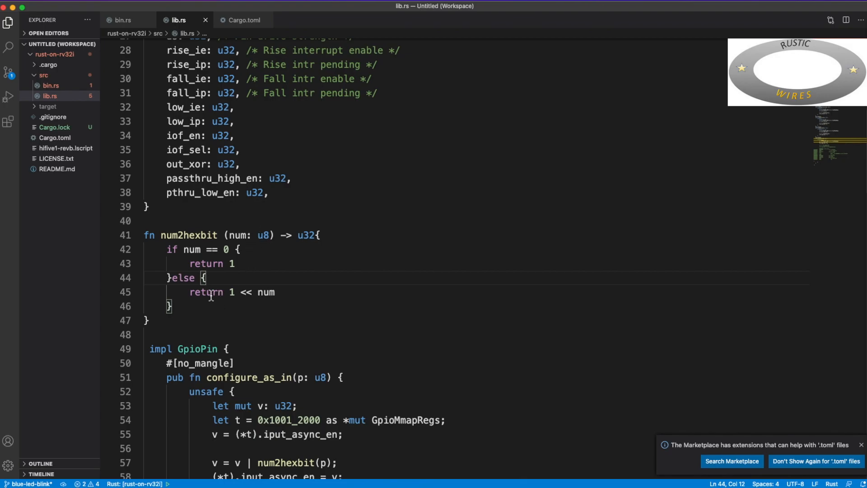
pyautogui.moveTo(242, 298)
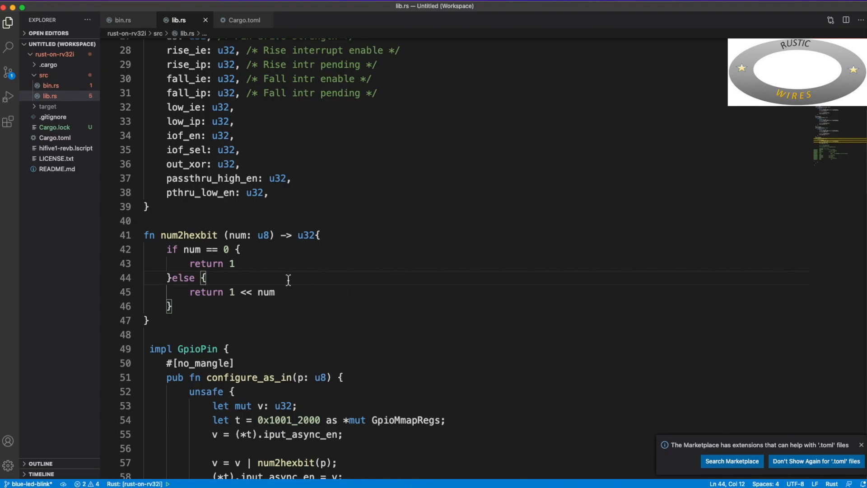
pyautogui.moveTo(267, 235)
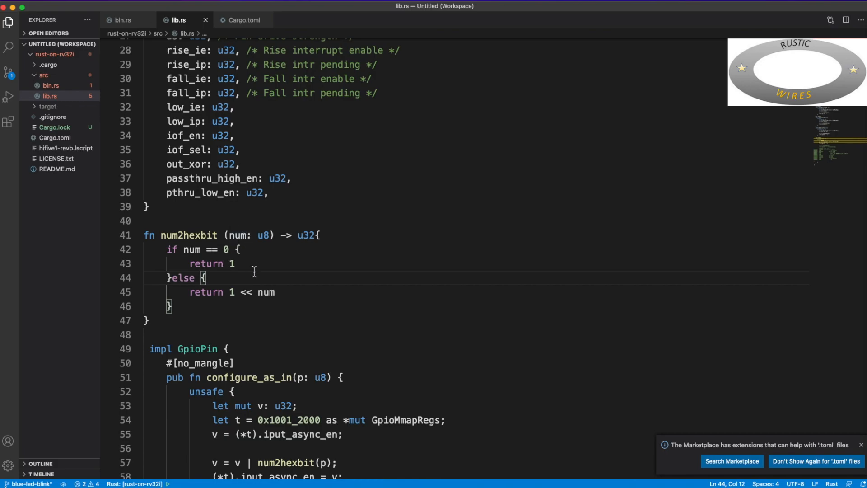
pyautogui.click(237, 264)
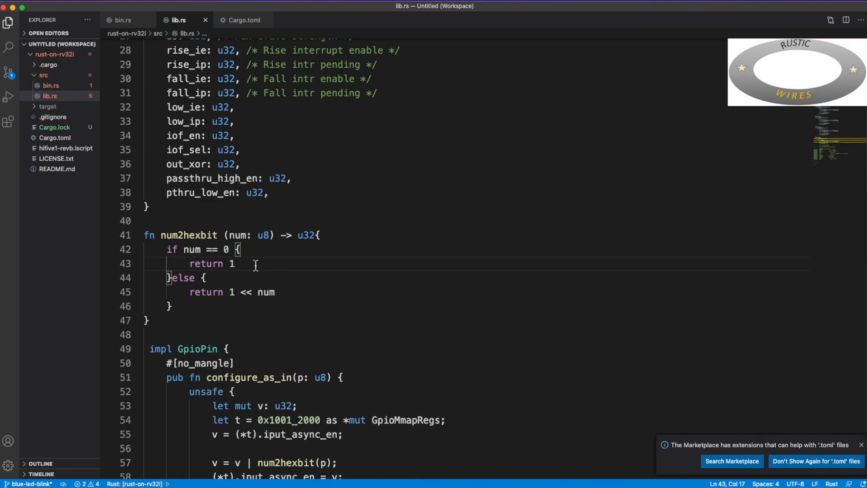
pyautogui.moveTo(809, 321)
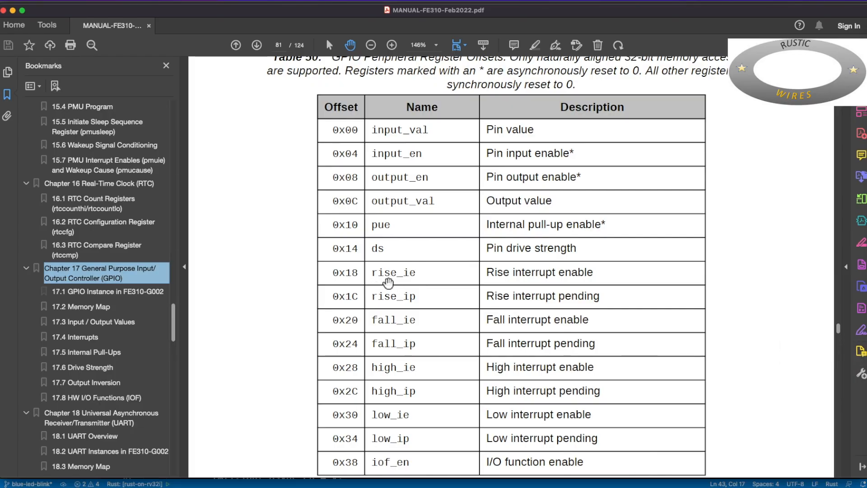
# Step: Scroll the FE310 manual to the GPIO base address and Table 50 register offsets
pyautogui.scroll(3)
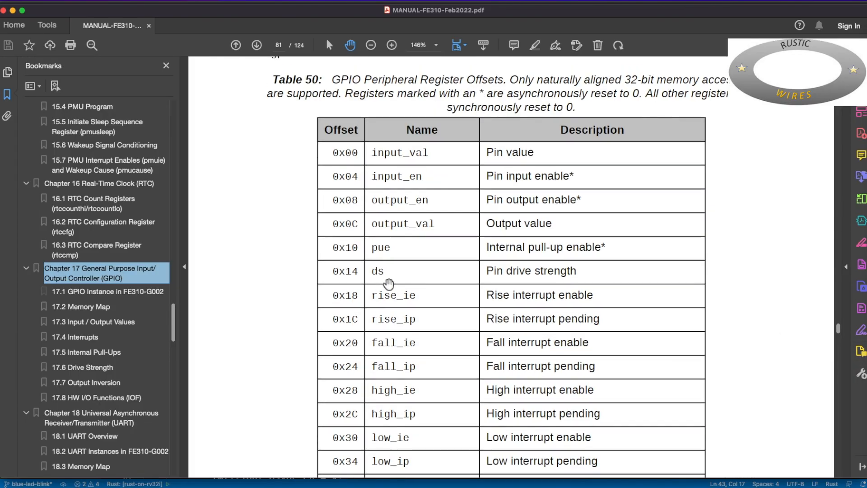
pyautogui.moveTo(443, 213)
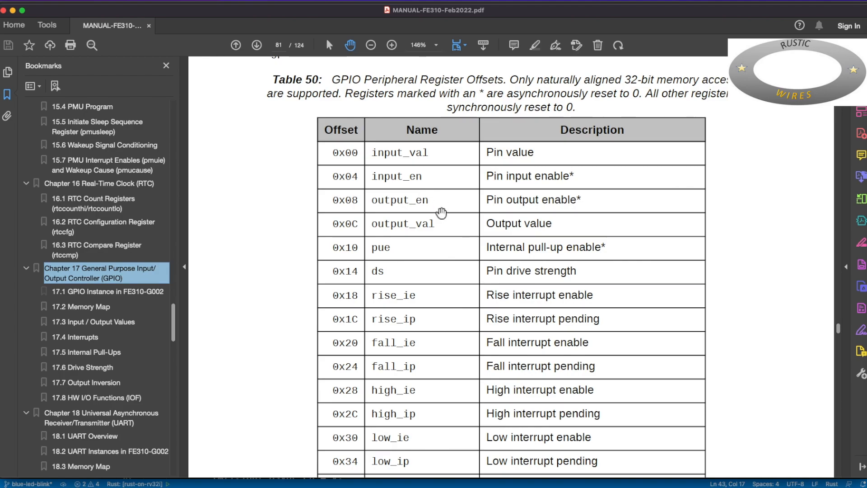
pyautogui.moveTo(474, 231)
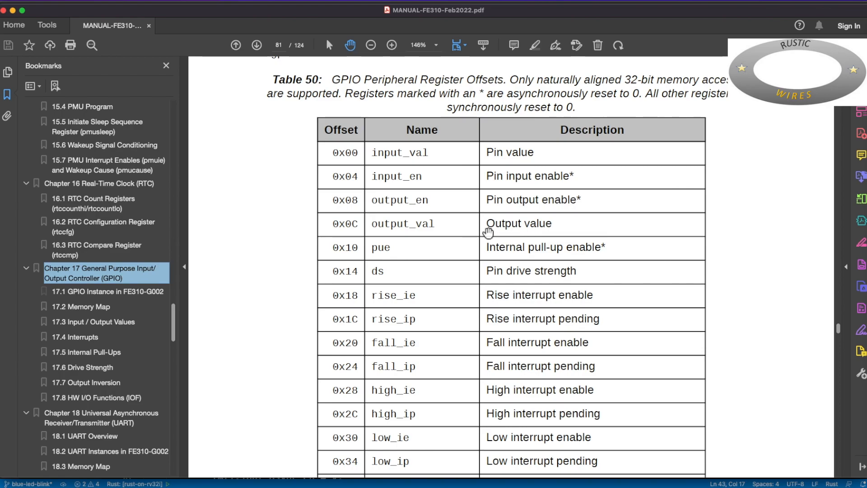
pyautogui.moveTo(348, 232)
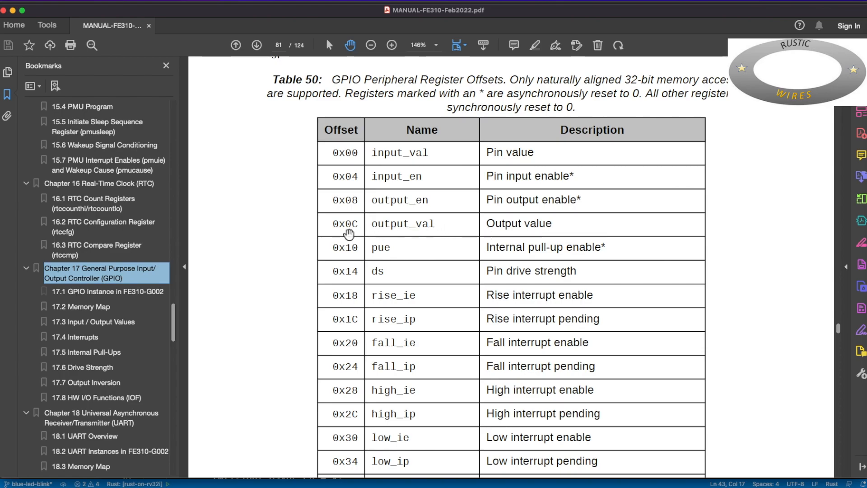
pyautogui.scroll(3)
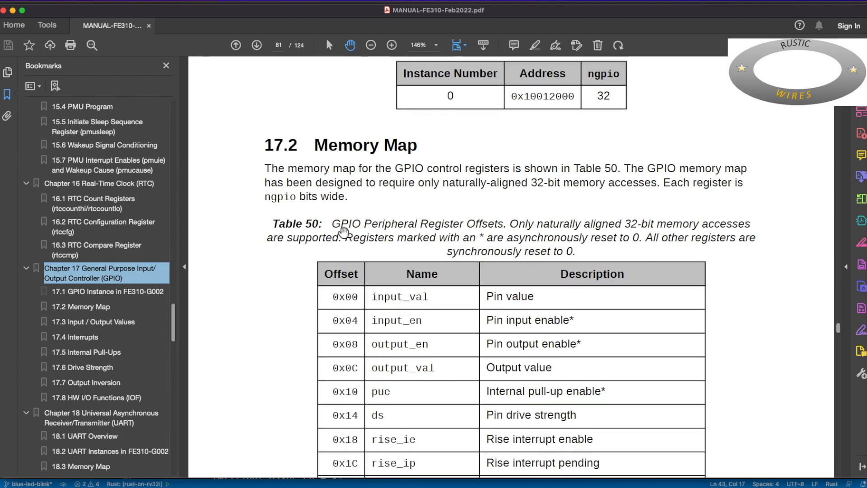
pyautogui.moveTo(366, 376)
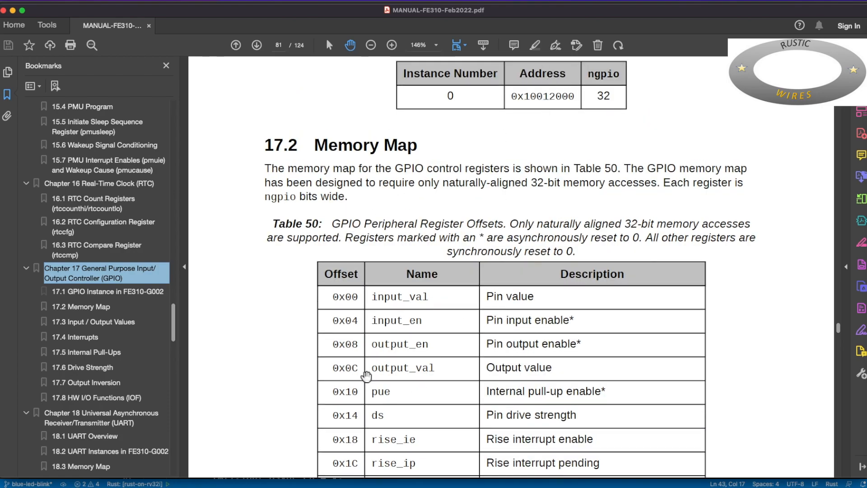
pyautogui.scroll(-3)
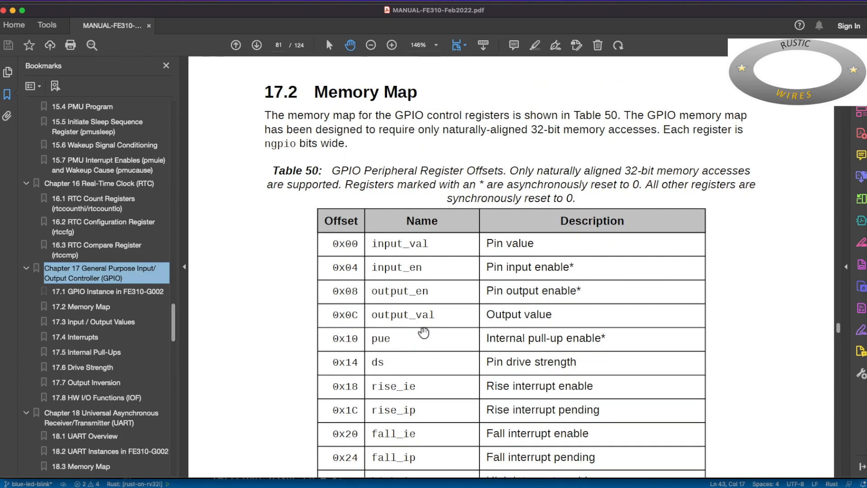
pyautogui.moveTo(441, 319)
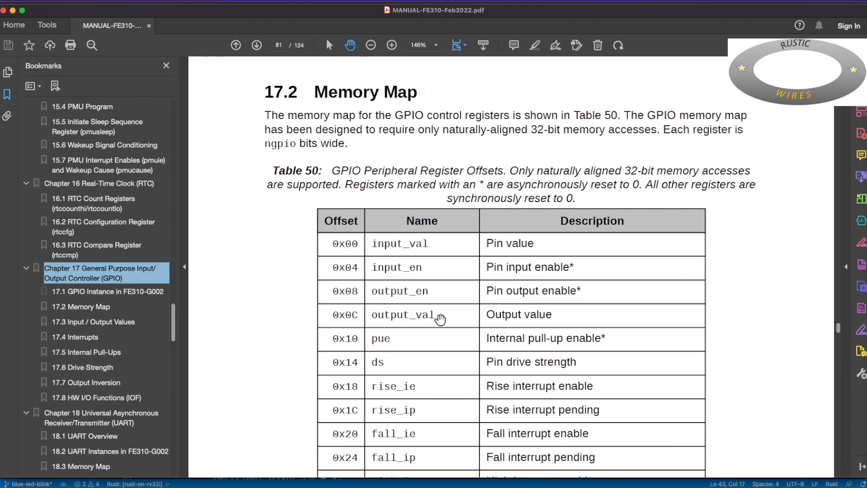
pyautogui.scroll(3)
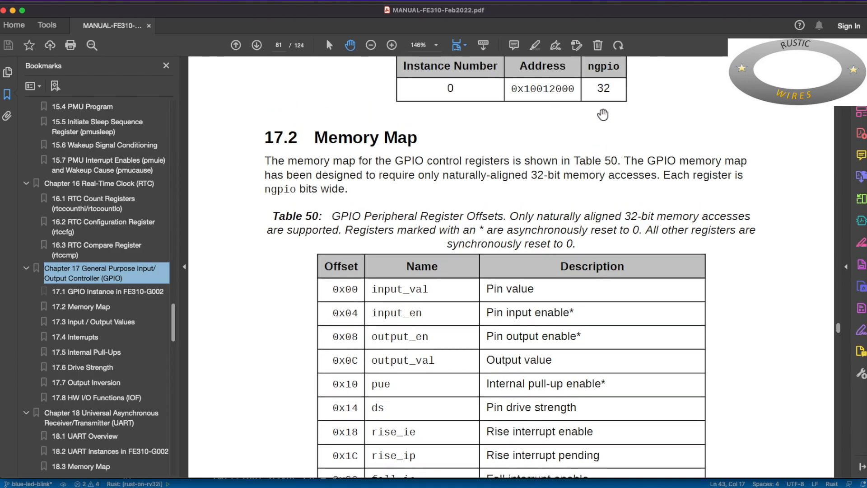
pyautogui.moveTo(481, 310)
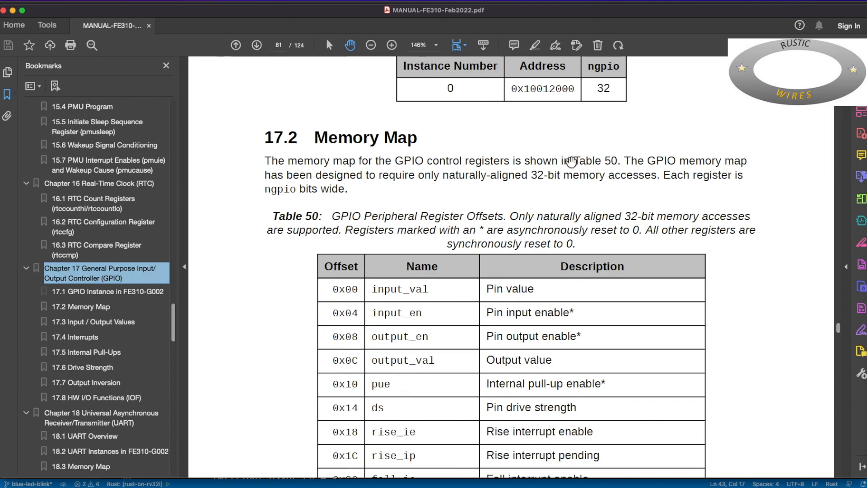
pyautogui.moveTo(607, 116)
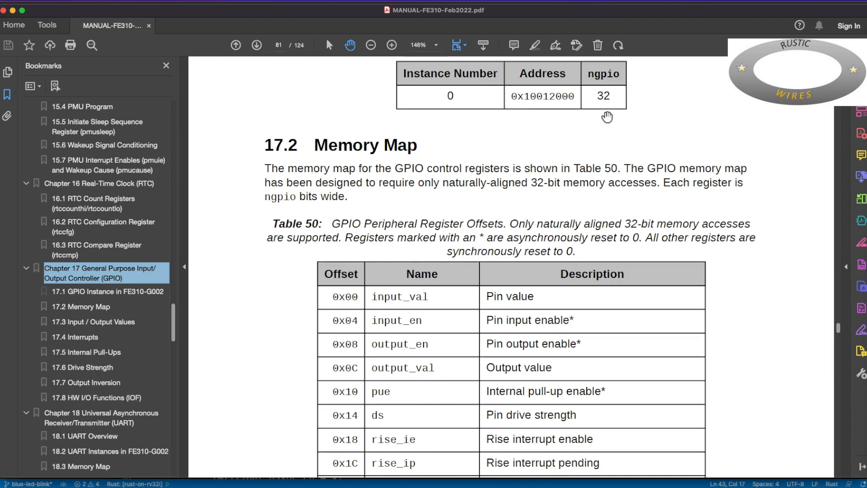
pyautogui.moveTo(454, 376)
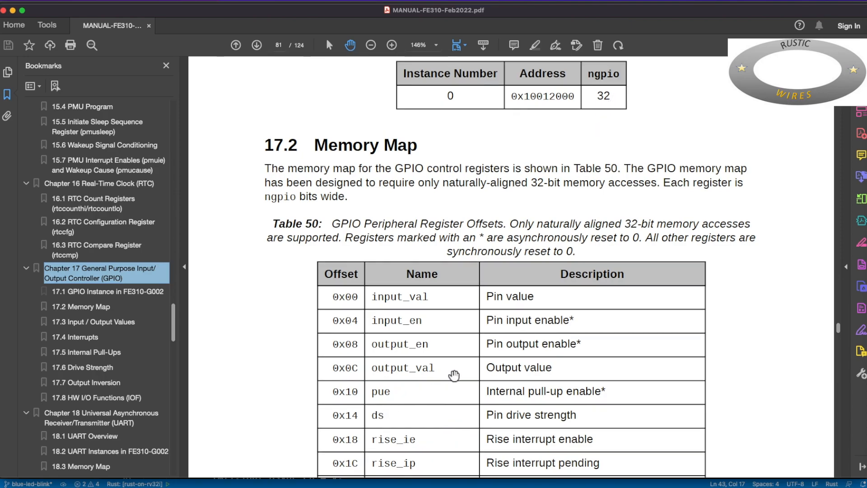
pyautogui.moveTo(590, 138)
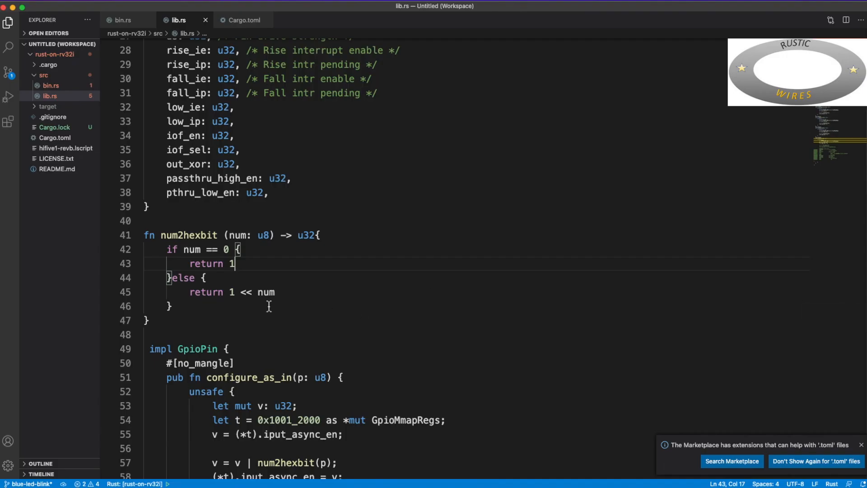
pyautogui.moveTo(238, 292)
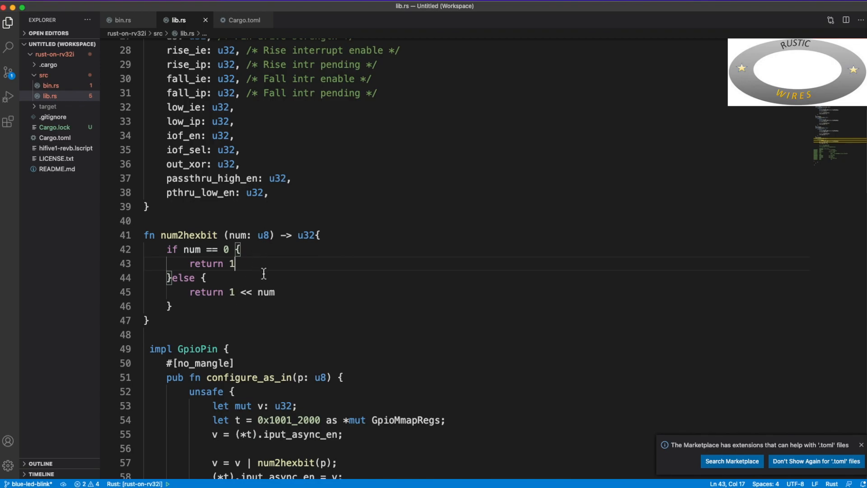
pyautogui.moveTo(228, 293)
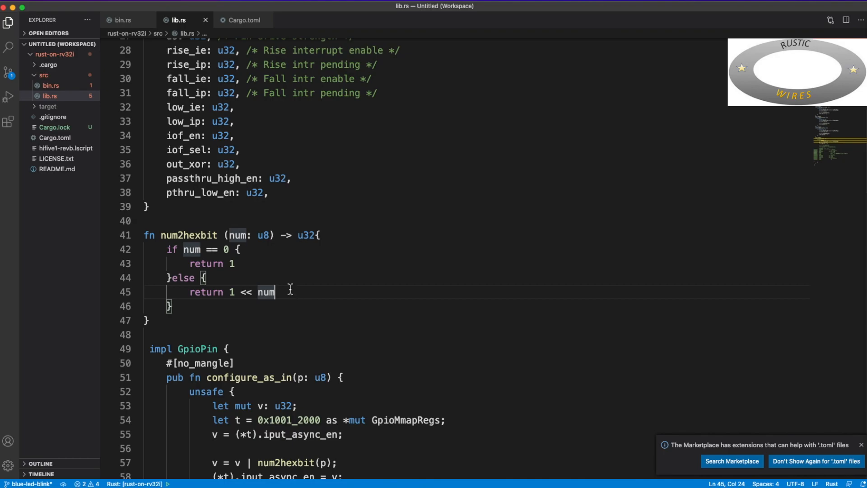
pyautogui.moveTo(260, 258)
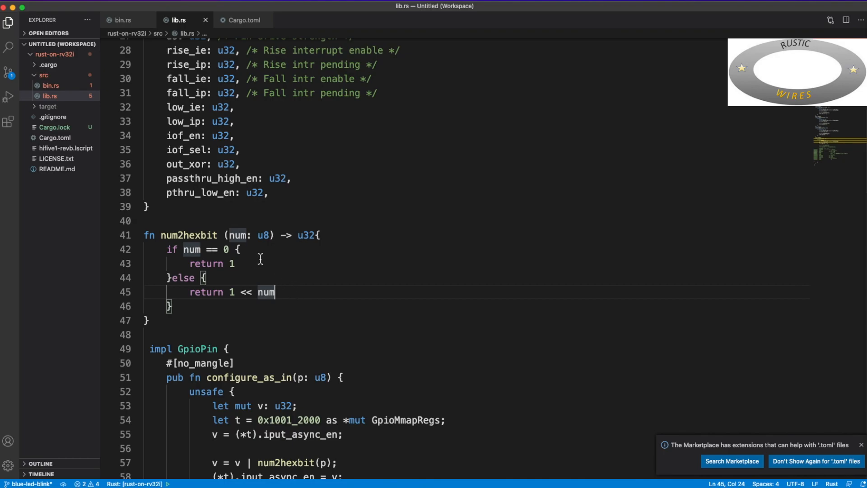
pyautogui.moveTo(261, 239)
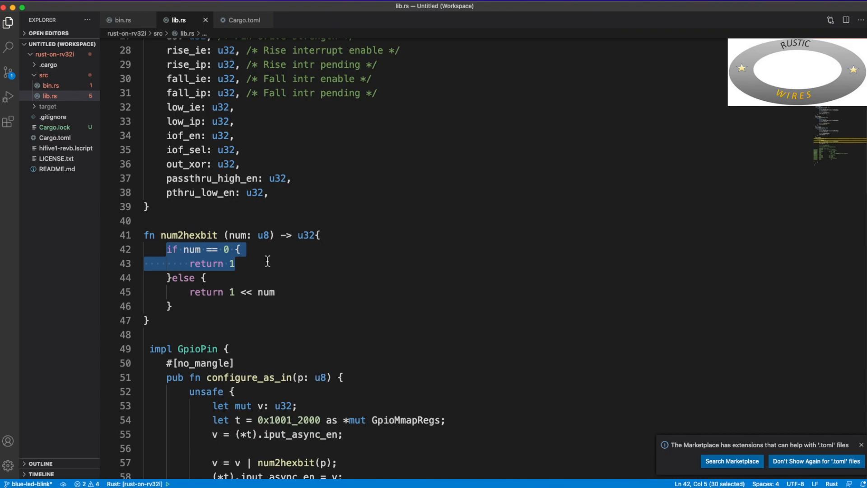
# Step: Clear the highlight on num2hexbit's zero-pin branch in lib.rs
pyautogui.click(235, 263)
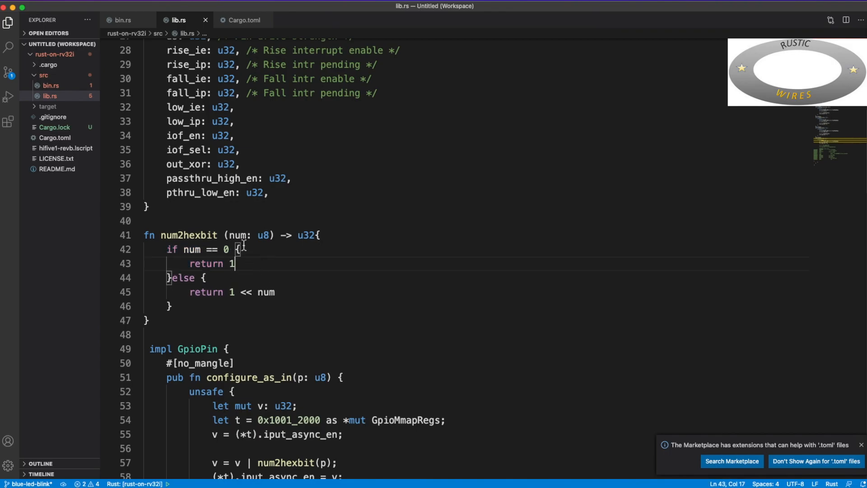
pyautogui.moveTo(240, 235)
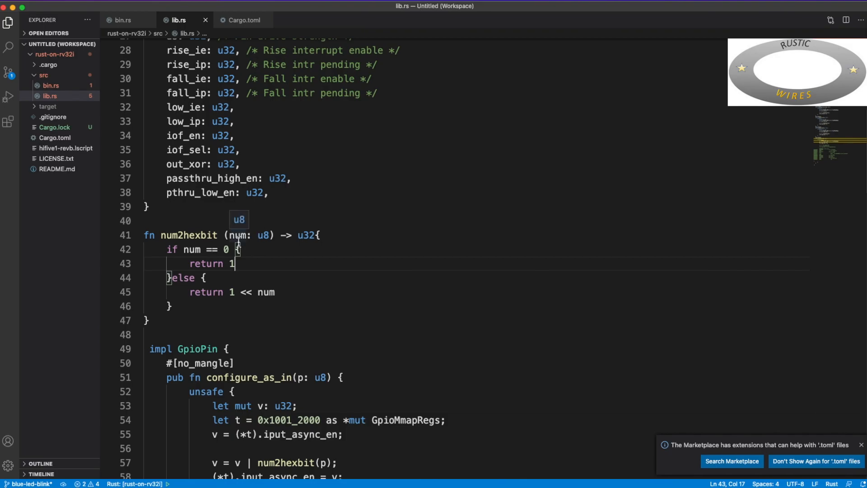
pyautogui.moveTo(205, 238)
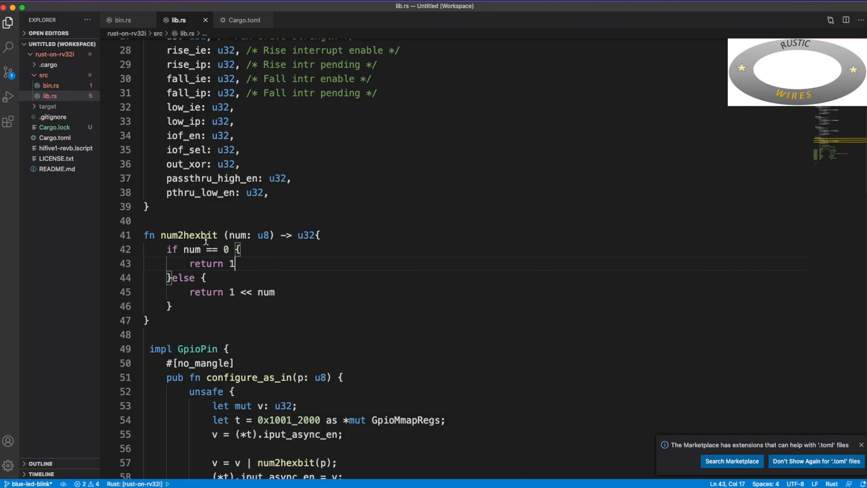
pyautogui.moveTo(242, 292)
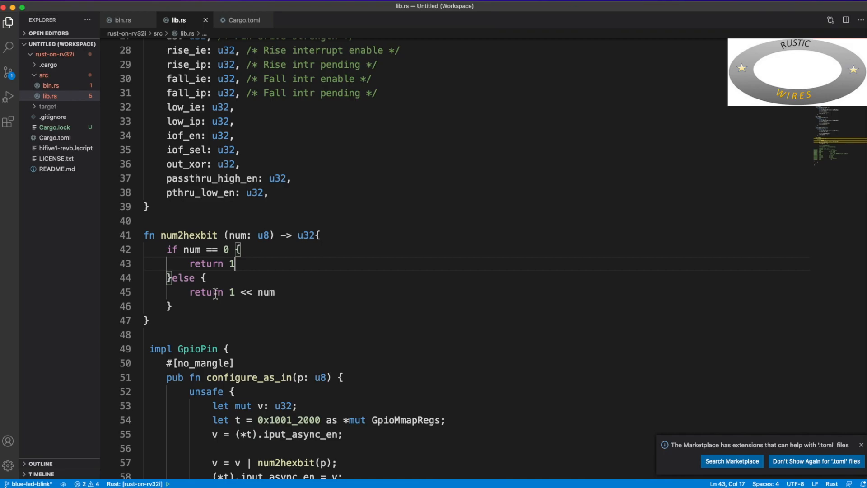
pyautogui.scroll(-3)
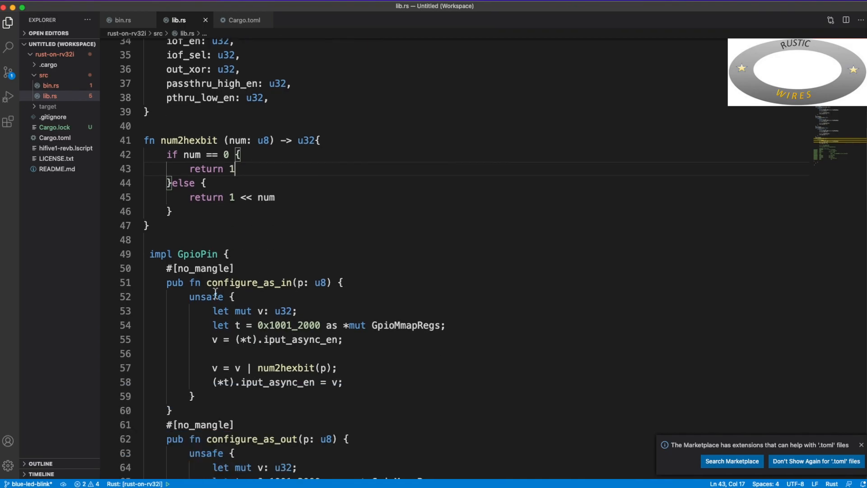
pyautogui.click(161, 246)
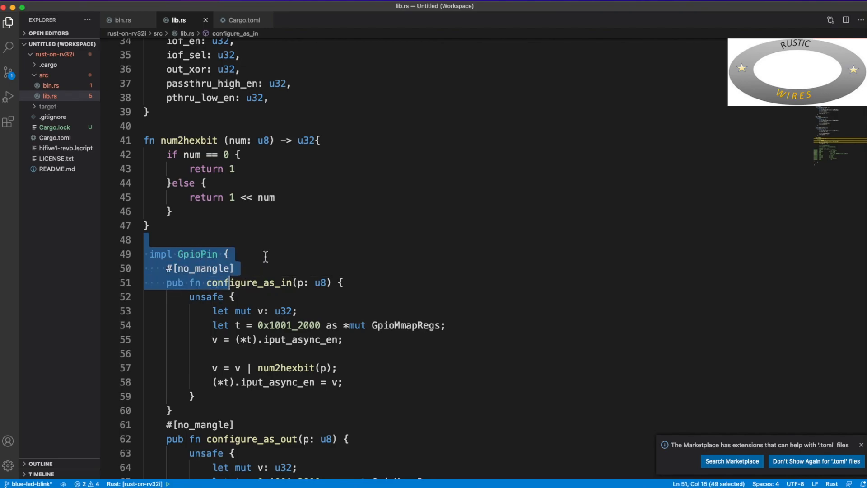
pyautogui.scroll(3)
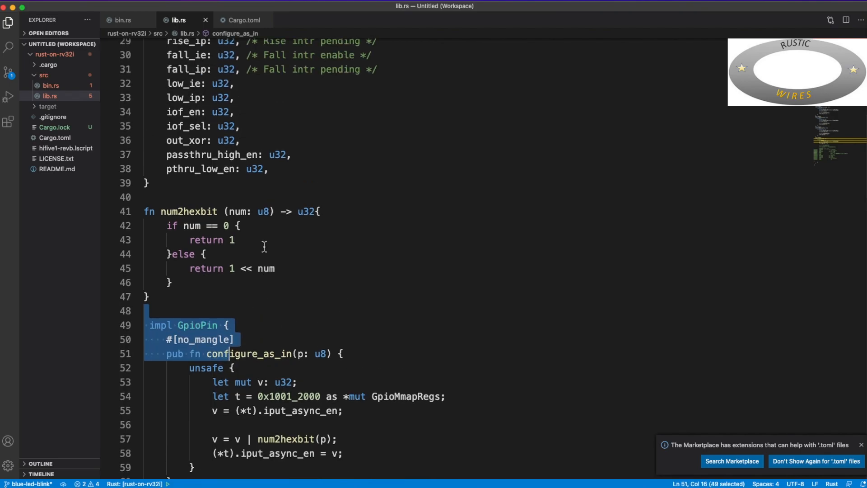
pyautogui.scroll(3)
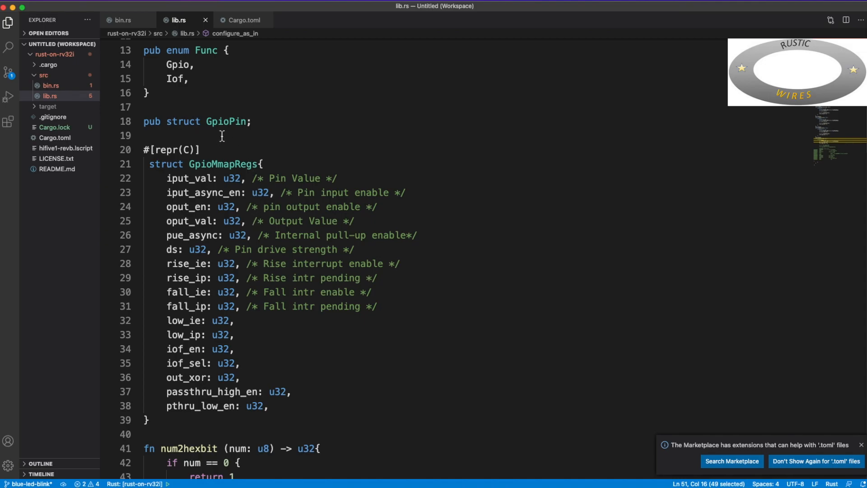
pyautogui.doubleClick(226, 121)
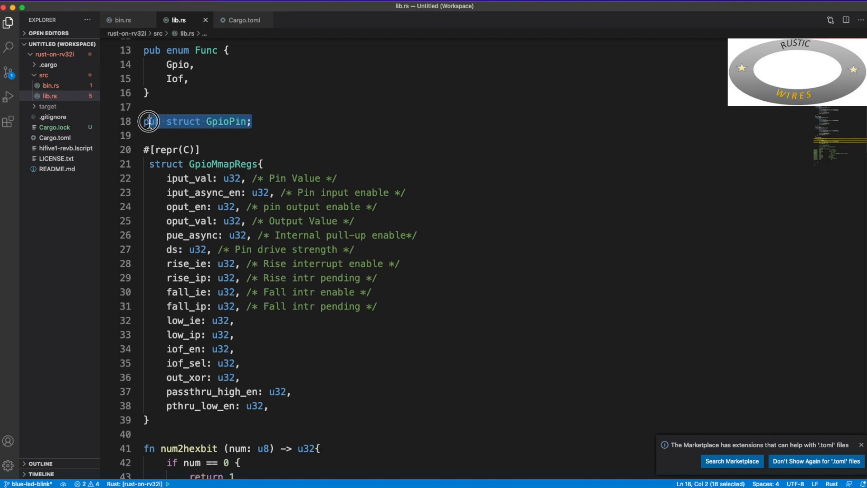
pyautogui.click(271, 135)
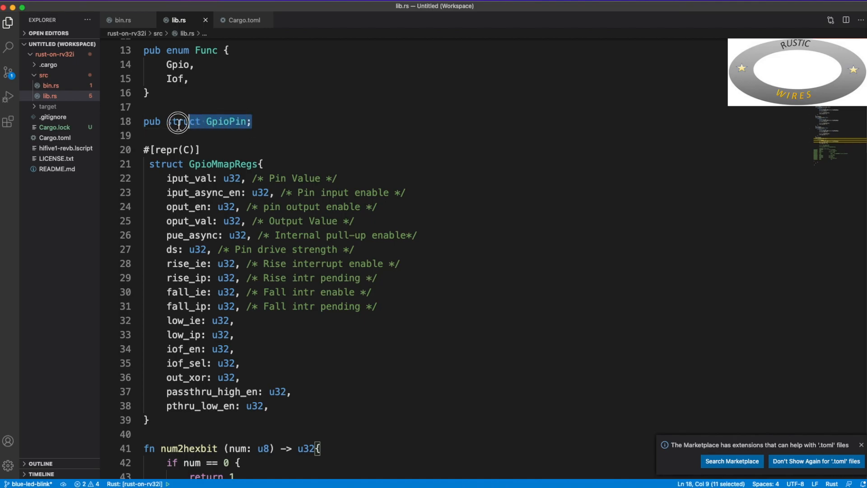
pyautogui.click(224, 135)
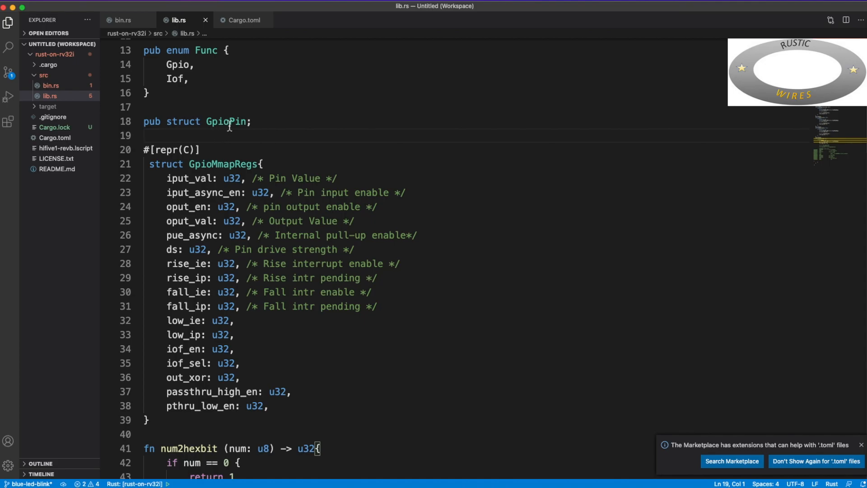
pyautogui.doubleClick(224, 121)
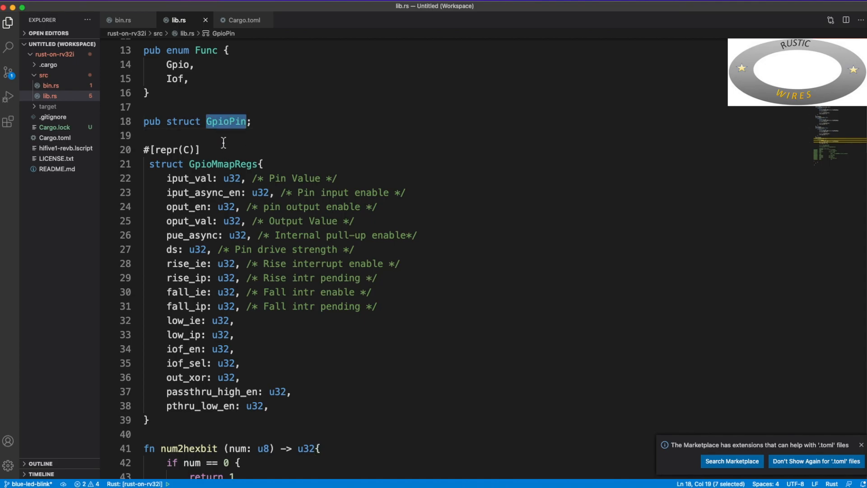
pyautogui.moveTo(197, 136)
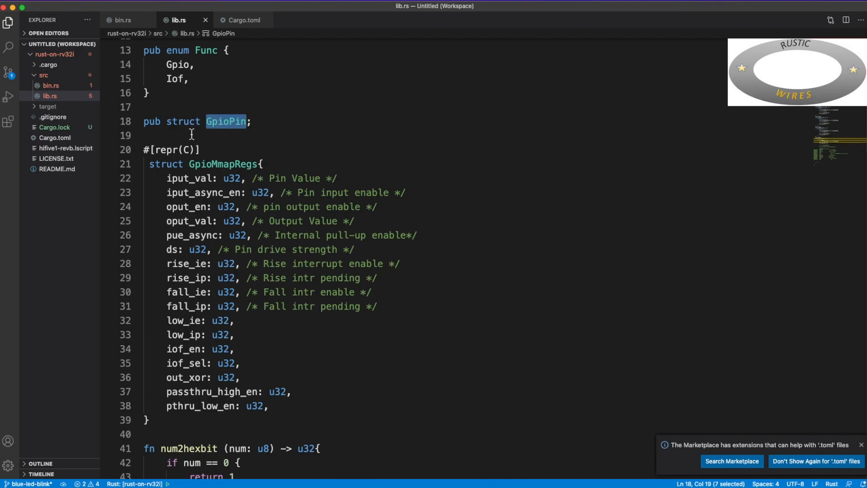
pyautogui.moveTo(228, 123)
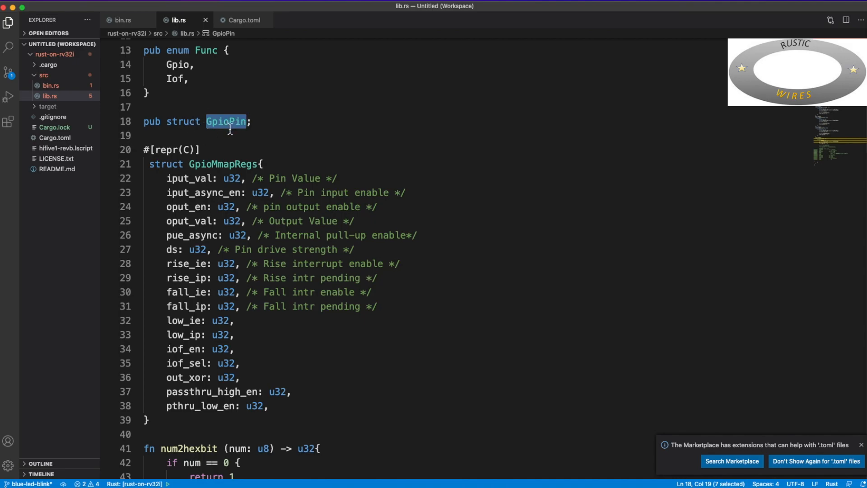
pyautogui.scroll(3)
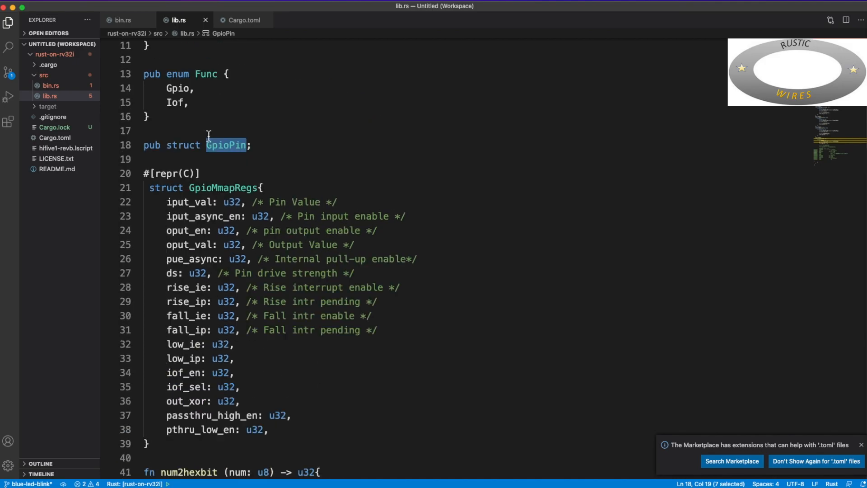
pyautogui.scroll(-3)
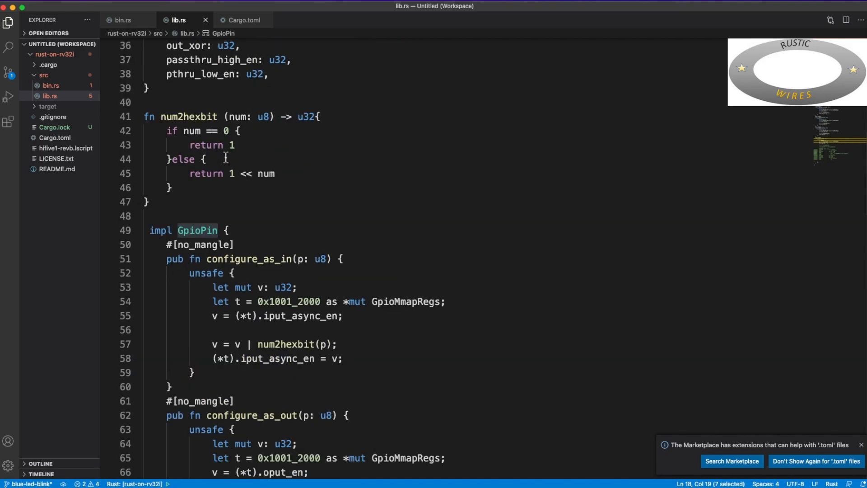
pyautogui.scroll(-3)
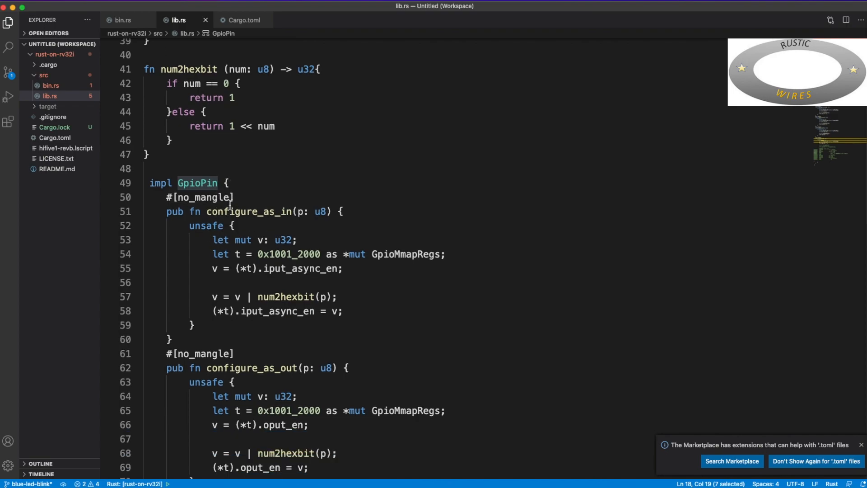
pyautogui.moveTo(197, 183)
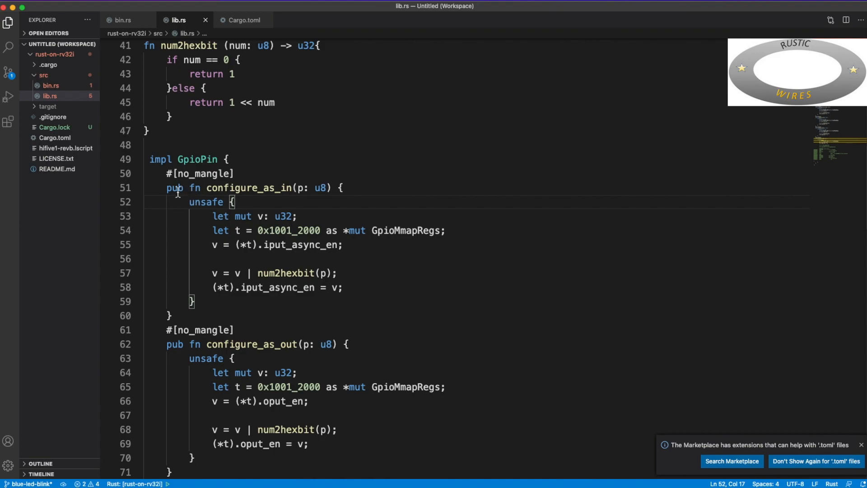
pyautogui.moveTo(214, 144)
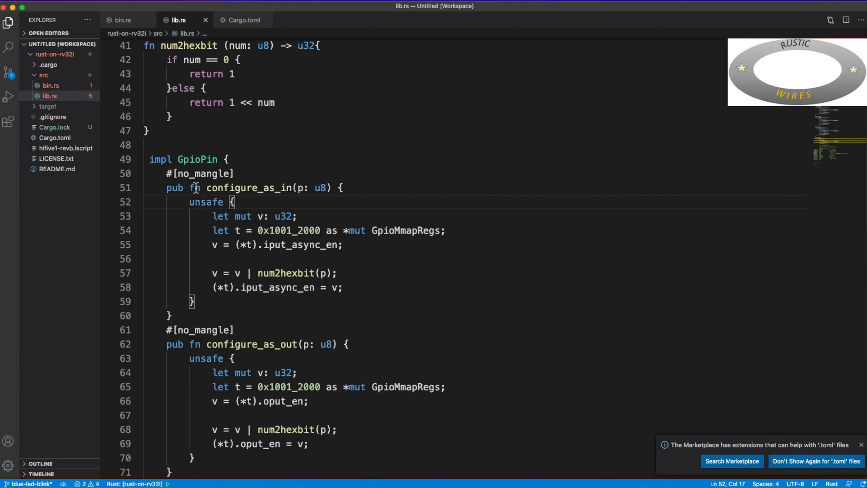
pyautogui.scroll(-3)
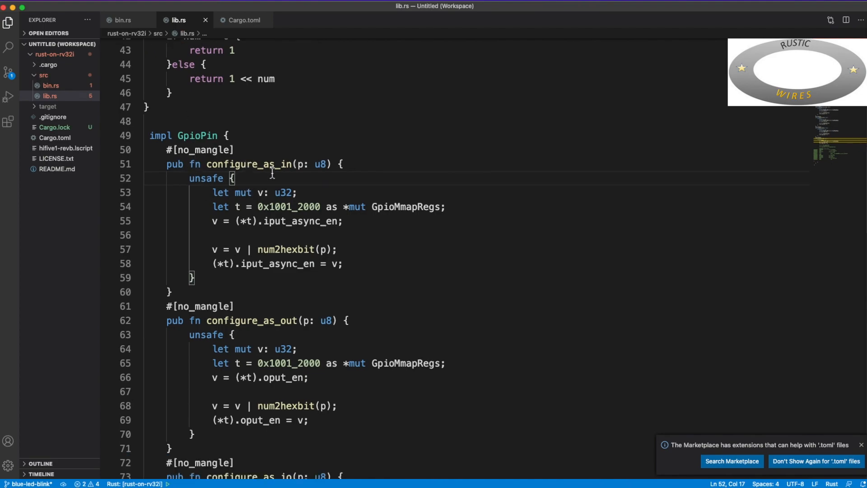
pyautogui.doubleClick(248, 163)
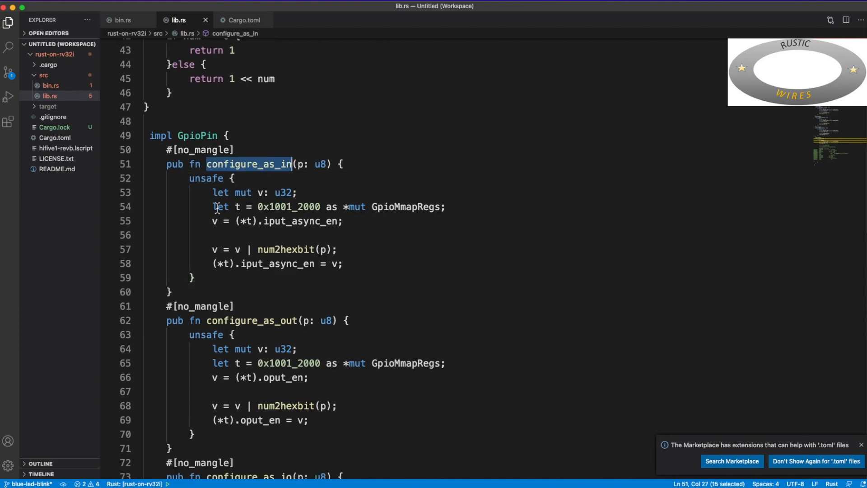
pyautogui.scroll(-3)
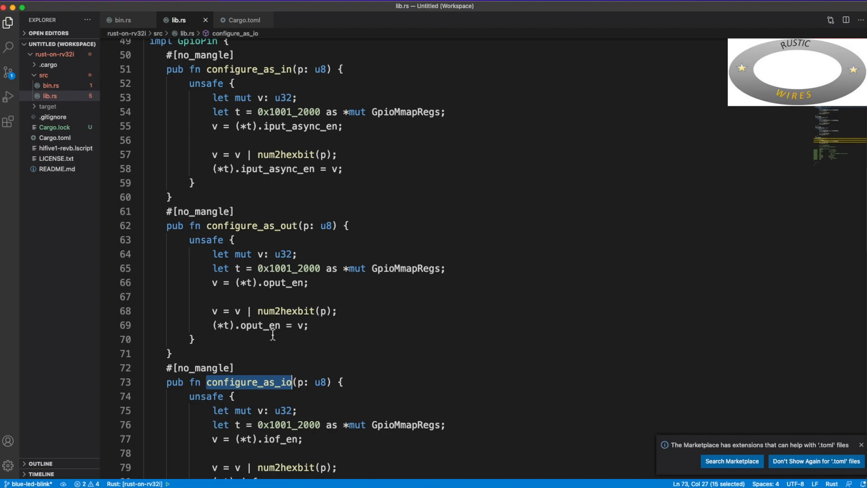
pyautogui.scroll(-3)
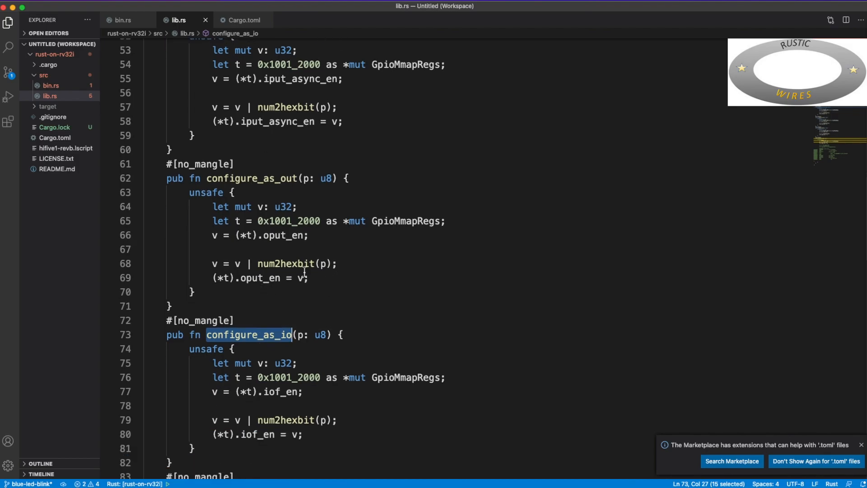
pyautogui.scroll(-3)
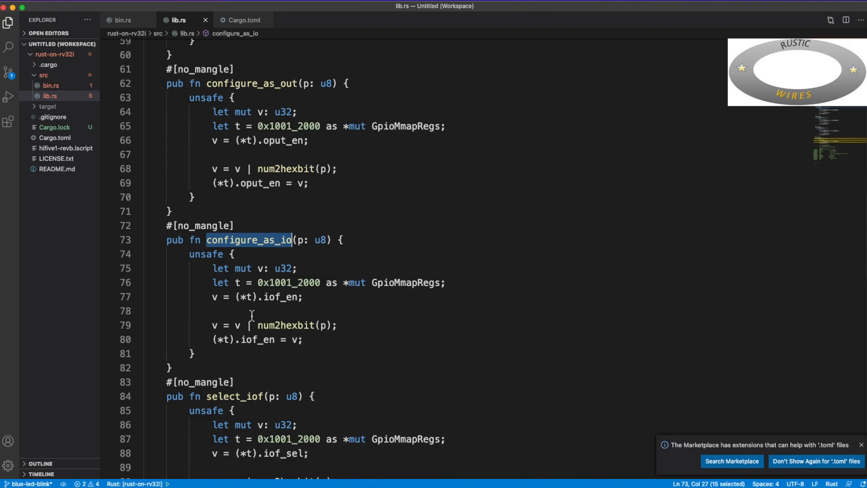
pyautogui.scroll(-3)
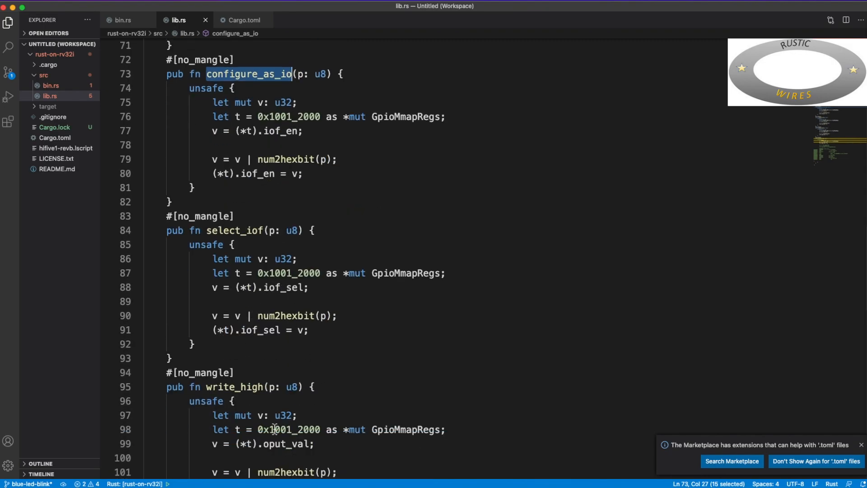
pyautogui.scroll(-3)
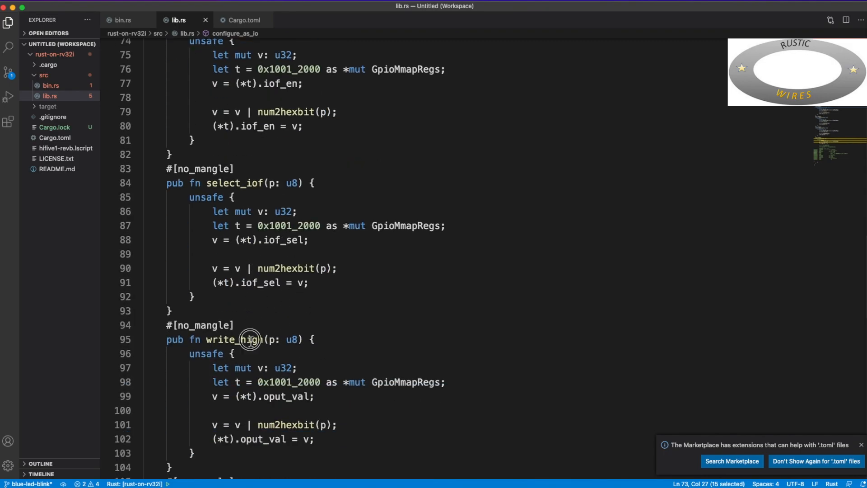
pyautogui.doubleClick(248, 339)
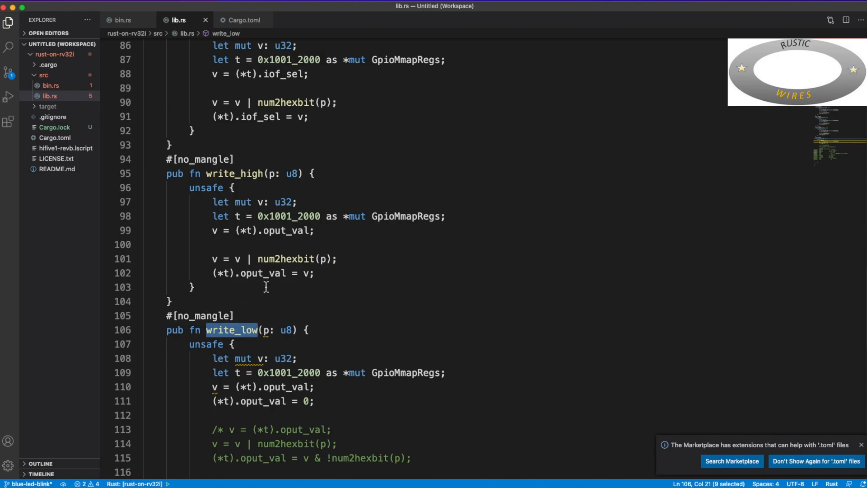
pyautogui.scroll(-3)
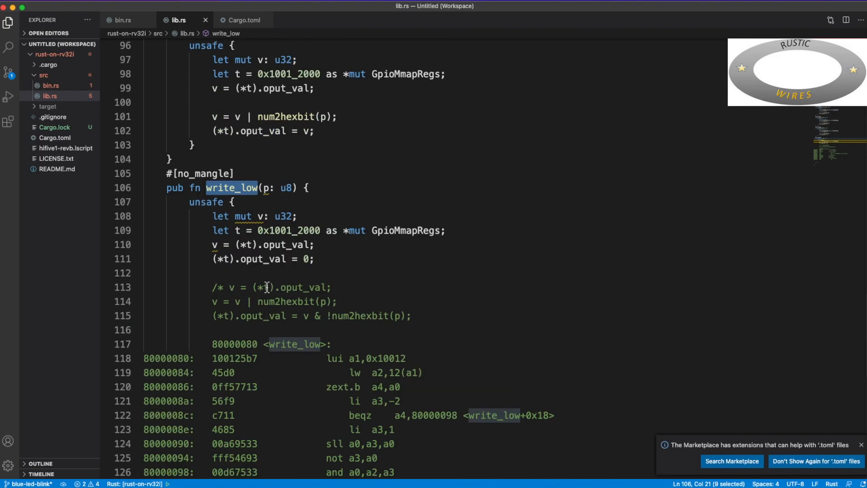
pyautogui.scroll(3)
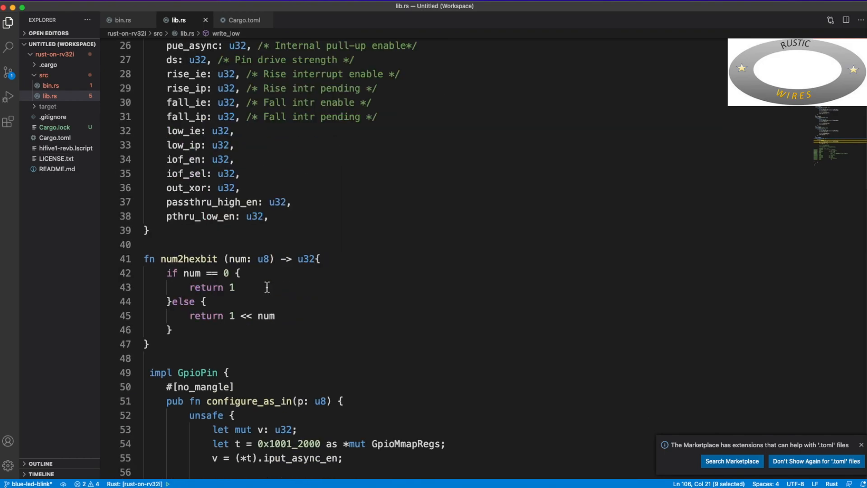
pyautogui.scroll(-3)
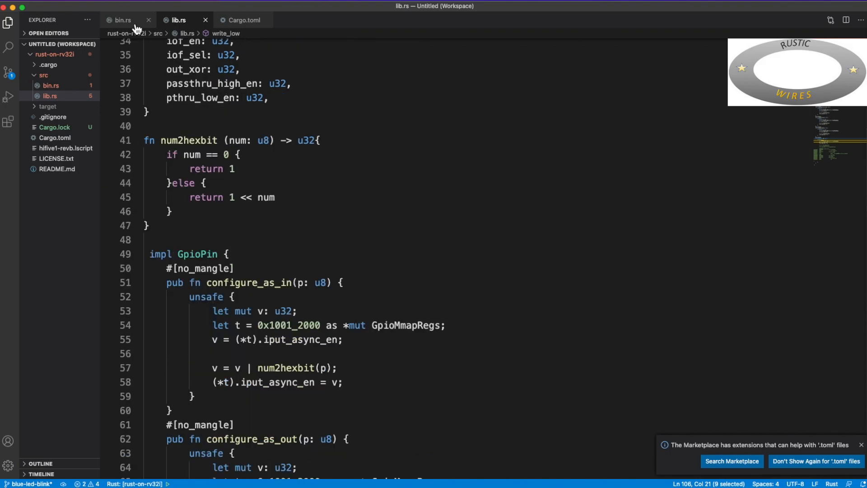
# Step: Switch to bin.rs and highlight the write_high call in the _start loop
pyautogui.click(121, 20)
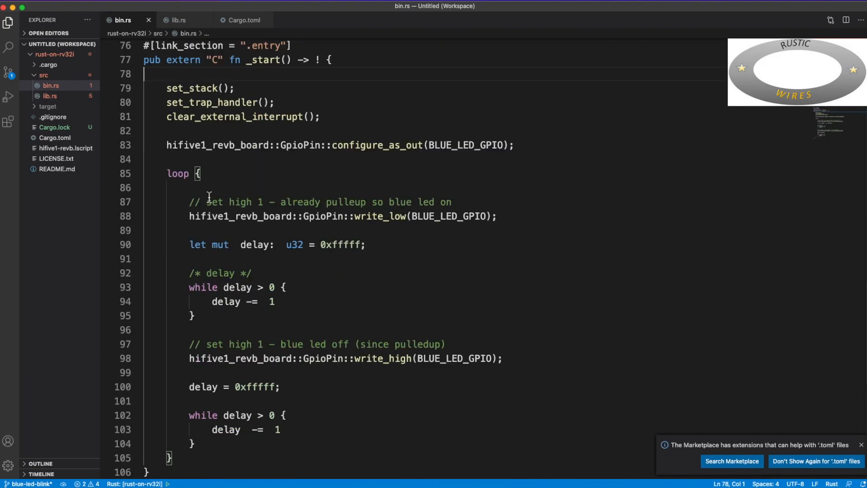
pyautogui.moveTo(394, 145)
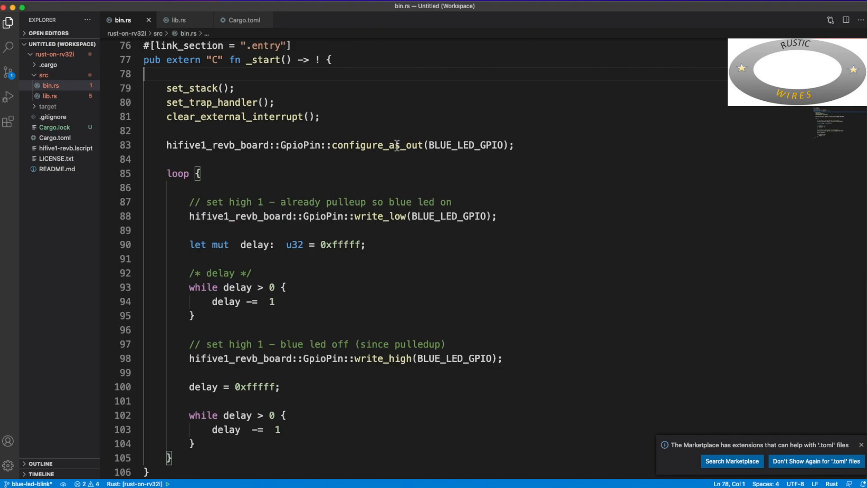
pyautogui.doubleClick(378, 145)
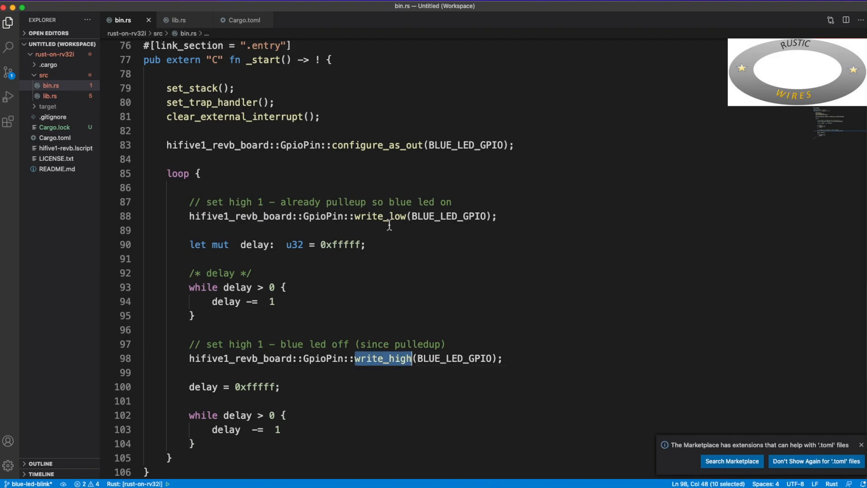
pyautogui.moveTo(397, 205)
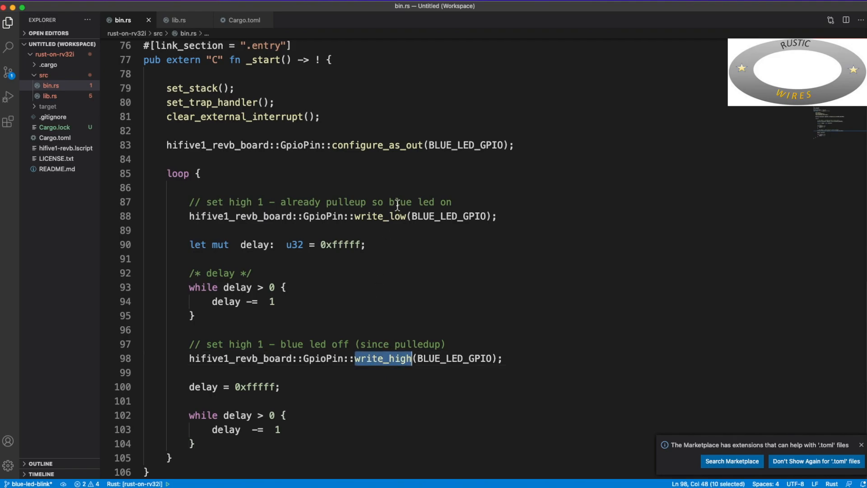
pyautogui.moveTo(217, 269)
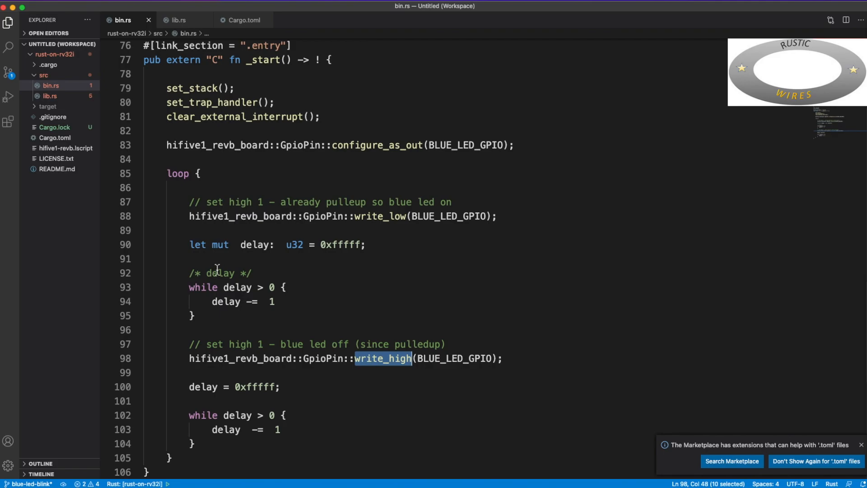
pyautogui.scroll(3)
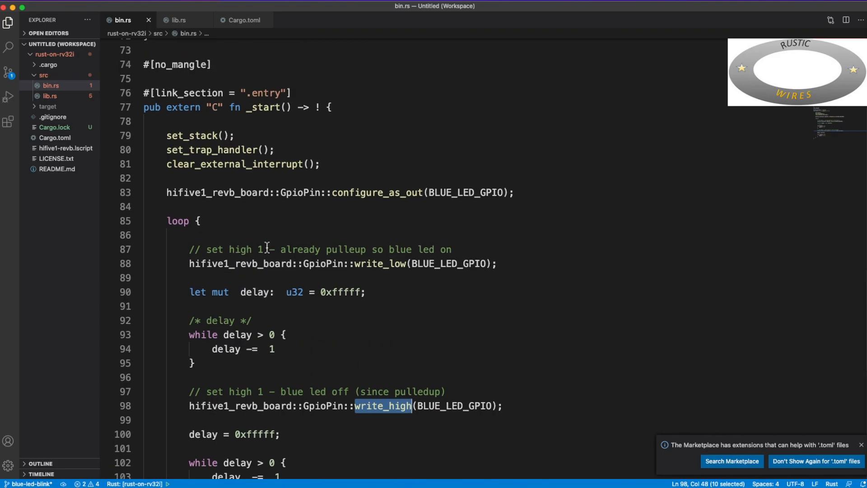
pyautogui.scroll(3)
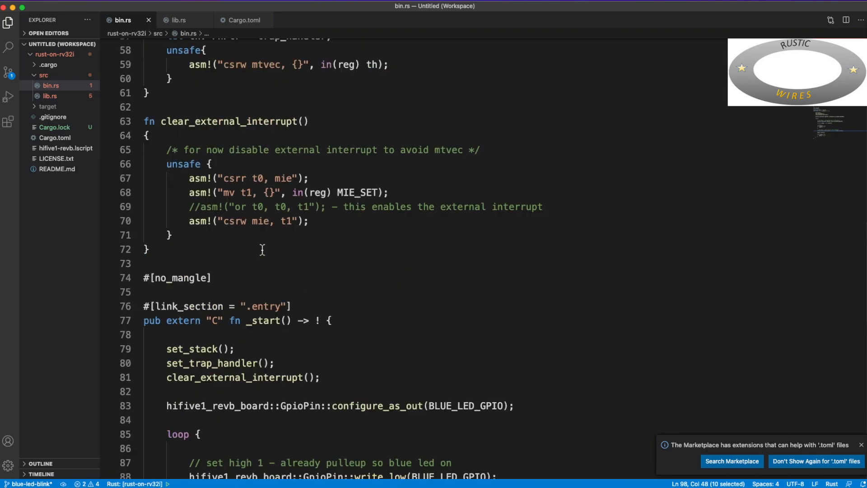
pyautogui.scroll(3)
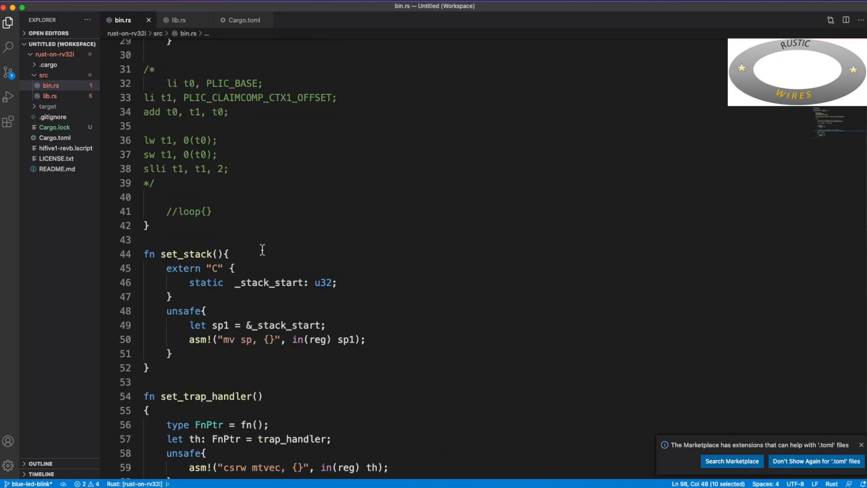
pyautogui.scroll(3)
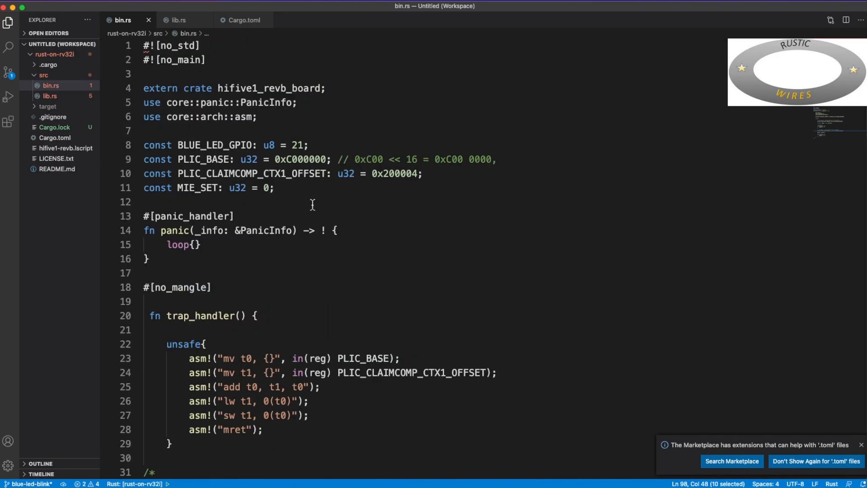
pyautogui.moveTo(259, 146)
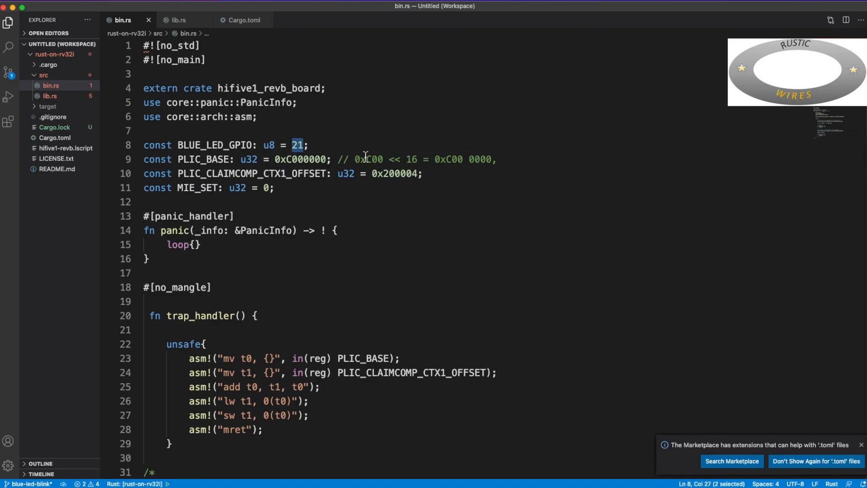
pyautogui.scroll(-3)
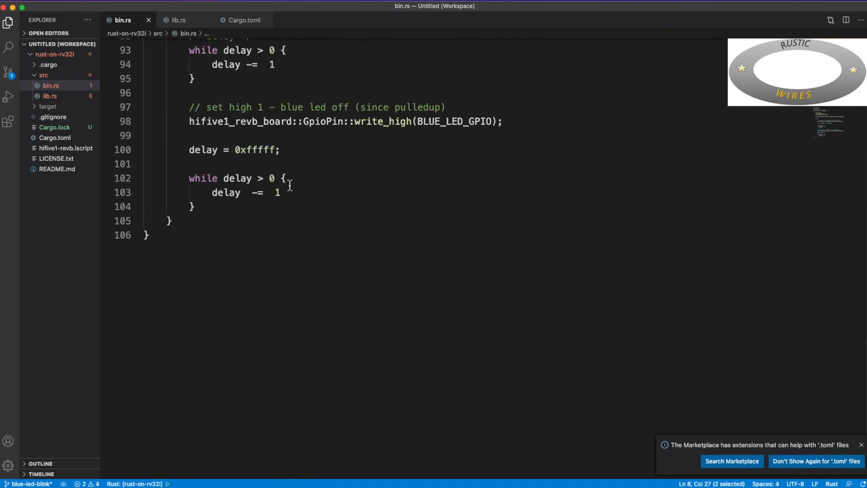
pyautogui.scroll(3)
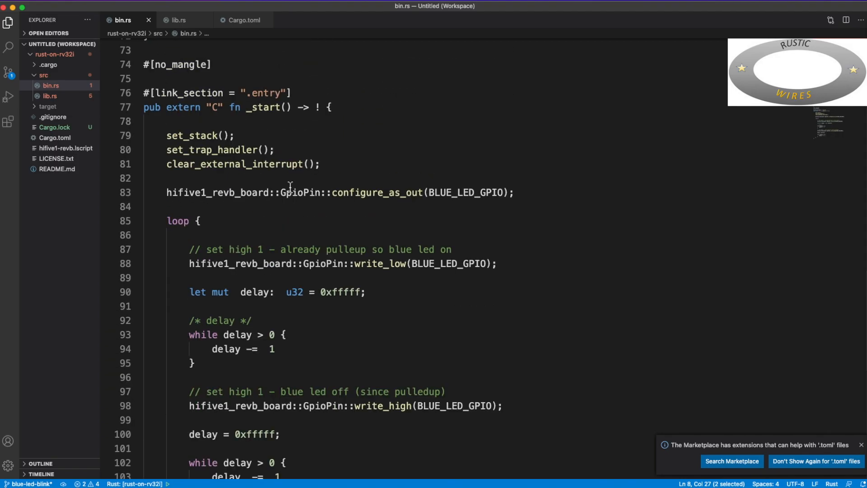
pyautogui.scroll(3)
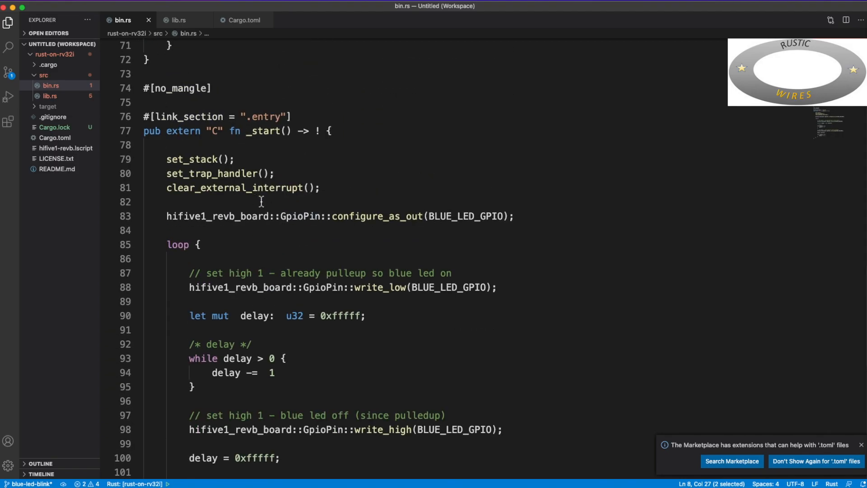
pyautogui.scroll(3)
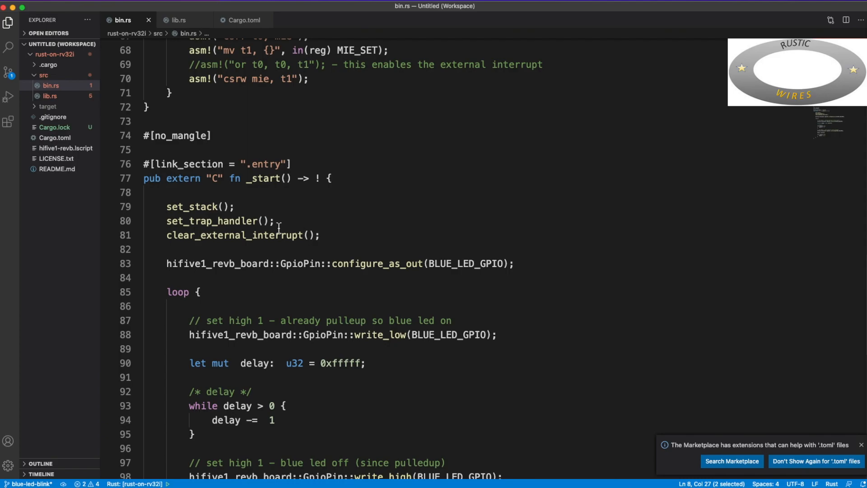
pyautogui.scroll(3)
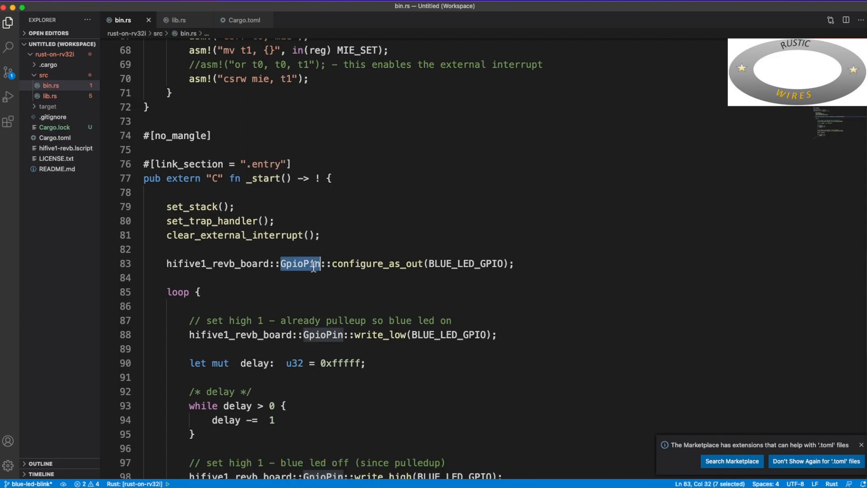
pyautogui.doubleClick(377, 263)
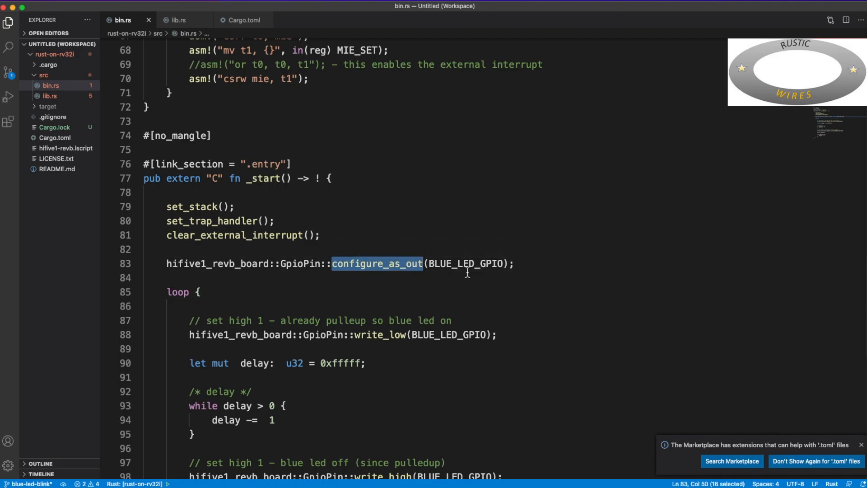
pyautogui.doubleClick(466, 264)
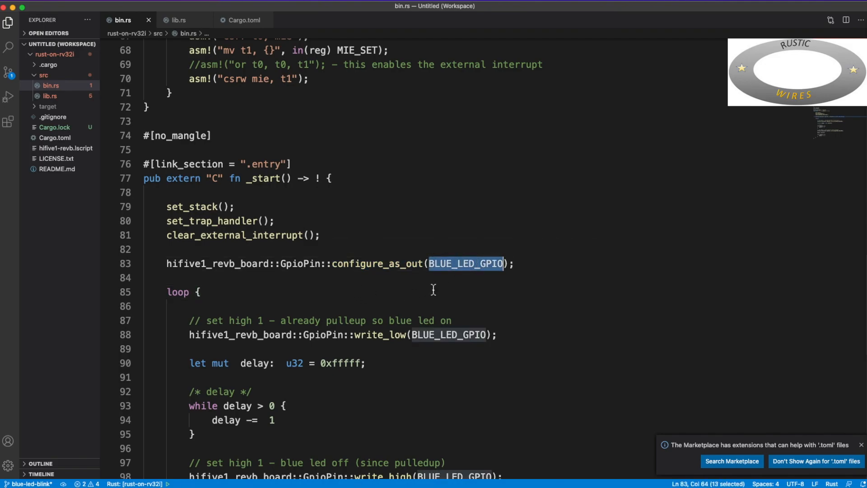
pyautogui.scroll(-3)
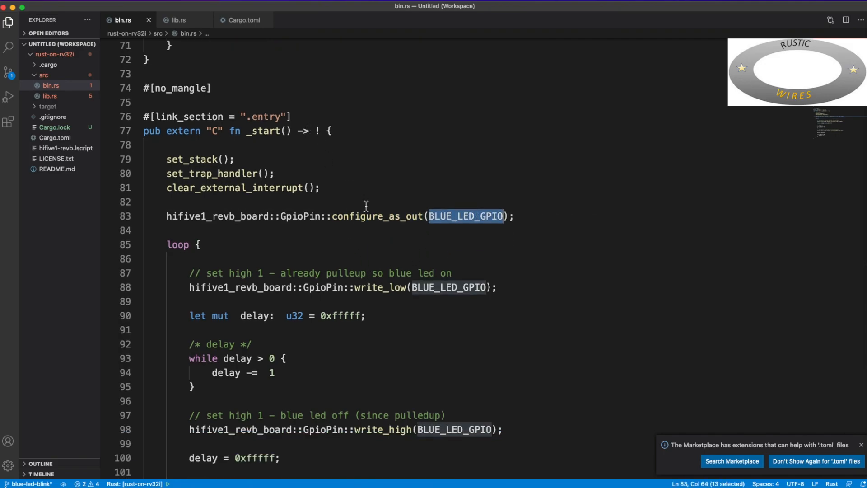
pyautogui.moveTo(392, 215)
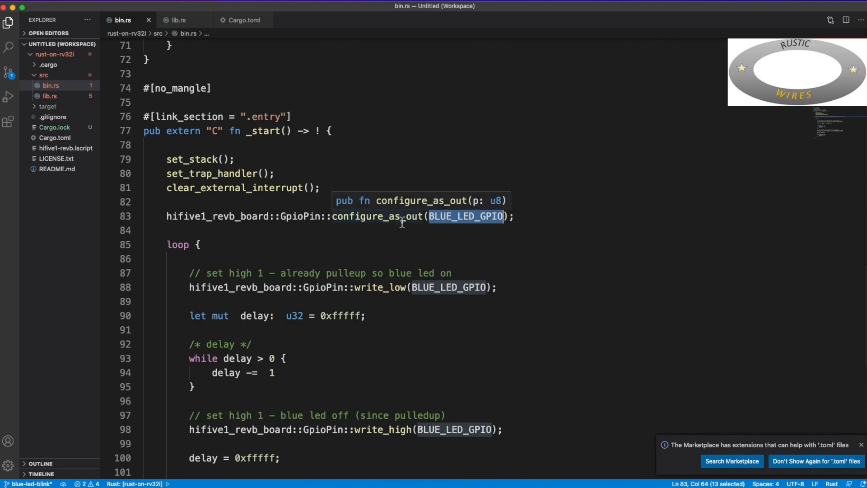
pyautogui.scroll(-3)
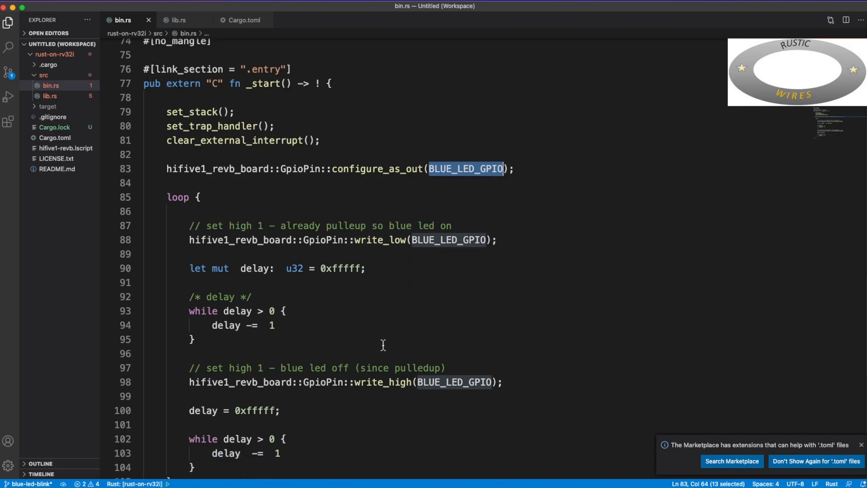
pyautogui.moveTo(394, 382)
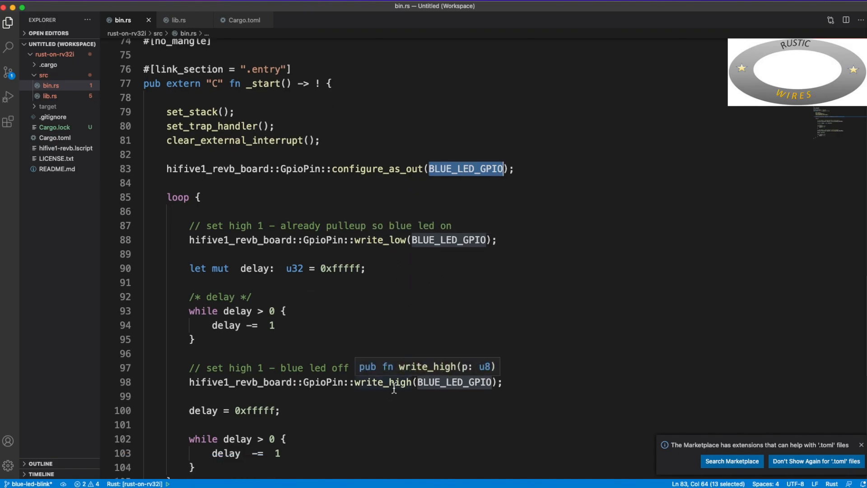
pyautogui.click(413, 282)
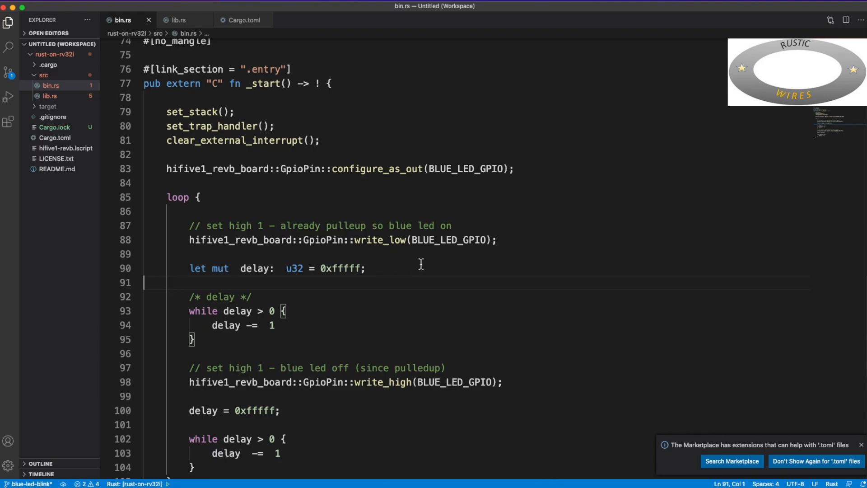
pyautogui.moveTo(414, 285)
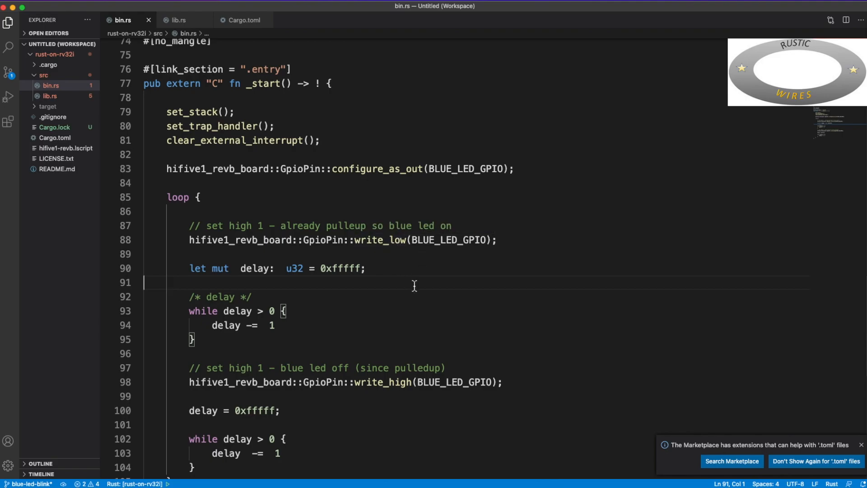
pyautogui.moveTo(404, 247)
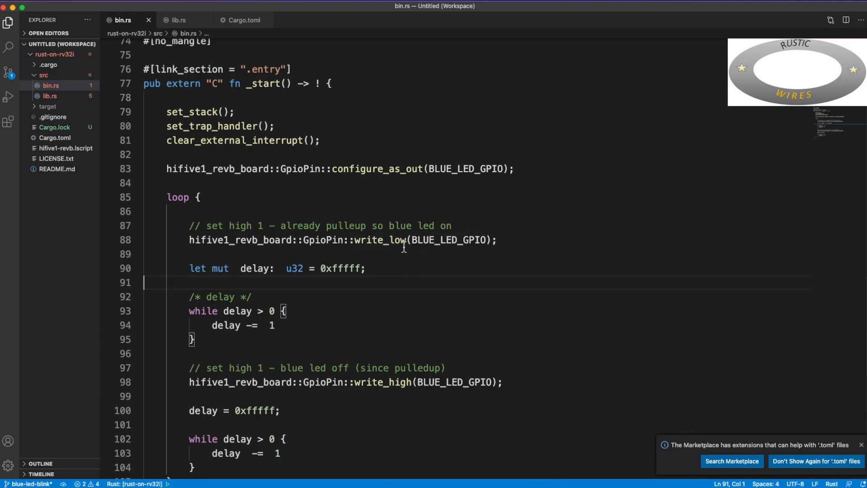
pyautogui.moveTo(400, 263)
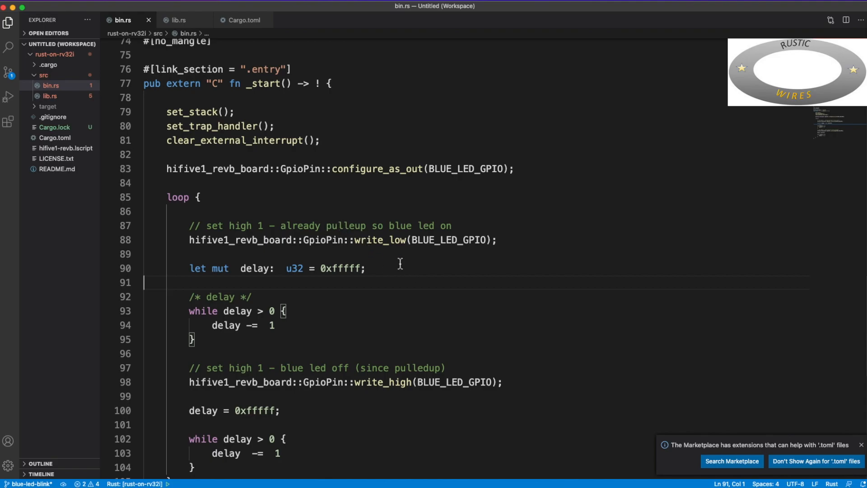
pyautogui.moveTo(340, 382)
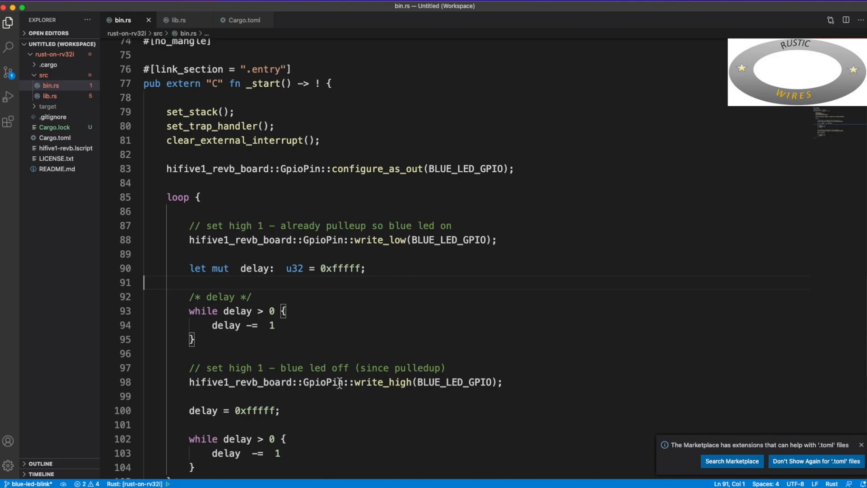
pyautogui.moveTo(471, 336)
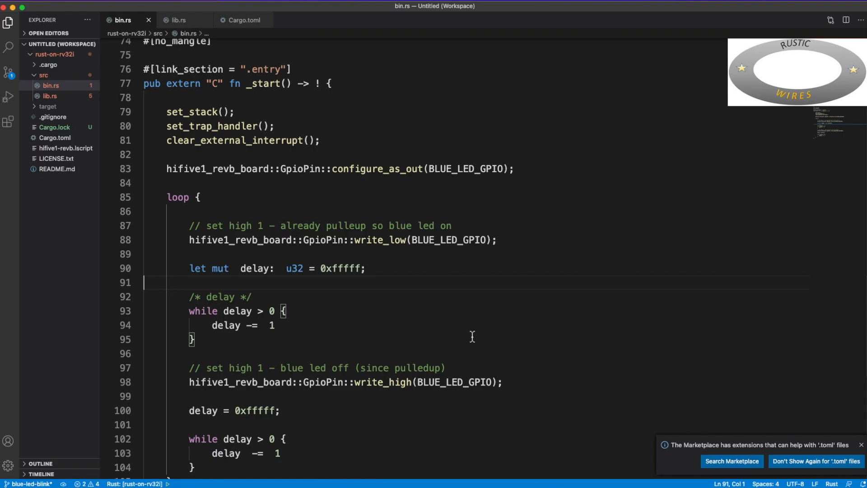
pyautogui.scroll(-3)
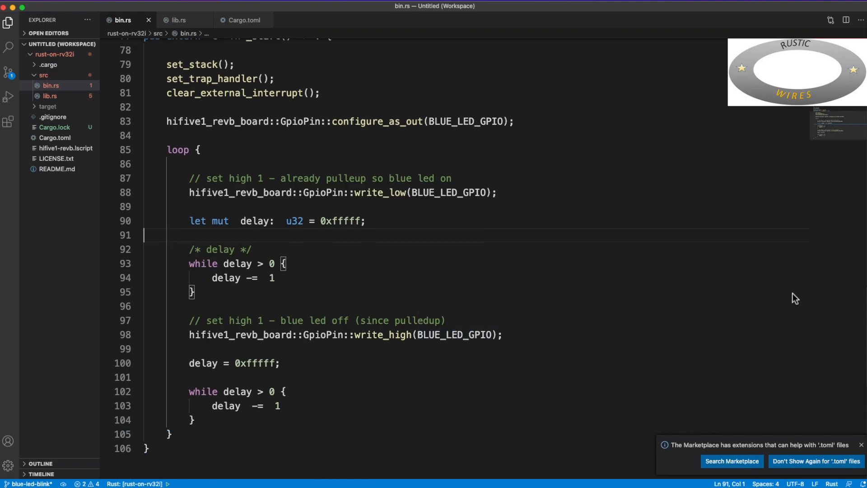
pyautogui.scroll(3)
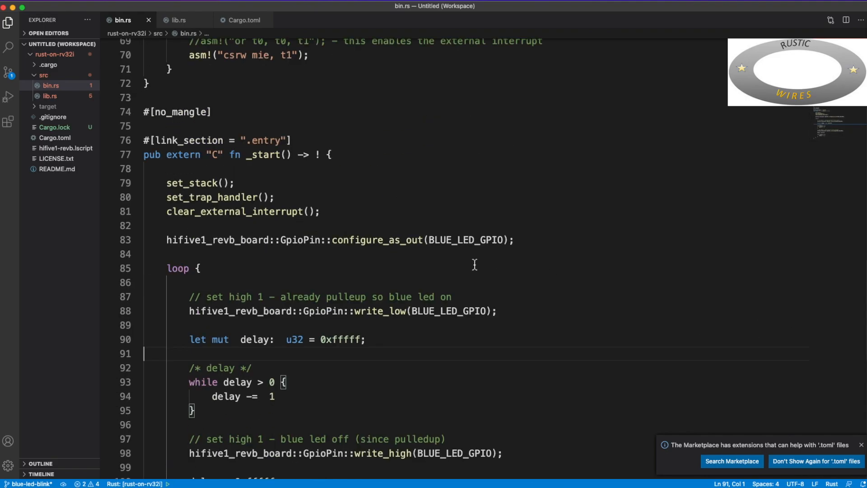
pyautogui.scroll(3)
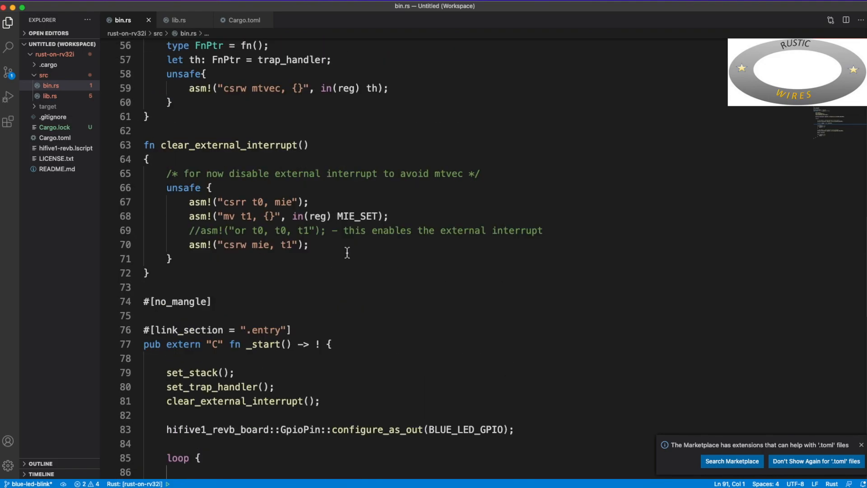
pyautogui.scroll(3)
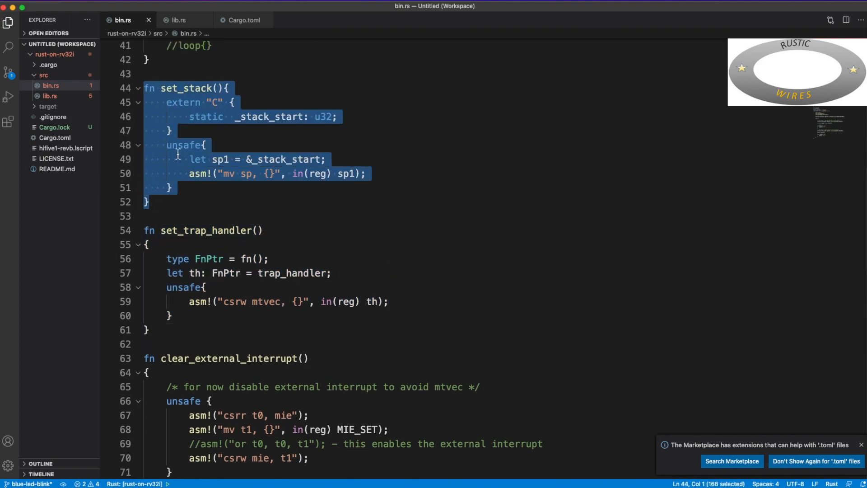
pyautogui.scroll(3)
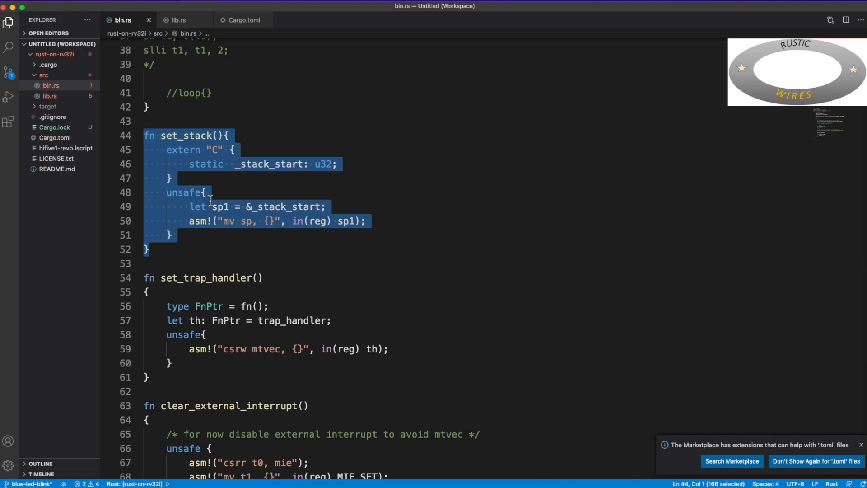
pyautogui.scroll(3)
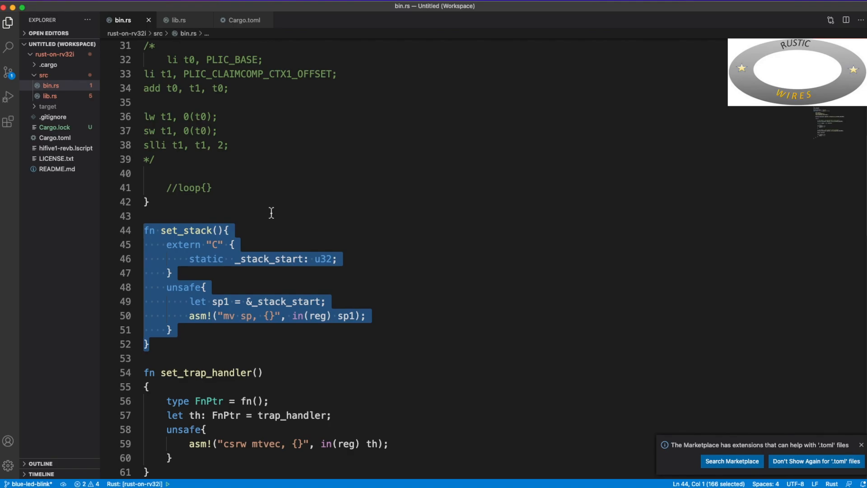
pyautogui.scroll(3)
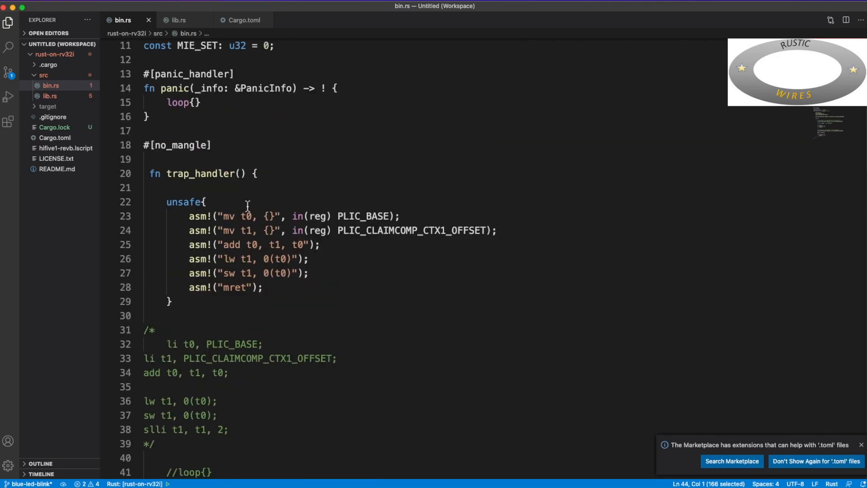
pyautogui.scroll(3)
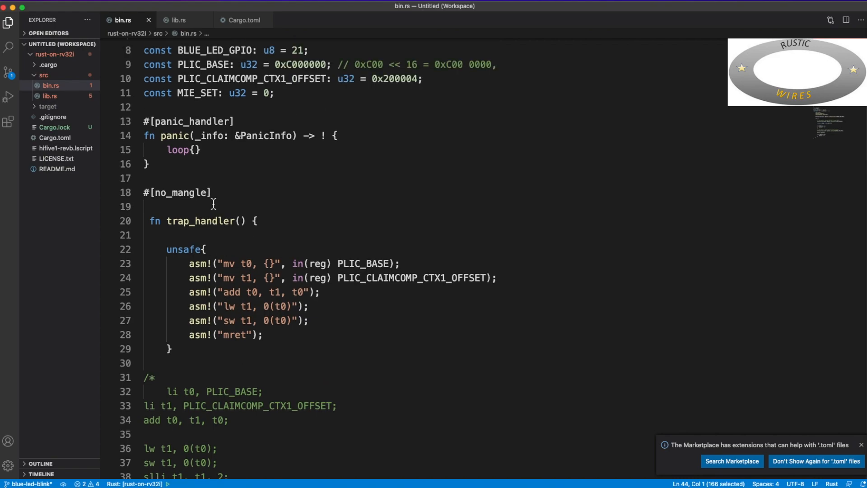
pyautogui.moveTo(194, 319)
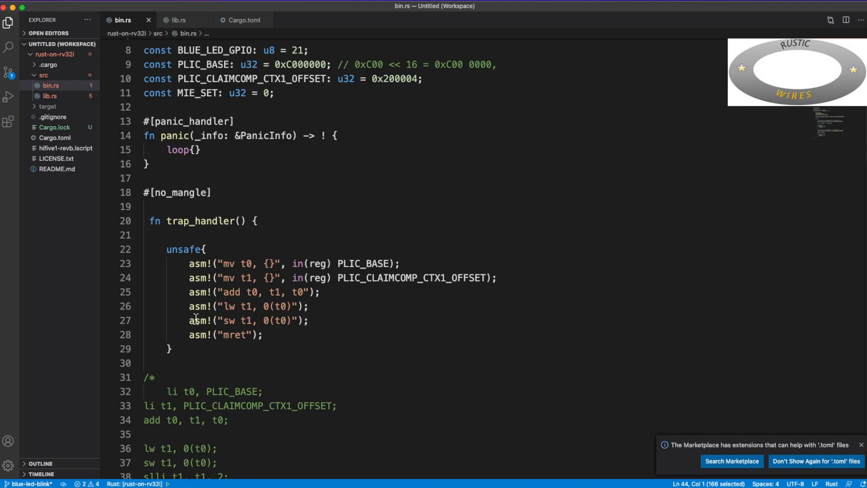
pyautogui.moveTo(231, 395)
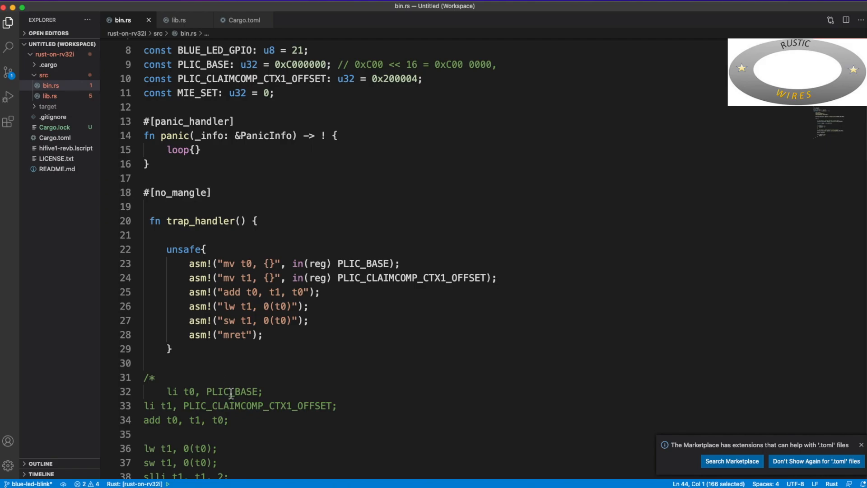
pyautogui.moveTo(238, 249)
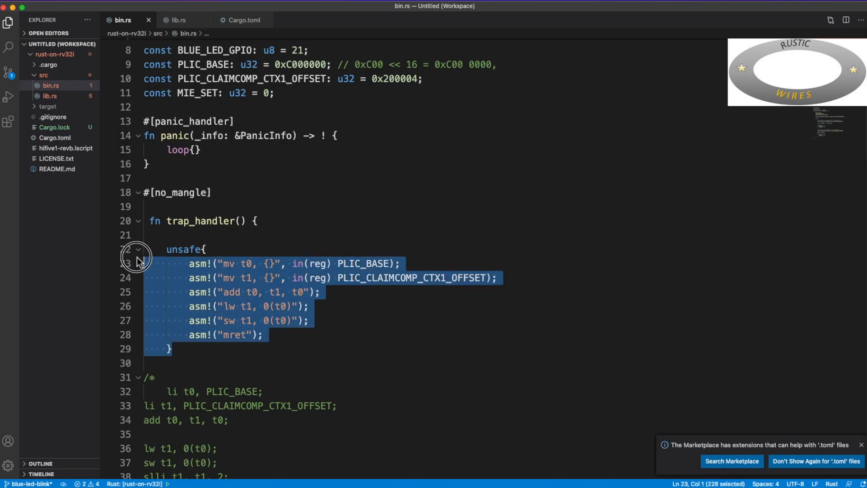
pyautogui.click(193, 376)
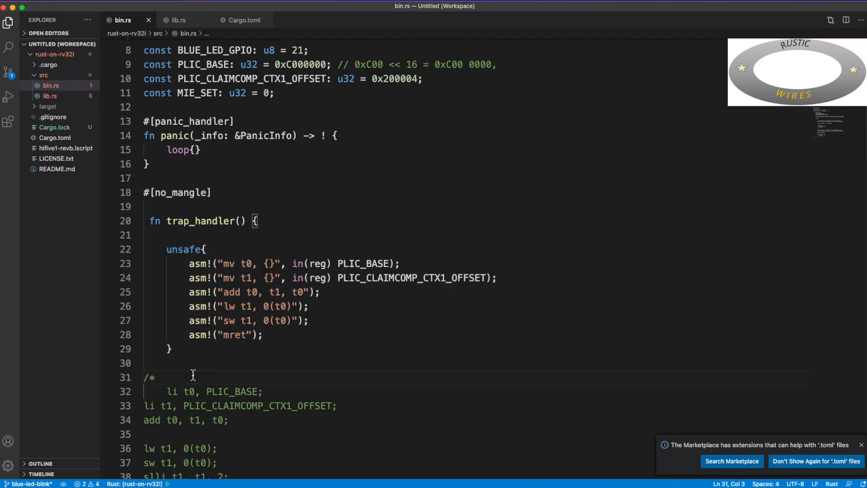
pyautogui.moveTo(231, 234)
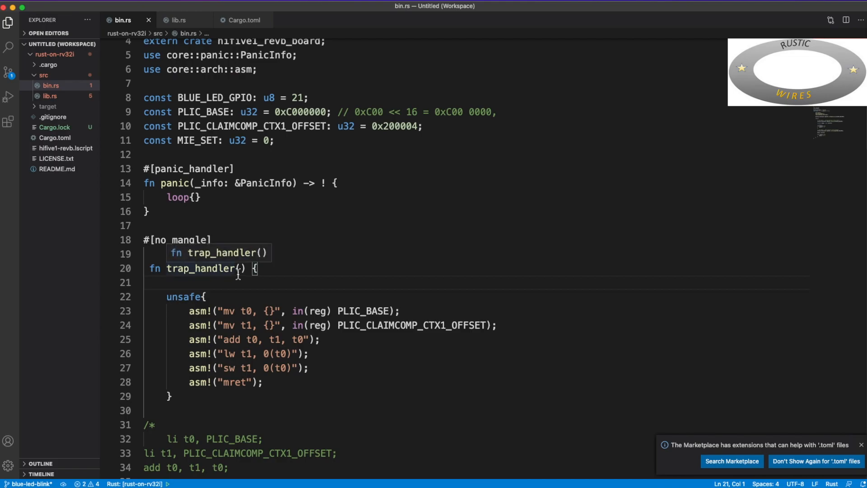
pyautogui.scroll(-3)
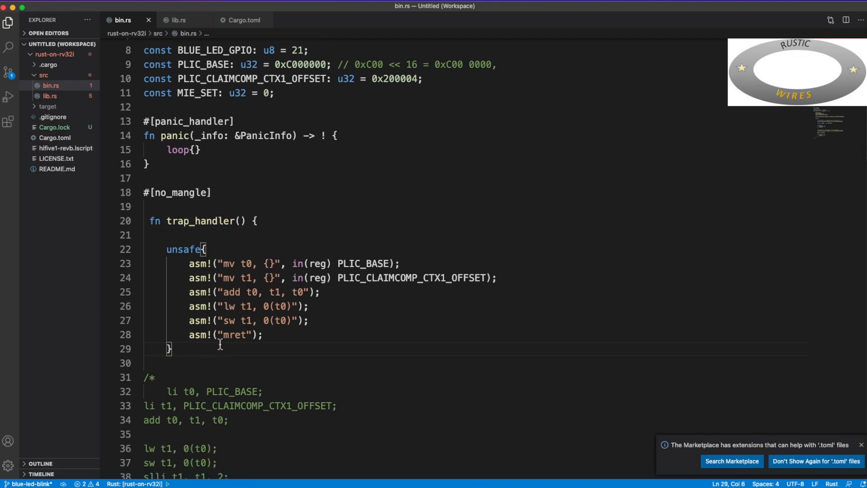
pyautogui.moveTo(204, 346)
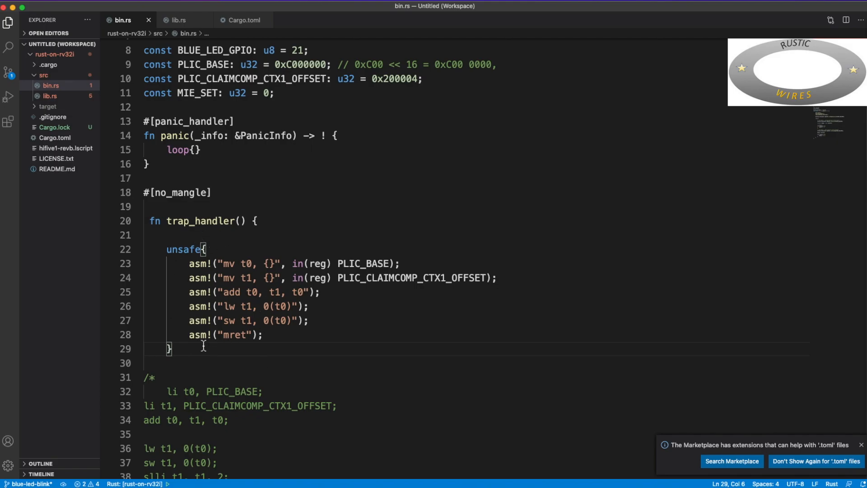
pyautogui.scroll(-3)
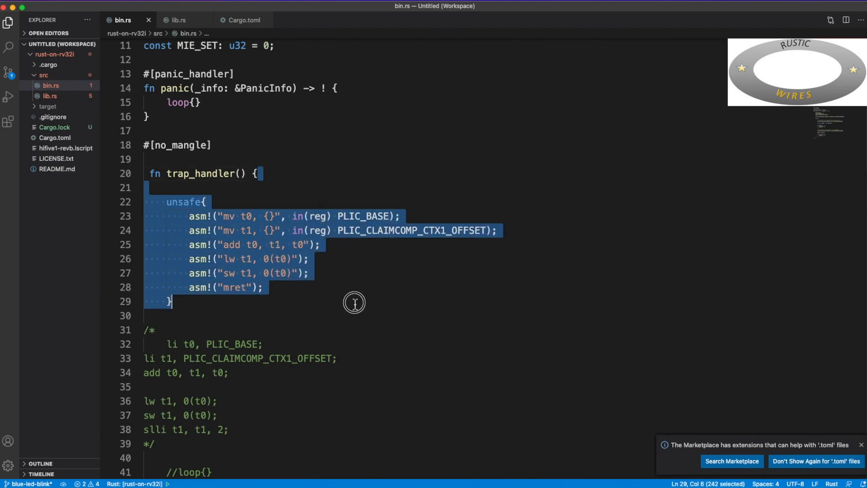
pyautogui.moveTo(223, 334)
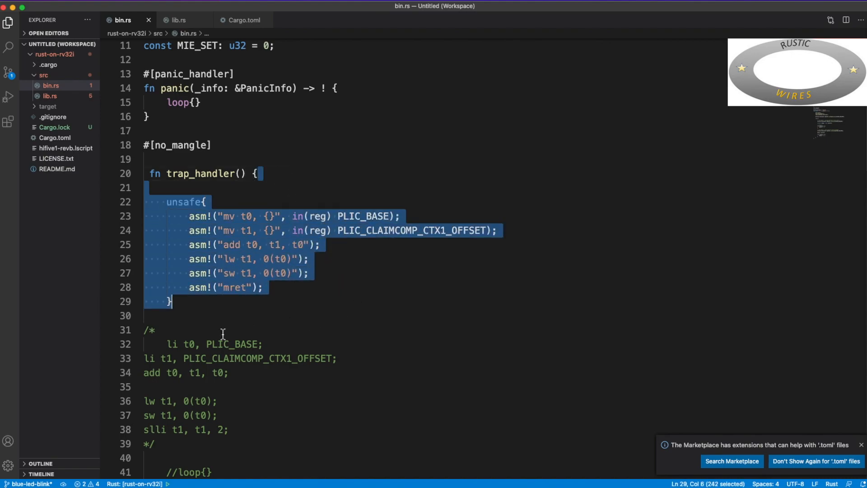
pyautogui.scroll(-3)
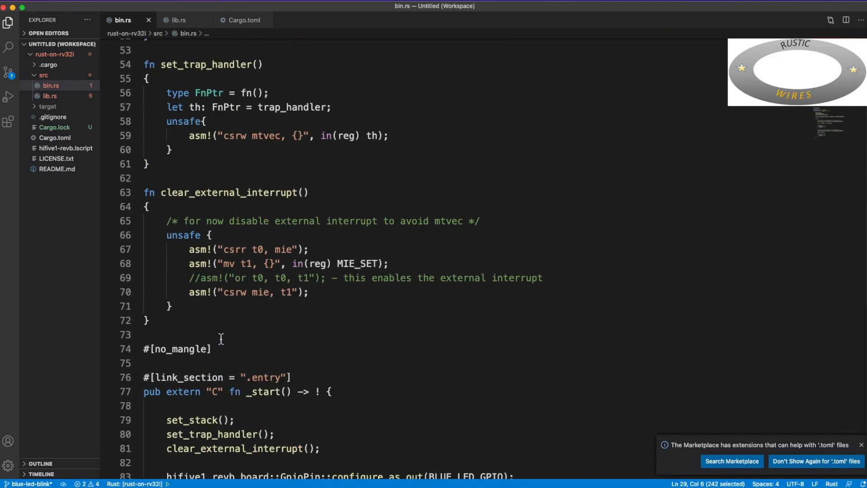
pyautogui.scroll(-3)
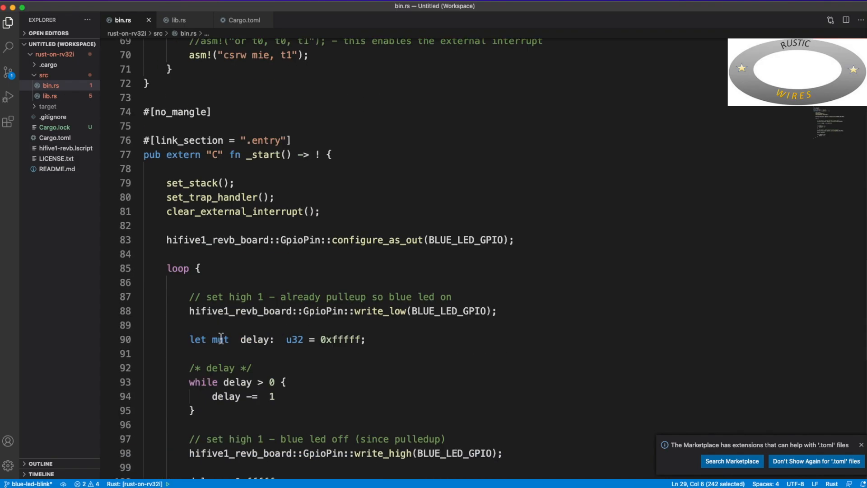
pyautogui.scroll(-3)
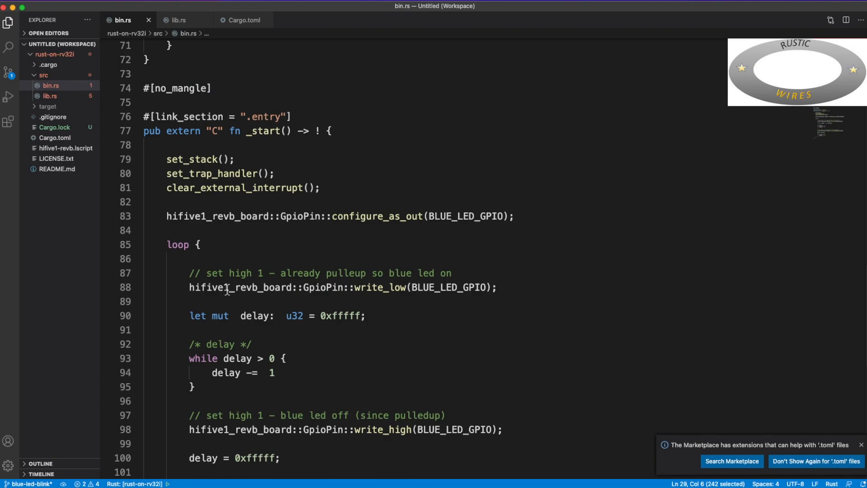
pyautogui.scroll(3)
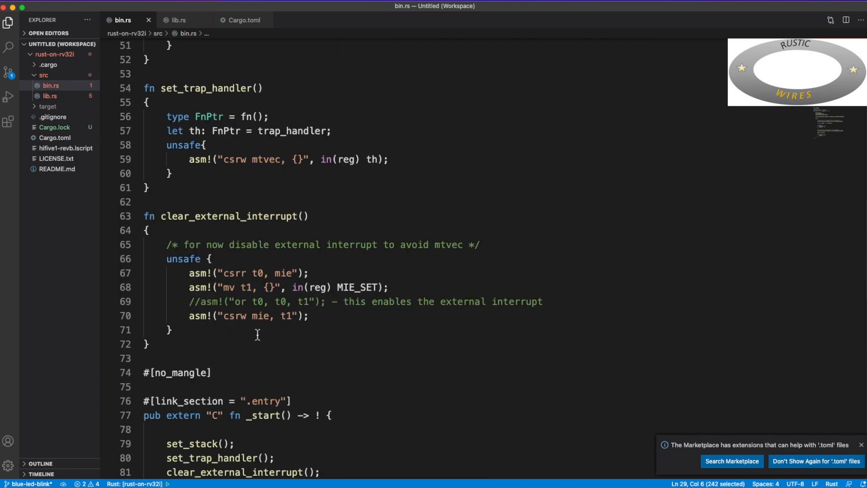
pyautogui.doubleClick(229, 216)
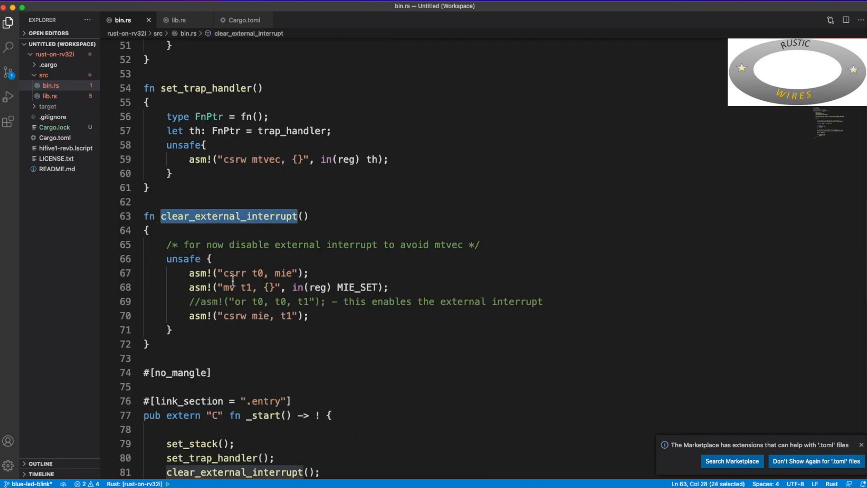
pyautogui.moveTo(311, 303)
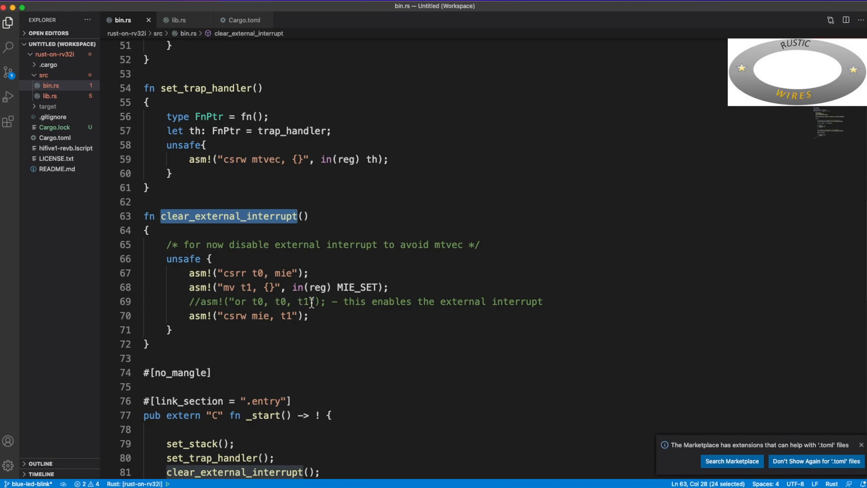
pyautogui.doubleClick(358, 288)
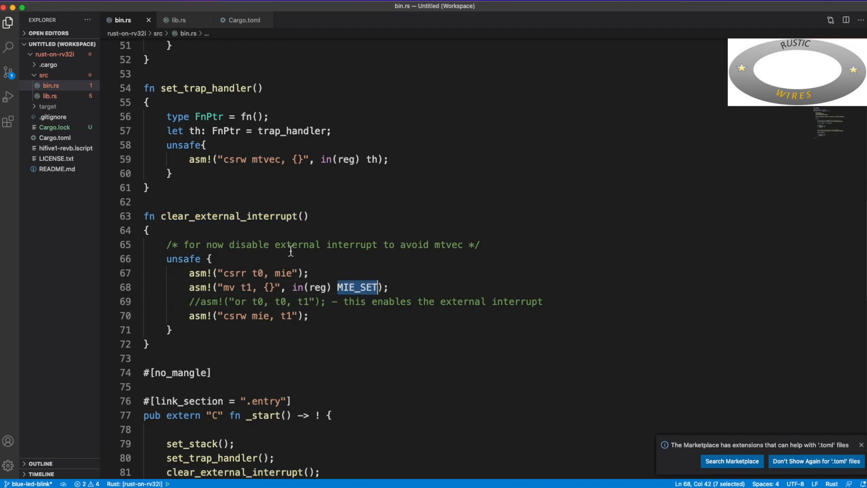
pyautogui.scroll(3)
pyautogui.write('const MIE_SET: u32 = 0;')
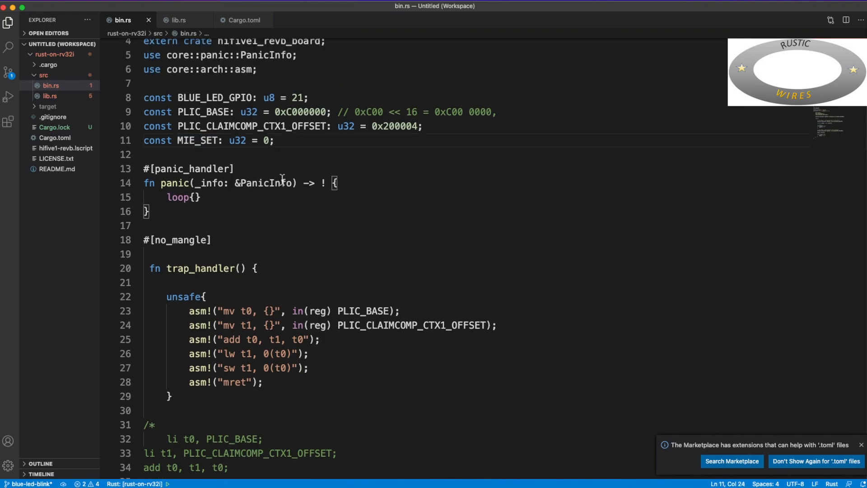
pyautogui.moveTo(281, 281)
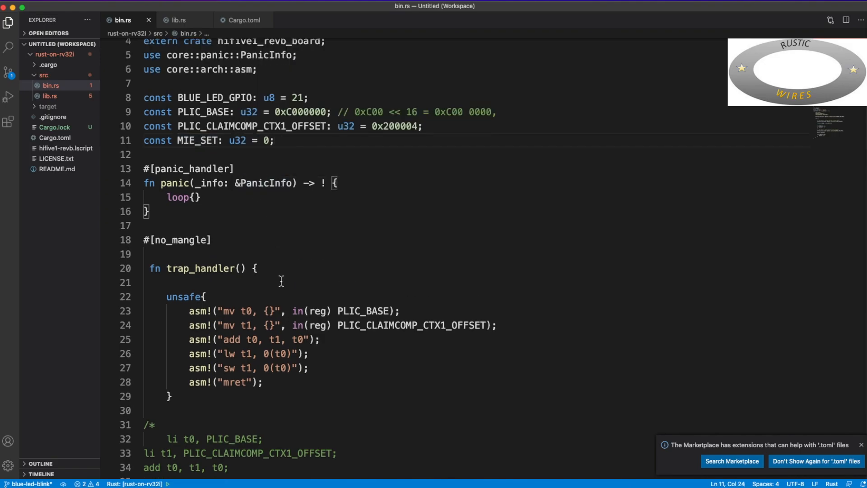
pyautogui.scroll(-3)
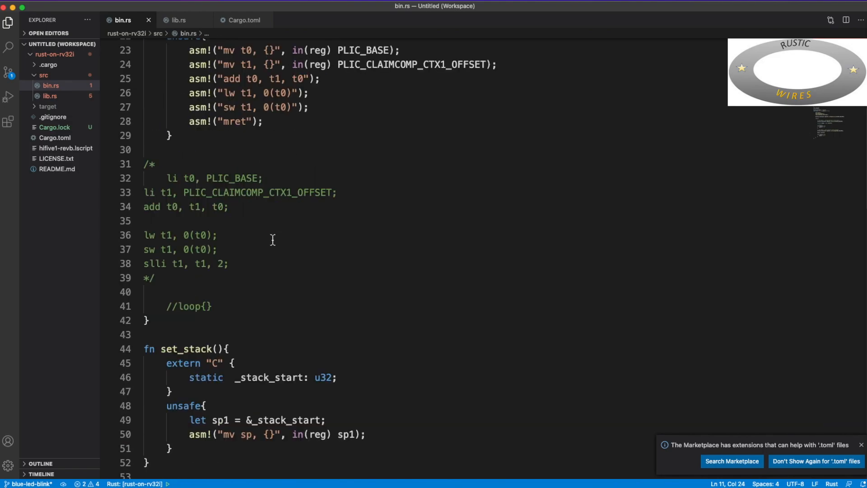
pyautogui.scroll(3)
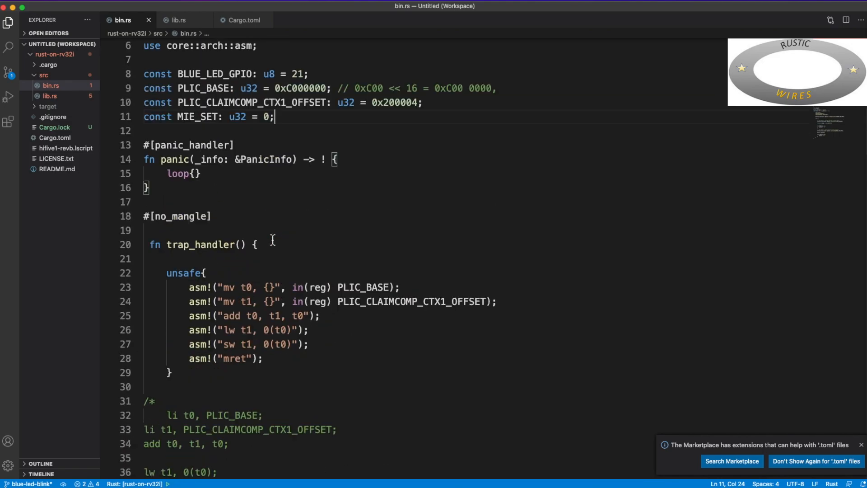
pyautogui.scroll(3)
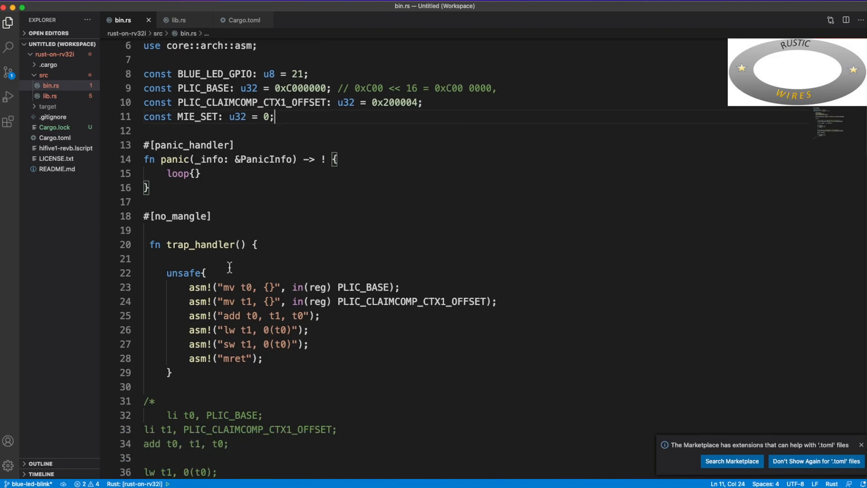
pyautogui.doubleClick(199, 198)
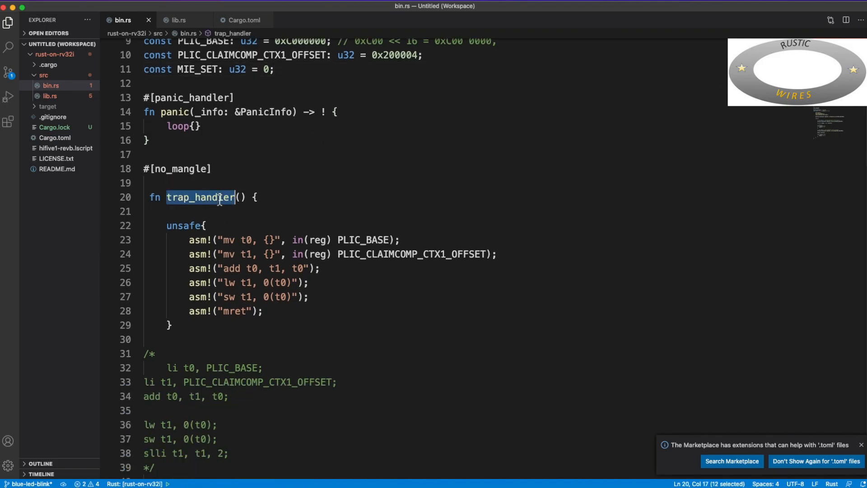
pyautogui.click(300, 211)
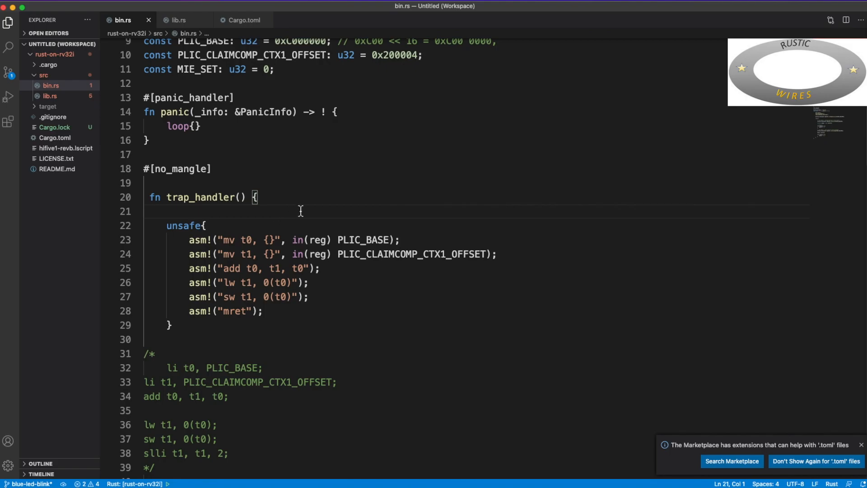
pyautogui.moveTo(206, 90)
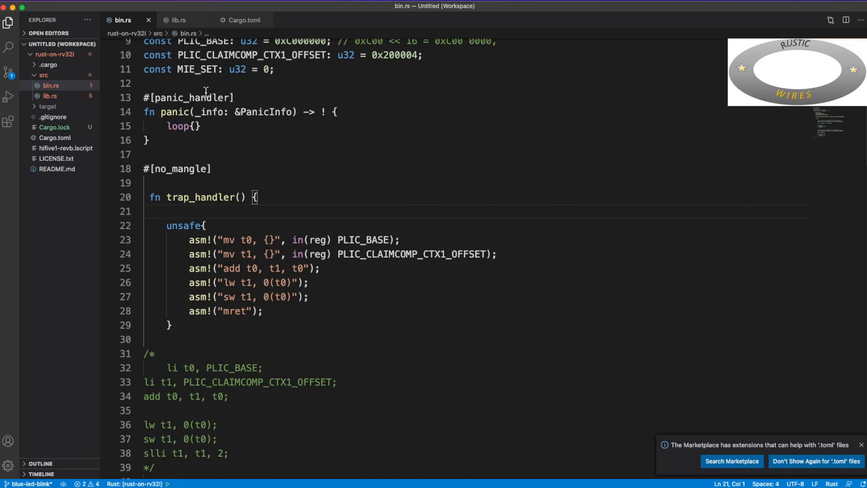
pyautogui.scroll(-3)
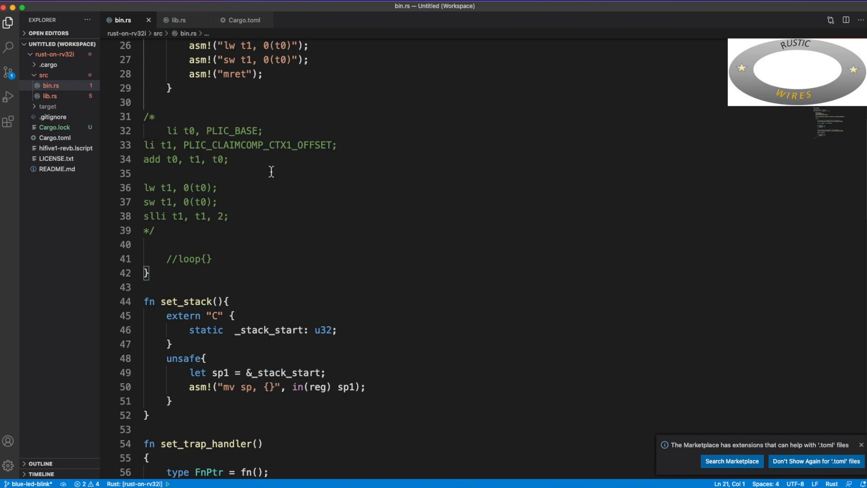
pyautogui.moveTo(737, 288)
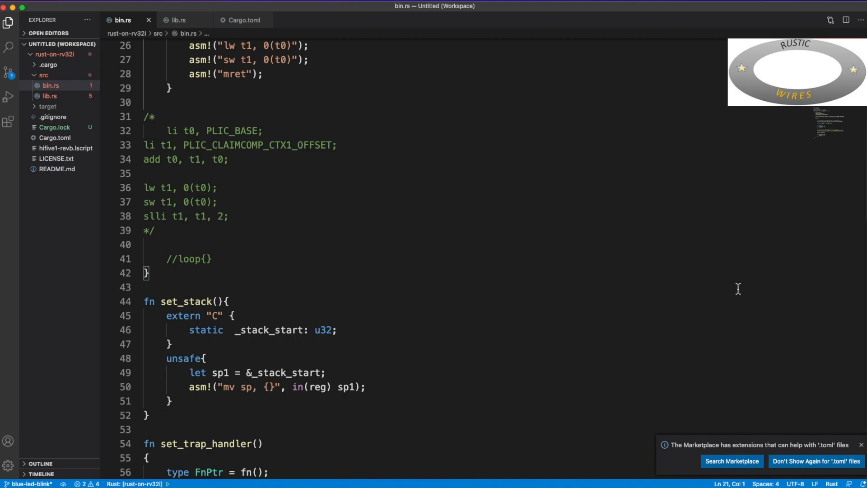
pyautogui.click(226, 301)
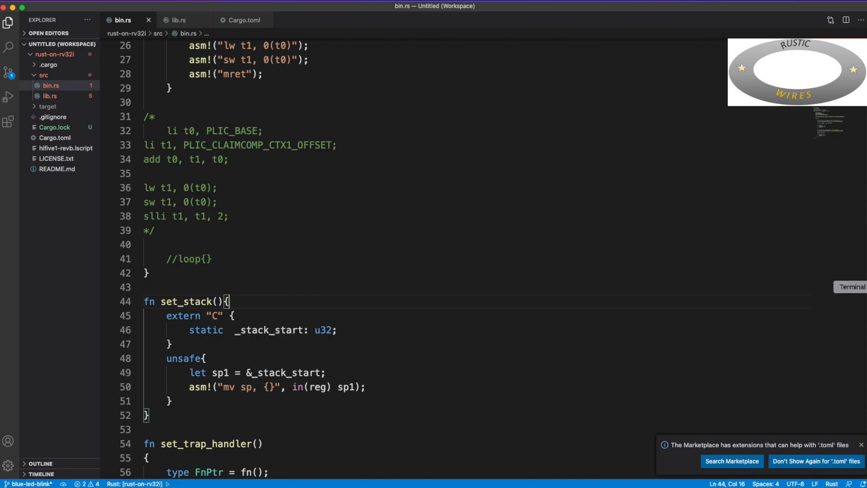
pyautogui.moveTo(729, 300)
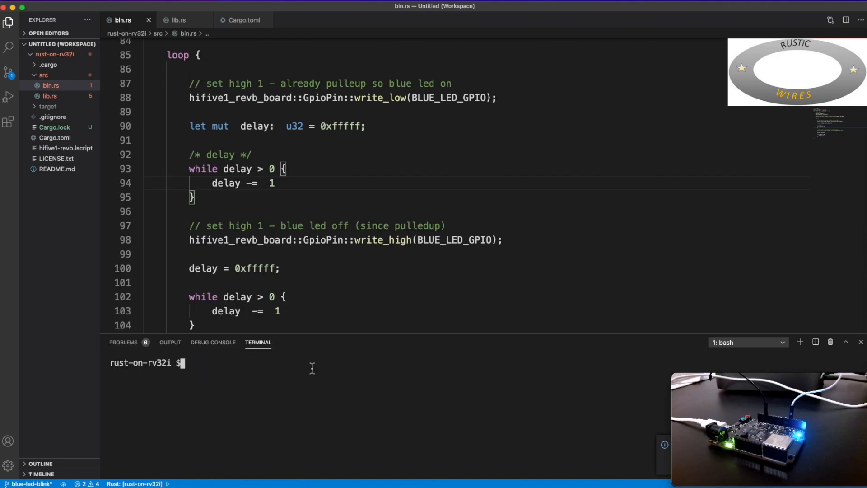
# Step: Run cargo clean, then cargo build, in the integrated terminal
pyautogui.write('c')
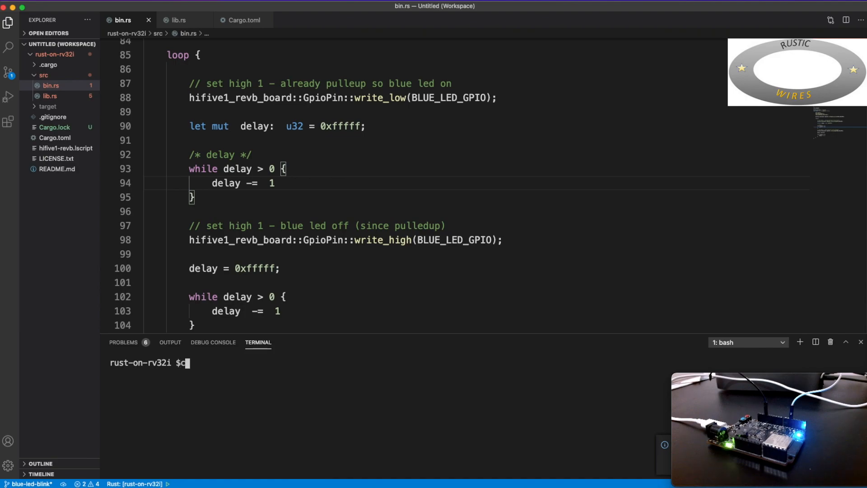
pyautogui.press('Return')
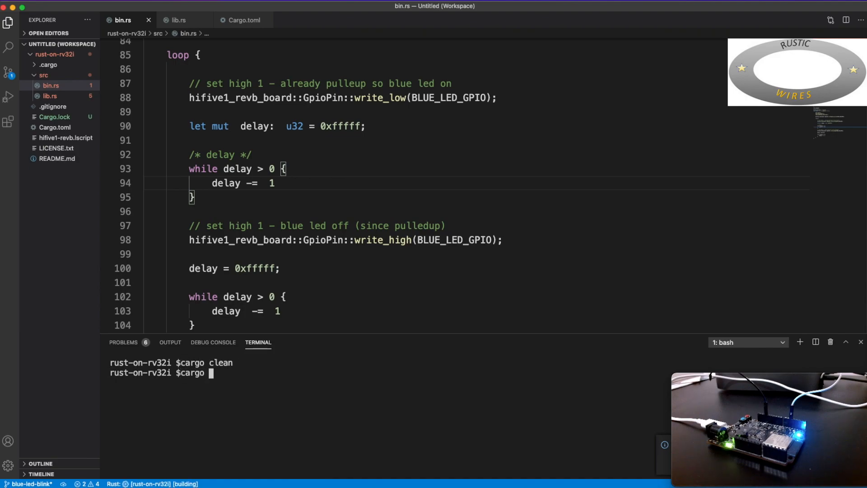
pyautogui.write('build')
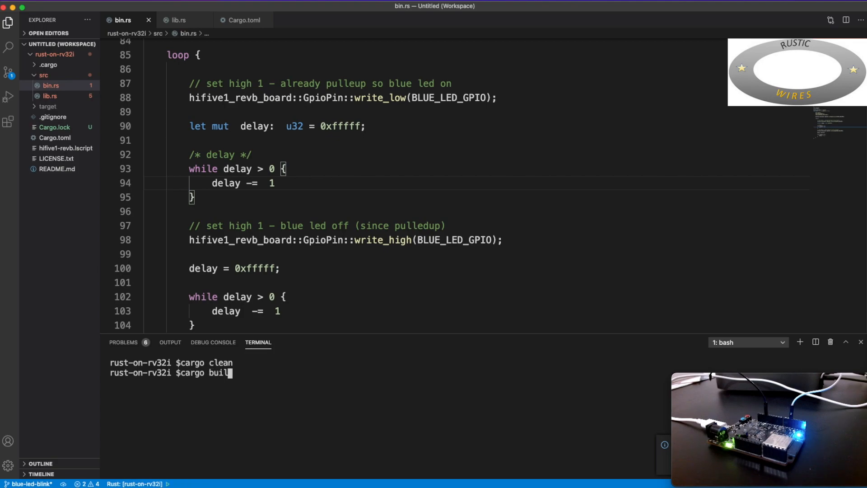
pyautogui.write('d')
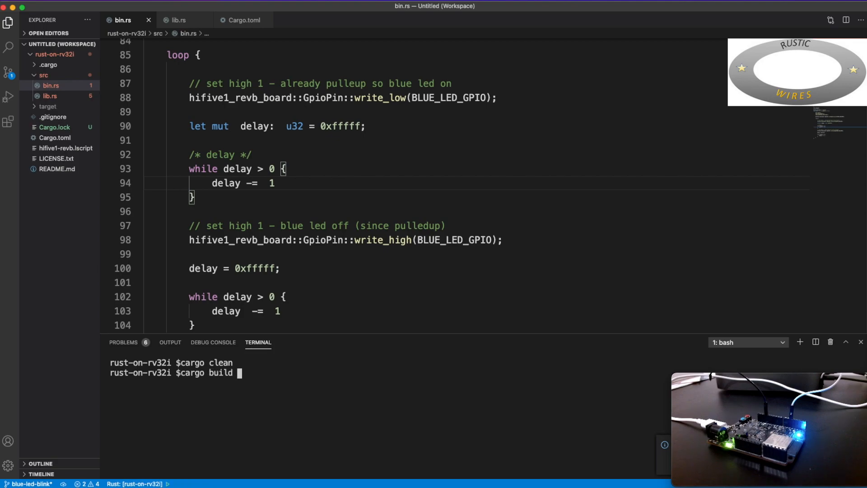
pyautogui.press('Return')
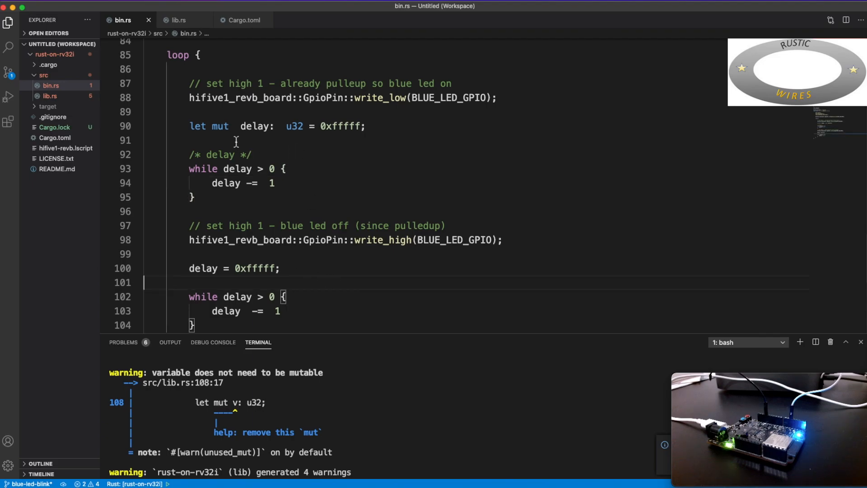
pyautogui.moveTo(290, 410)
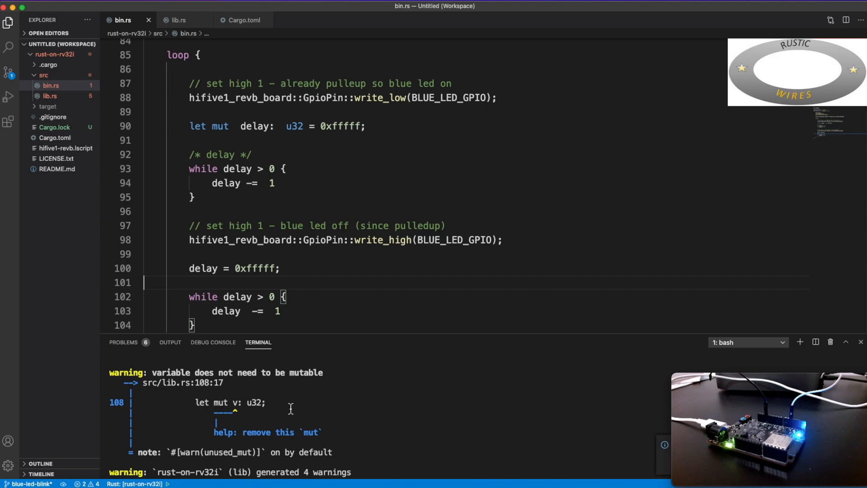
pyautogui.moveTo(256, 145)
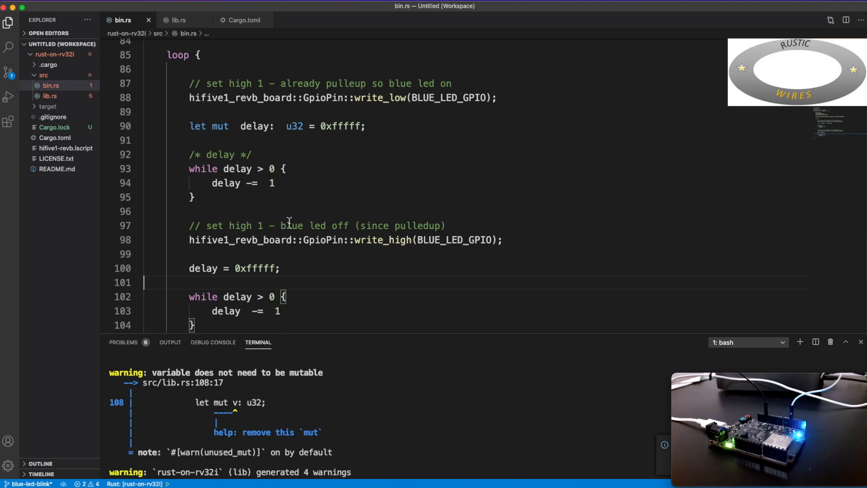
# Step: Expand .cargo and read config's riscv32imac build target and rustflags
pyautogui.scroll(3)
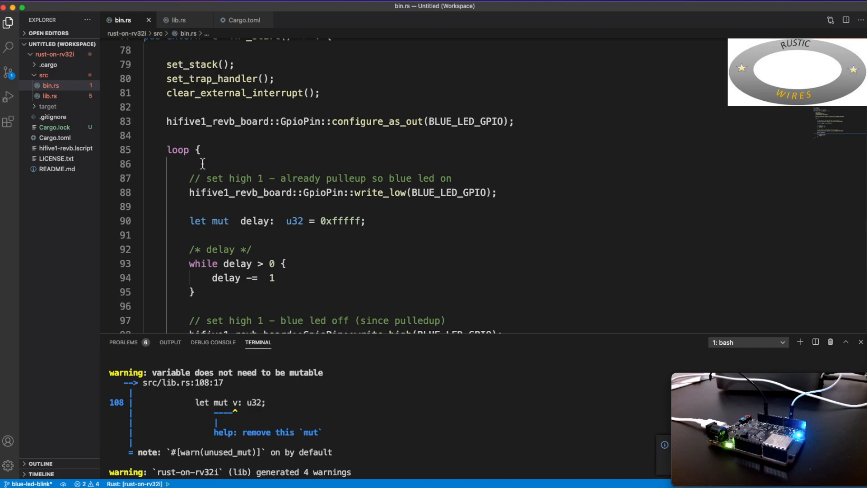
pyautogui.moveTo(247, 240)
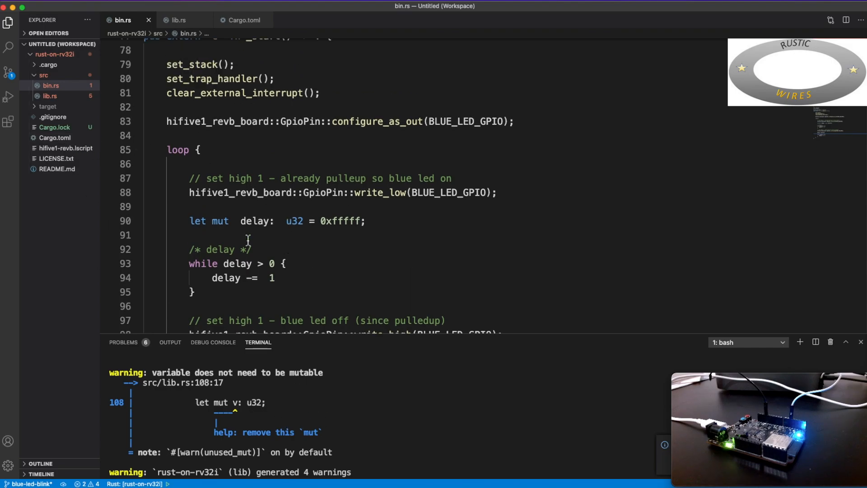
pyautogui.moveTo(39, 72)
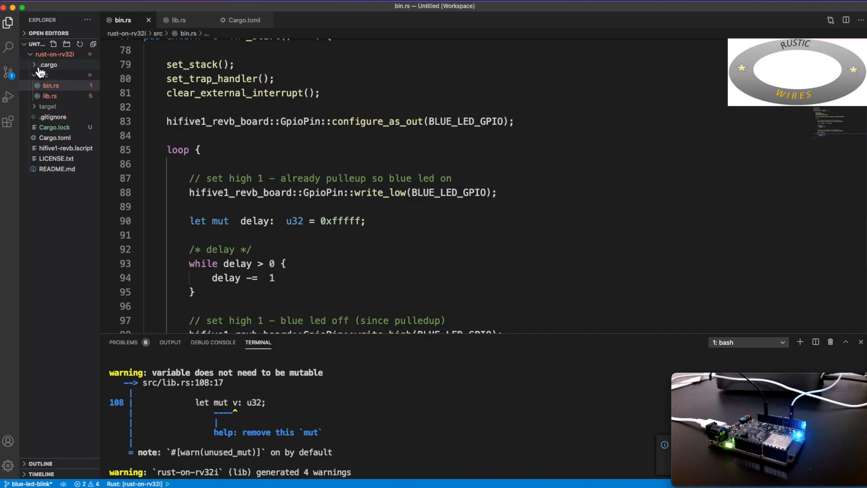
pyautogui.click(51, 74)
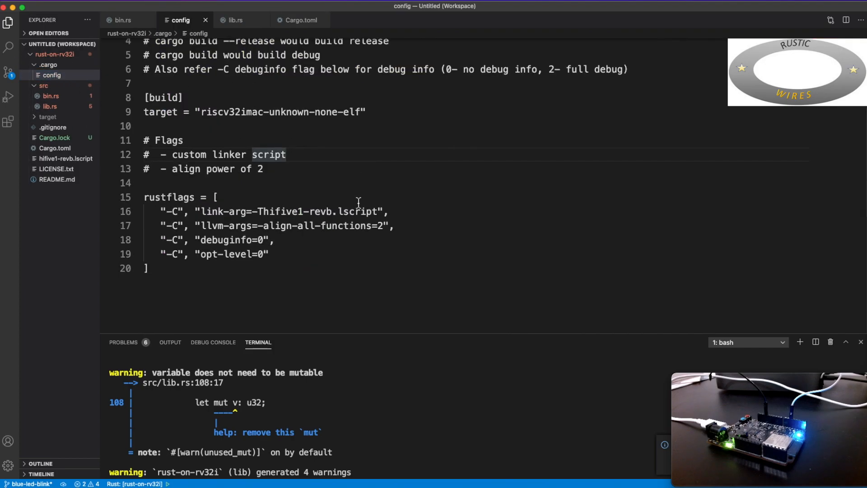
pyautogui.scroll(3)
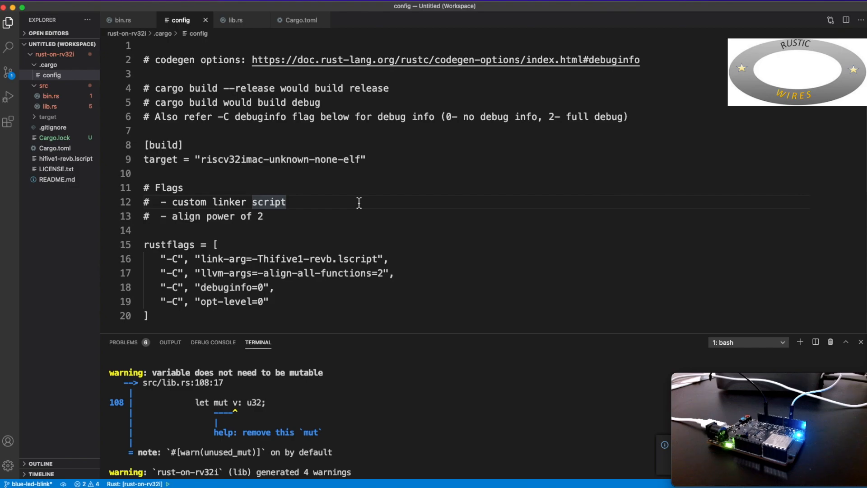
pyautogui.click(183, 188)
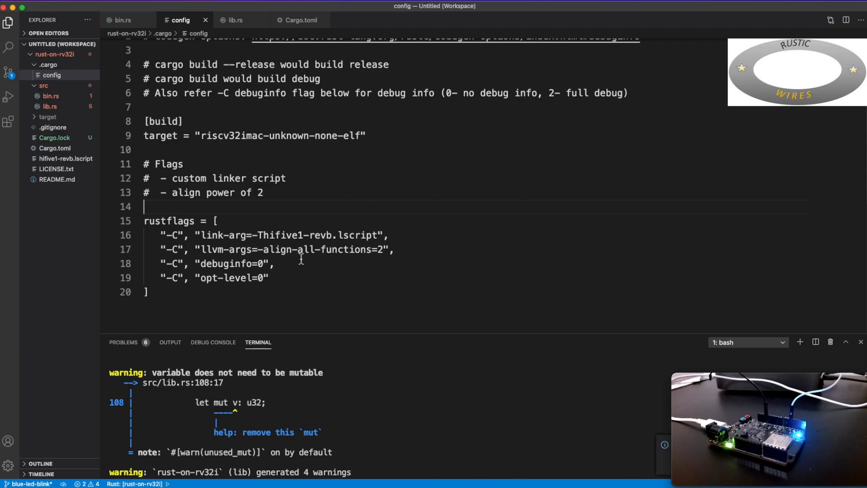
pyautogui.moveTo(313, 271)
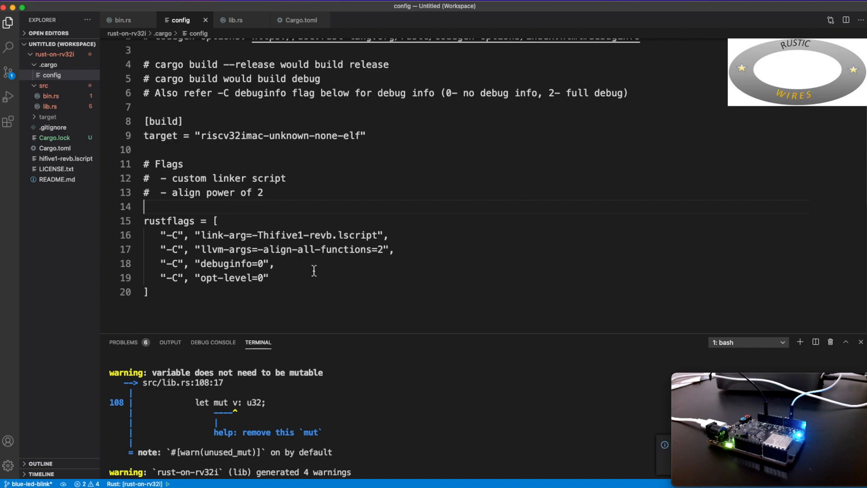
pyautogui.moveTo(157, 97)
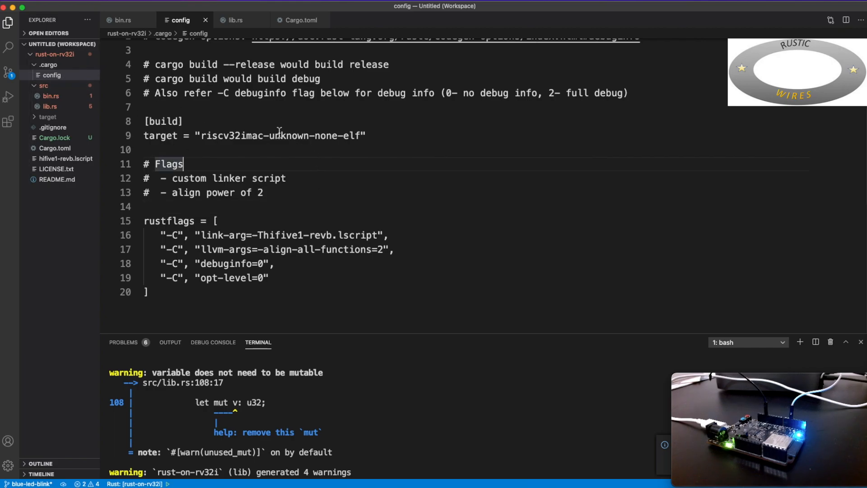
pyautogui.moveTo(71, 84)
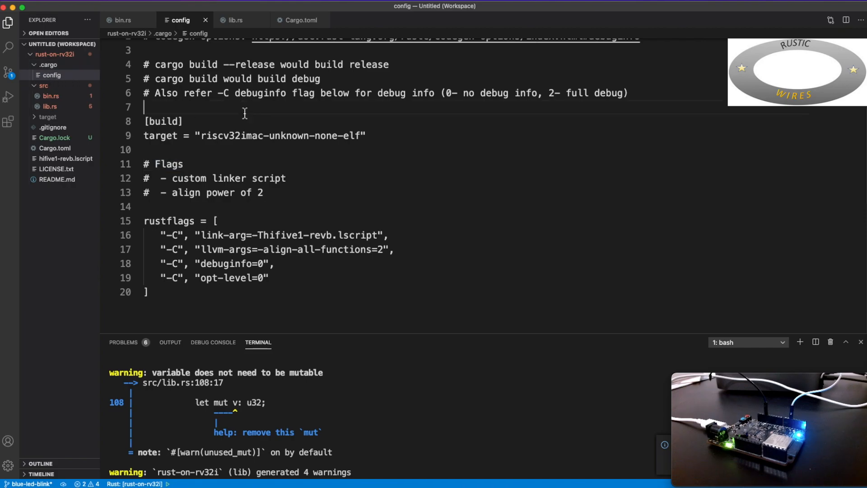
pyautogui.moveTo(66, 158)
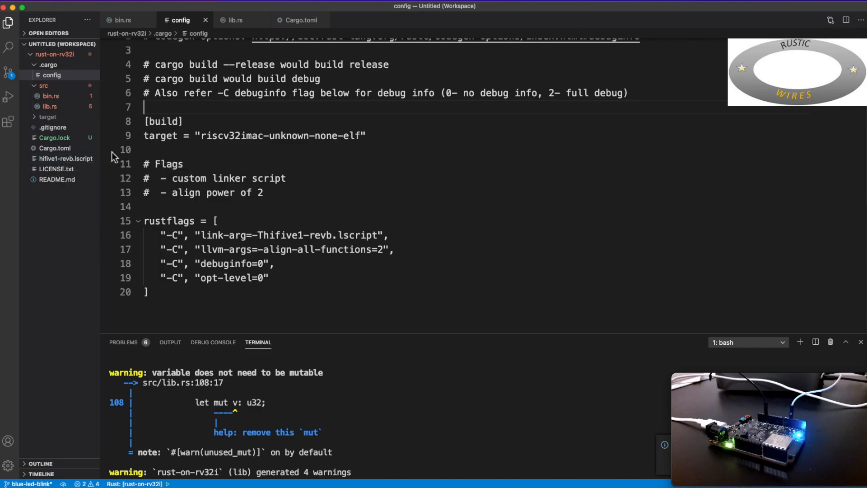
pyautogui.click(288, 149)
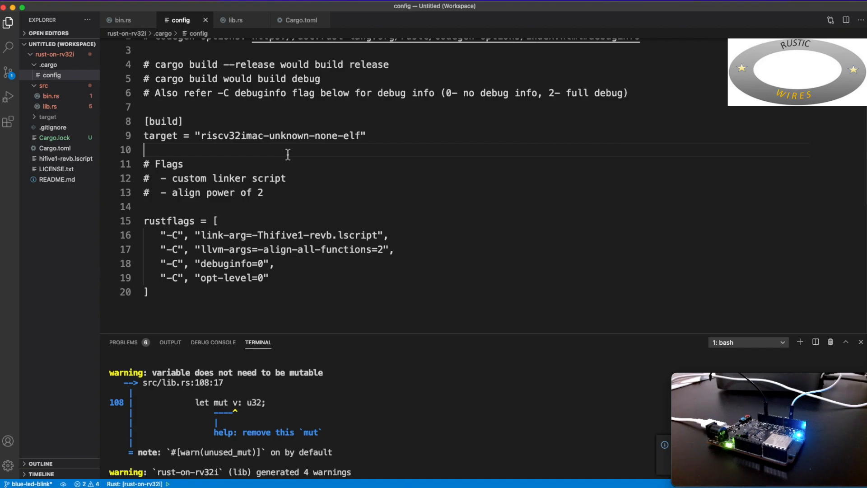
pyautogui.scroll(3)
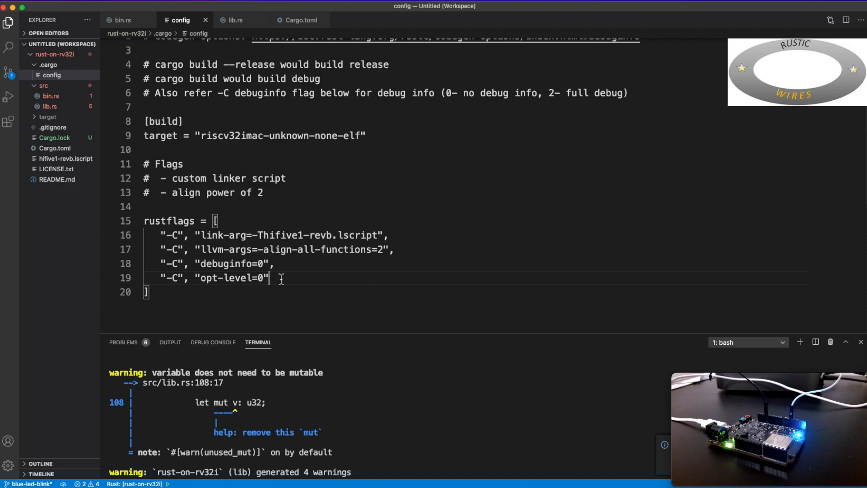
pyautogui.moveTo(123, 19)
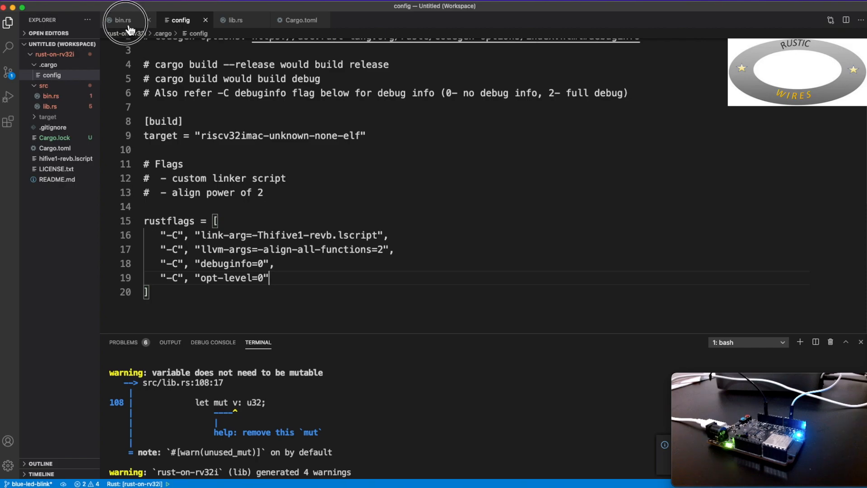
# Step: Return to bin.rs showing the blink loop's first delay after write_low
pyautogui.click(123, 20)
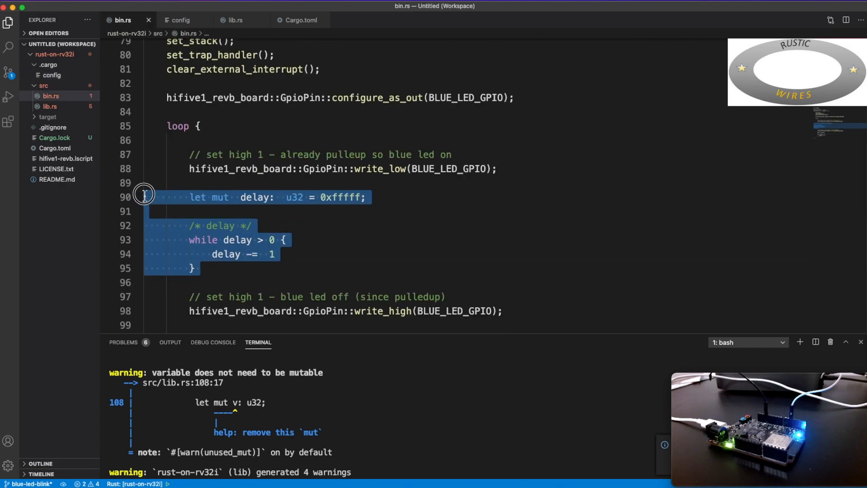
pyautogui.moveTo(331, 271)
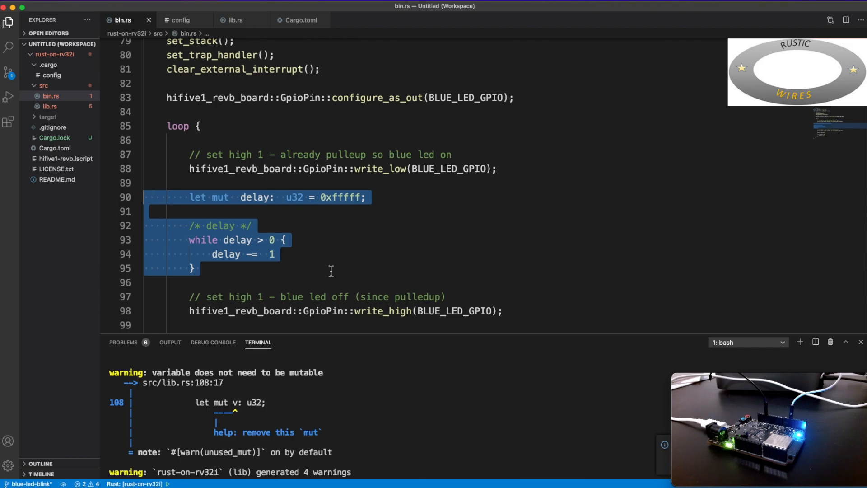
pyautogui.moveTo(321, 248)
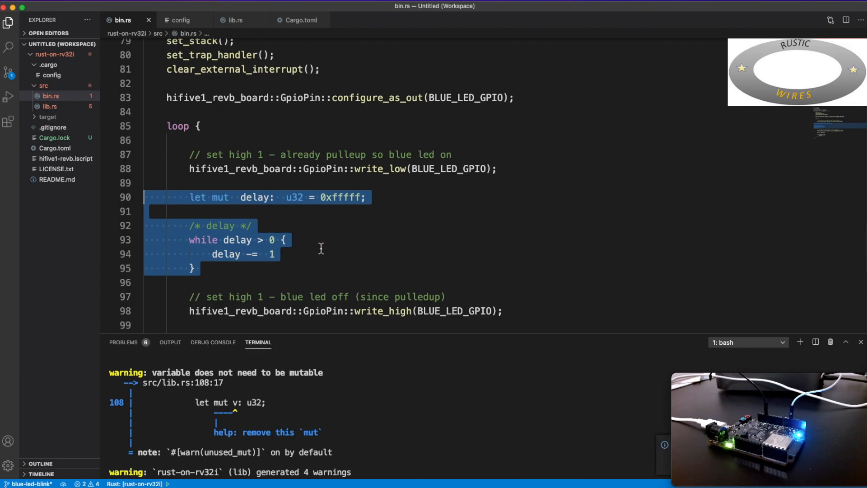
pyautogui.moveTo(380, 168)
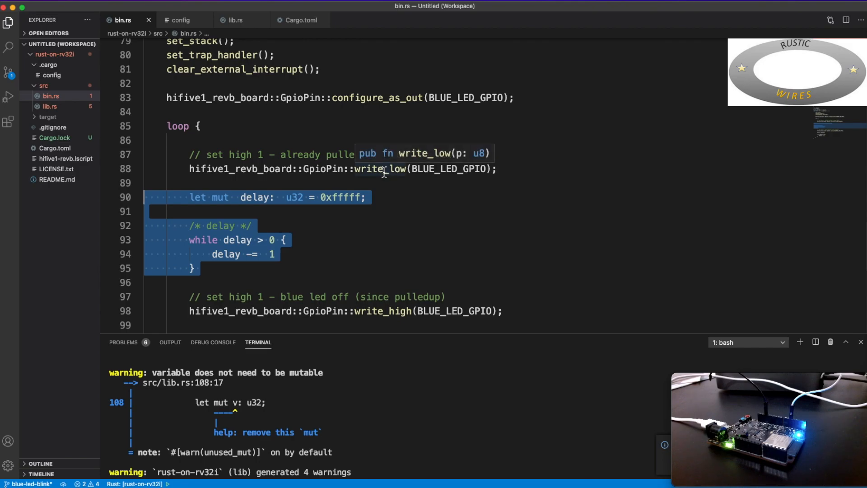
pyautogui.moveTo(402, 179)
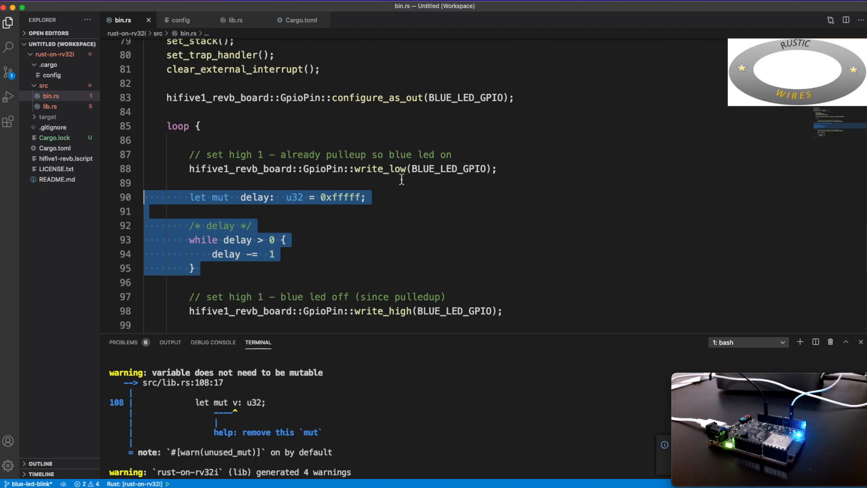
pyautogui.moveTo(380, 147)
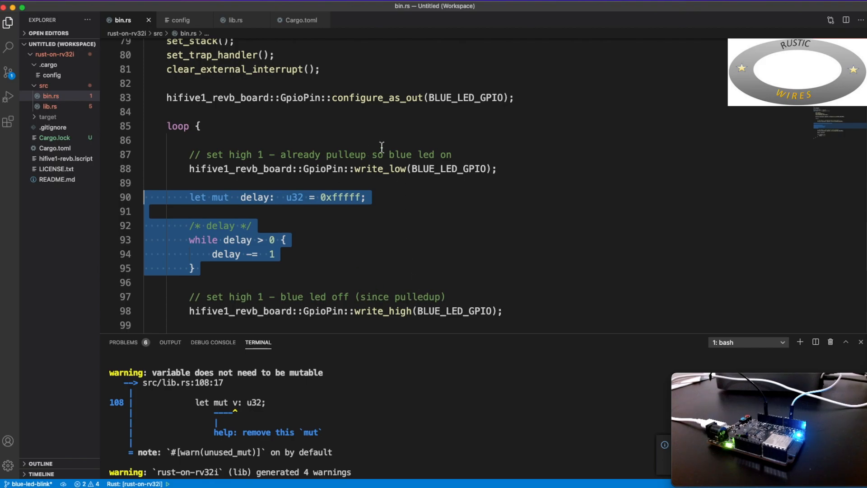
pyautogui.moveTo(339, 209)
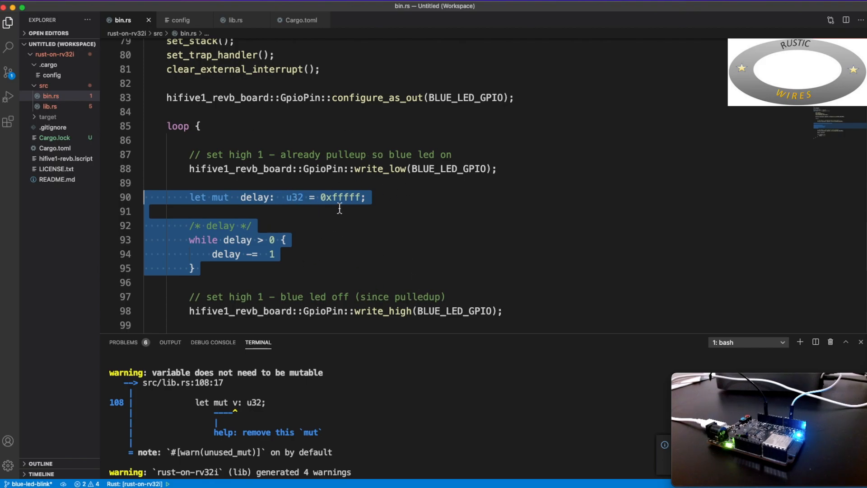
pyautogui.moveTo(393, 168)
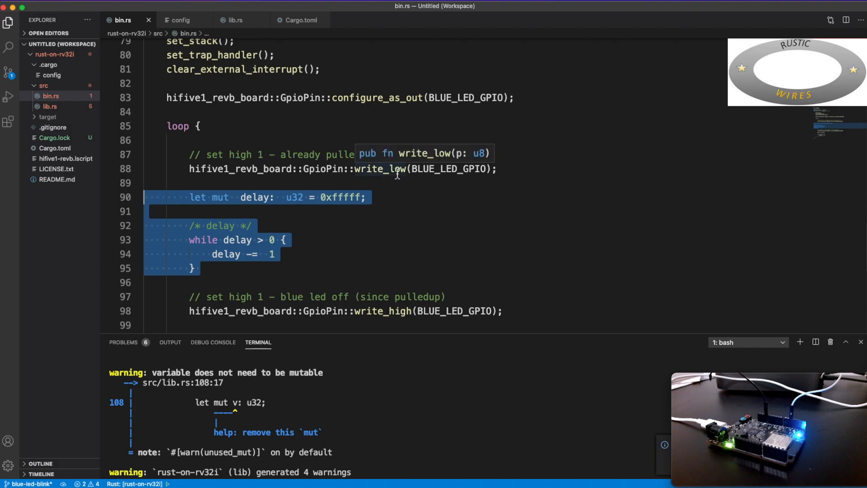
pyautogui.moveTo(418, 238)
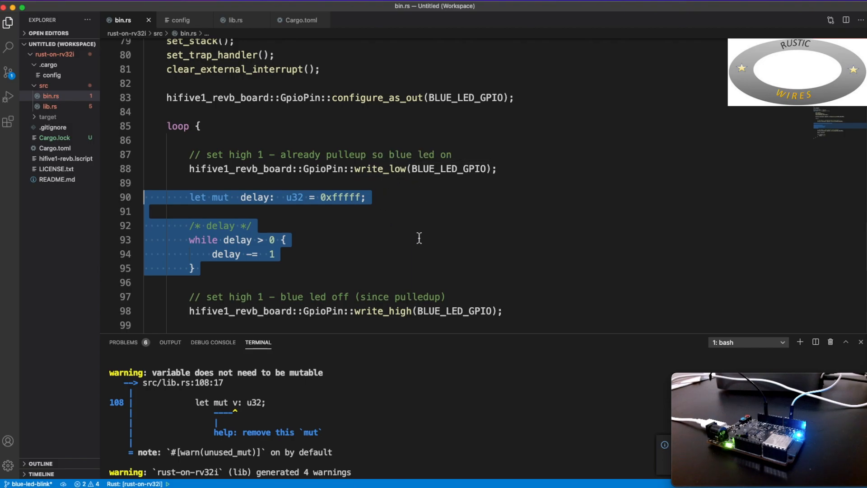
pyautogui.moveTo(365, 244)
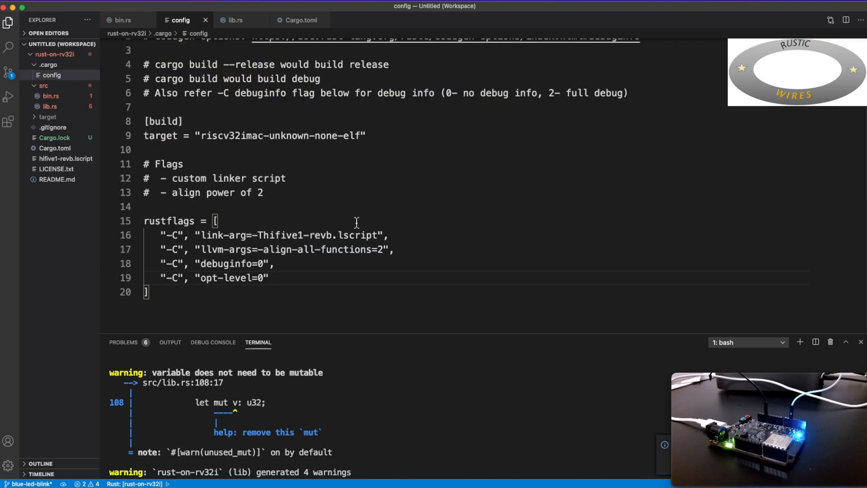
pyautogui.moveTo(313, 278)
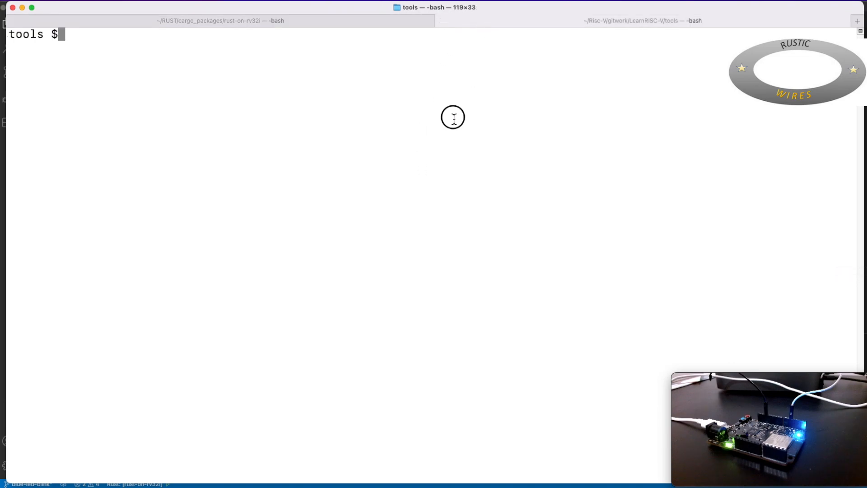
# Step: Start OpenOCD with openocd_hifive1_revb.cfg as the GDB server on port 3333
pyautogui.write('openocd')
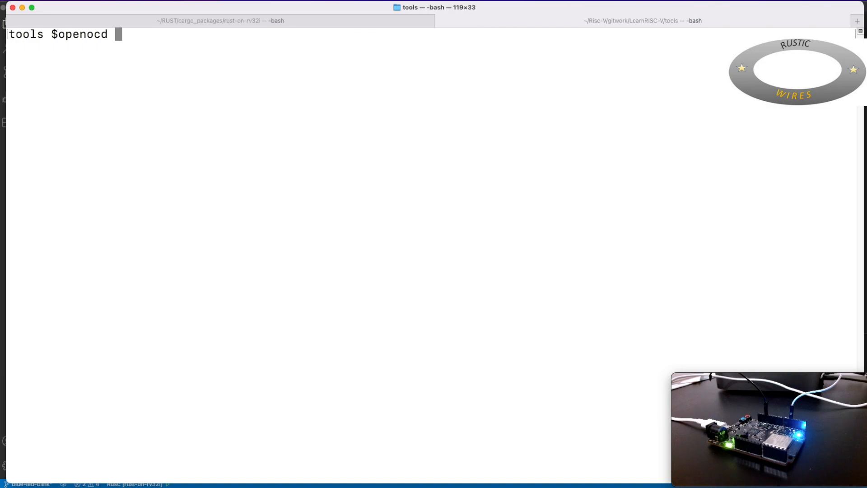
pyautogui.write('-f op')
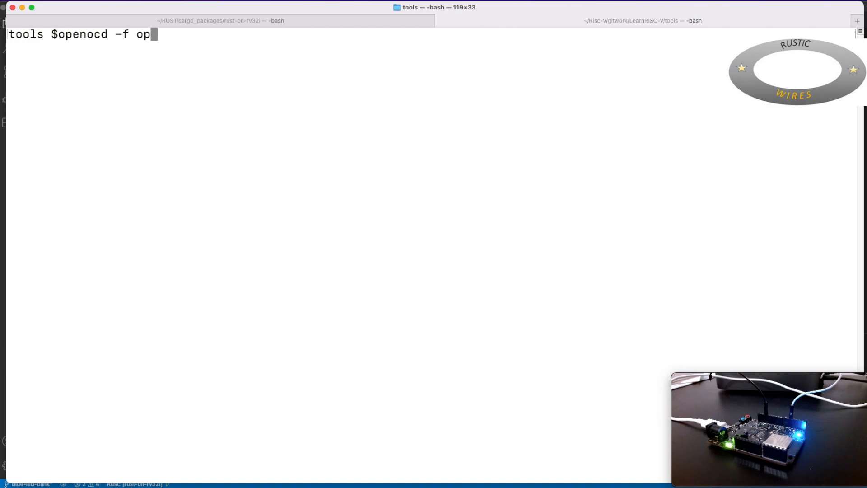
pyautogui.write('enocd_hifive1_revb.cfg')
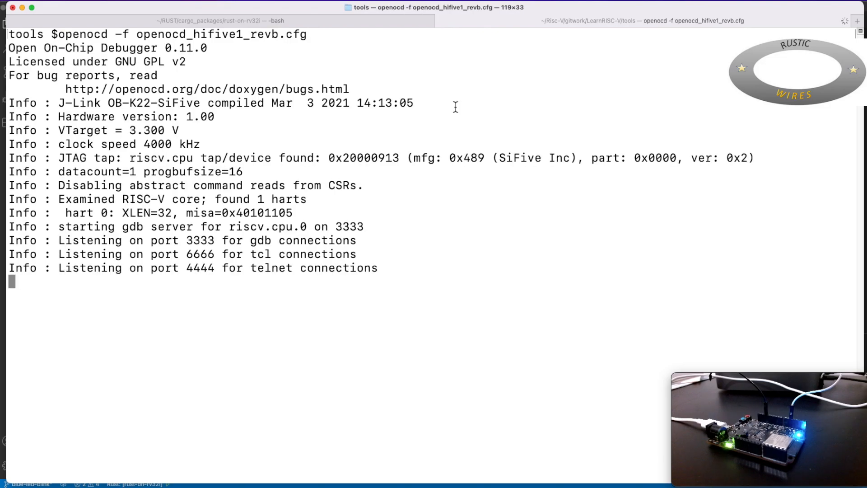
pyautogui.click(220, 21)
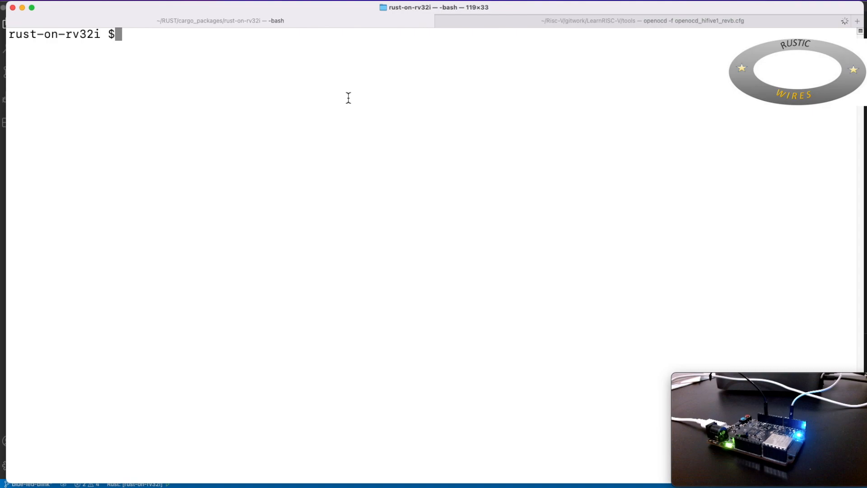
# Step: Disassemble the riscv32imac debug ELF with riscv64-unknown-elf-objdump -dC
pyautogui.write('ris')
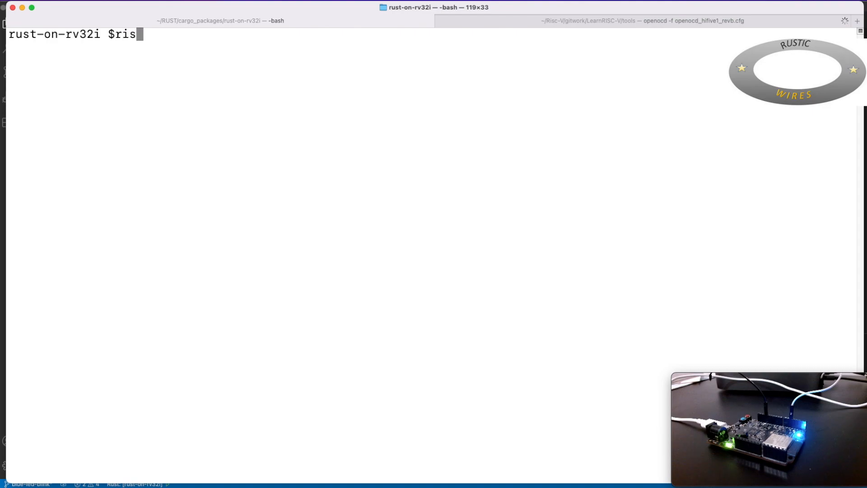
pyautogui.write('cv64-unknown-elf-obj')
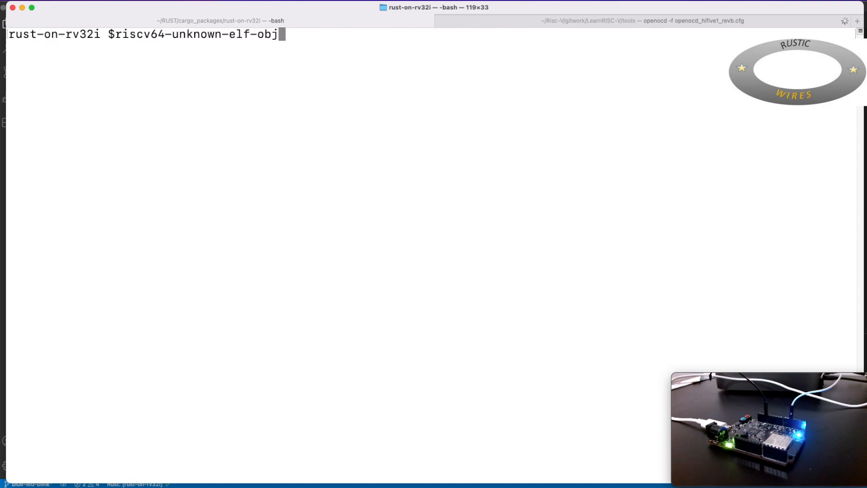
pyautogui.write('dump -')
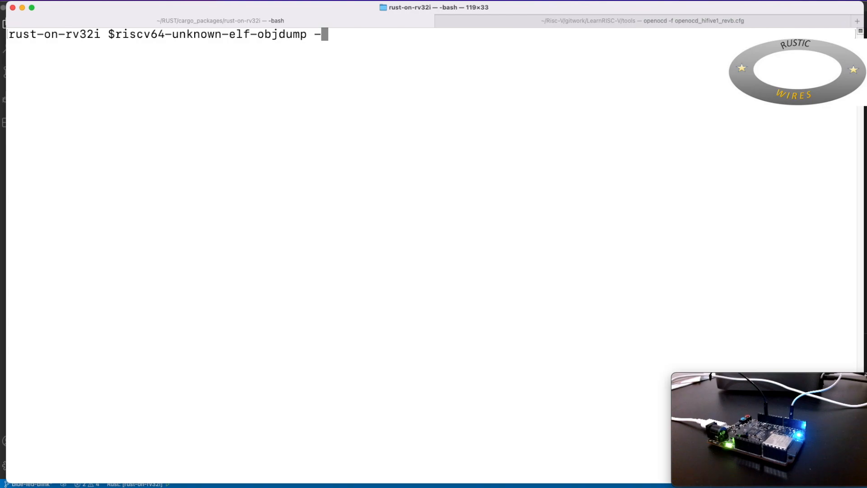
pyautogui.write('C')
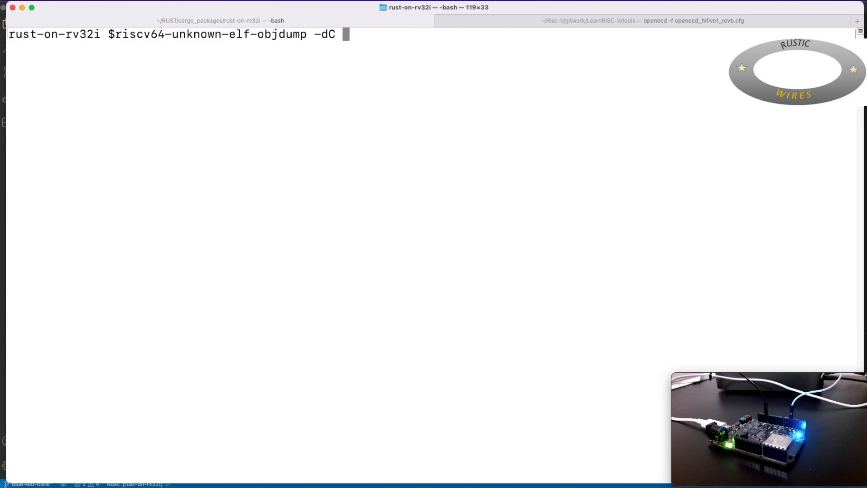
pyautogui.write('target/r')
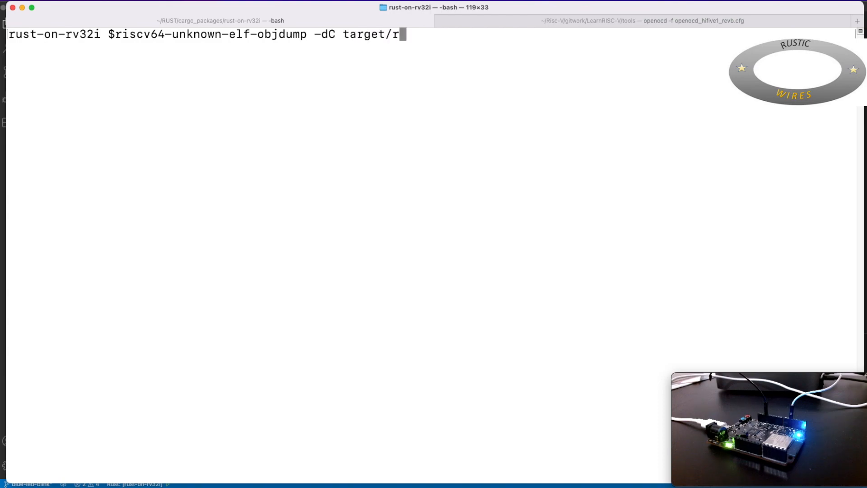
pyautogui.write('iscv32imac-unknown-none-elf/')
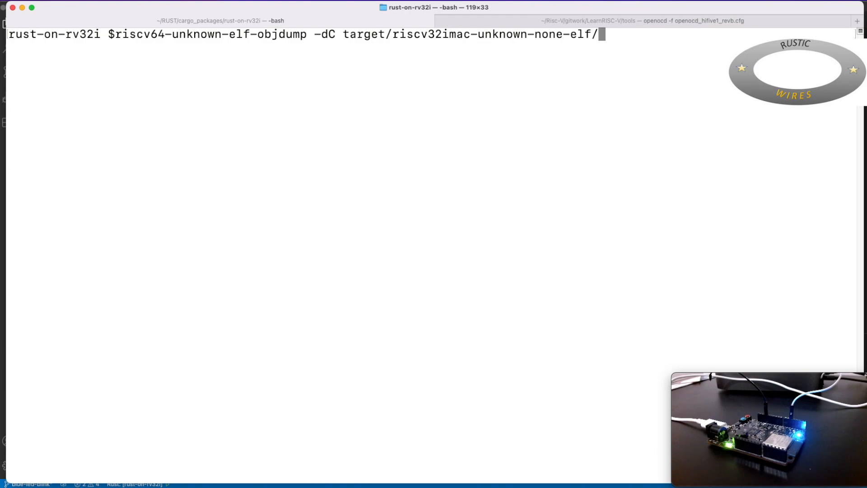
pyautogui.press('Tab')
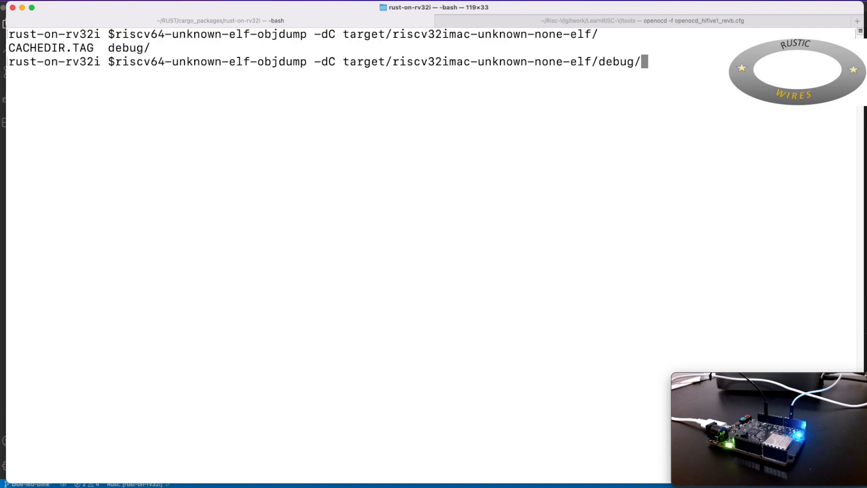
pyautogui.press('Return')
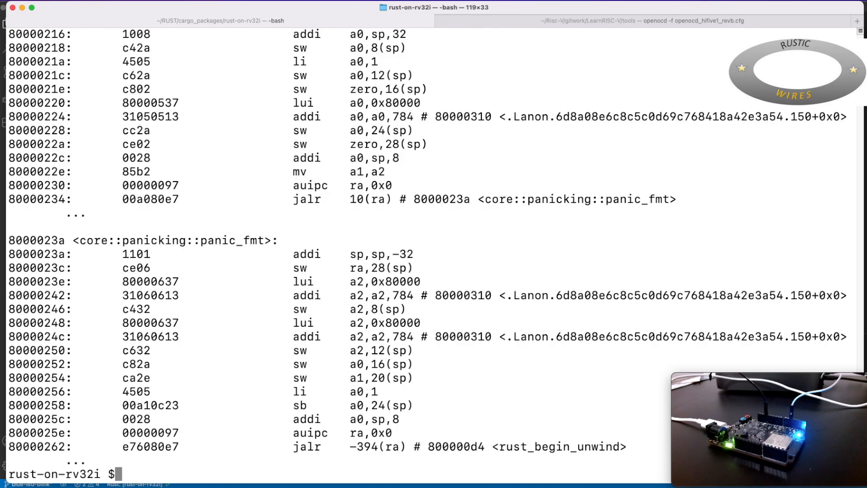
# Step: Review _start's disassembled calls to configure_as_out, write_low and write_high
pyautogui.scroll(3)
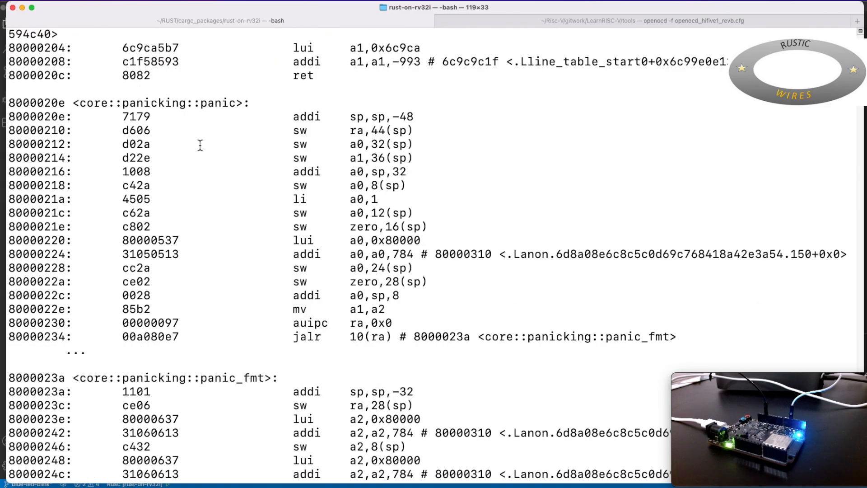
pyautogui.scroll(3)
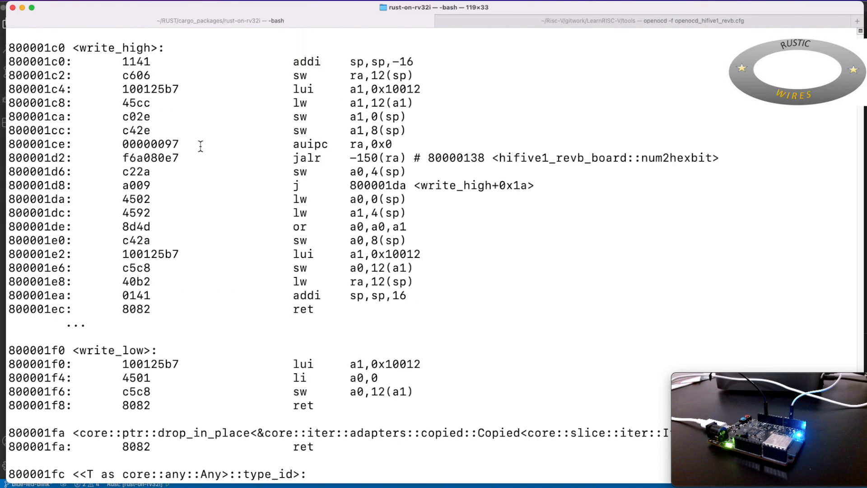
pyautogui.scroll(3)
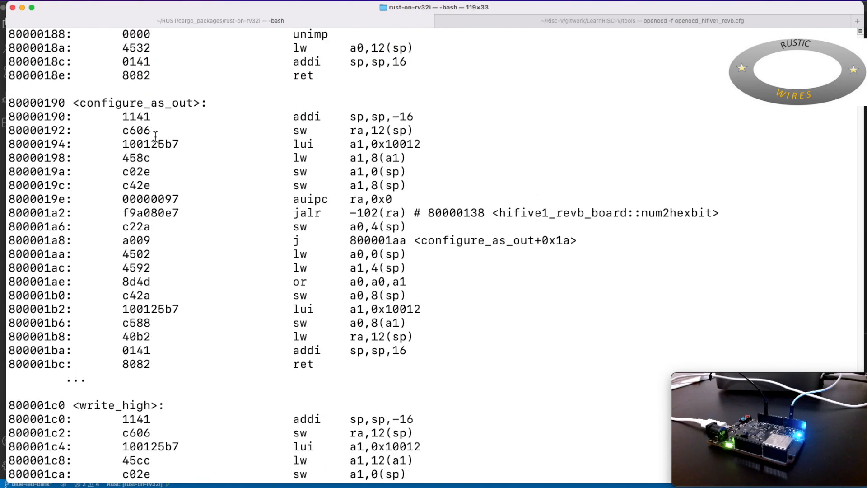
pyautogui.scroll(3)
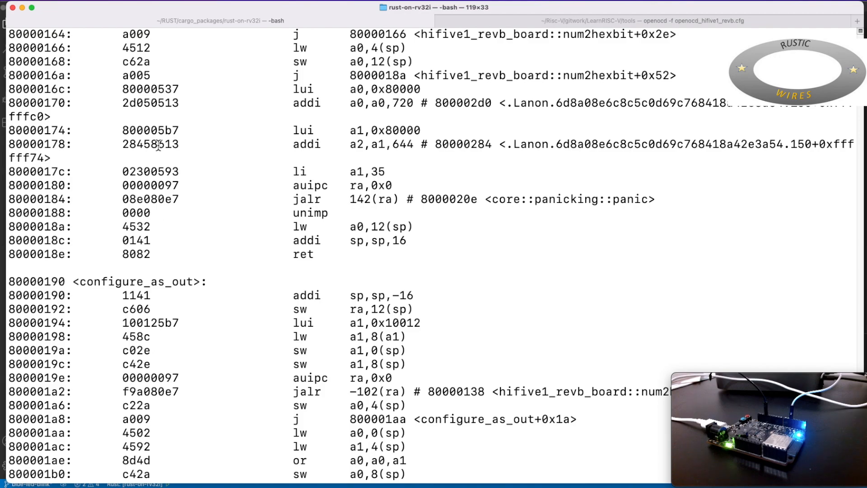
pyautogui.scroll(3)
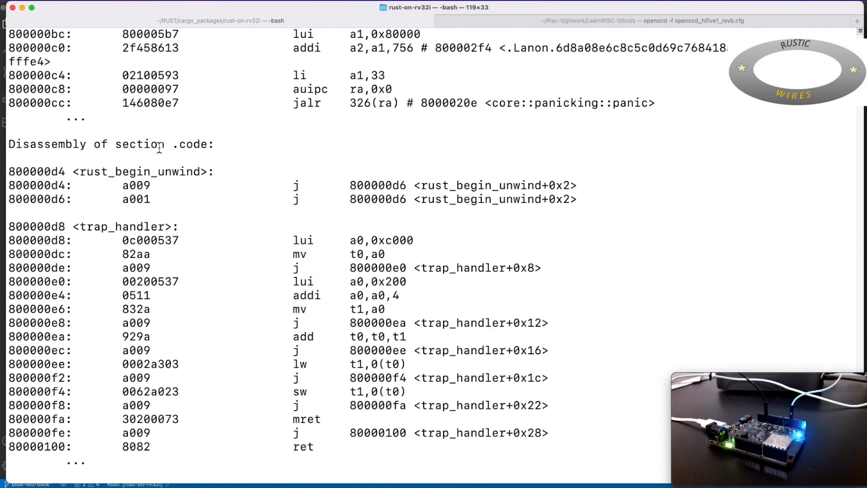
pyautogui.moveTo(119, 226)
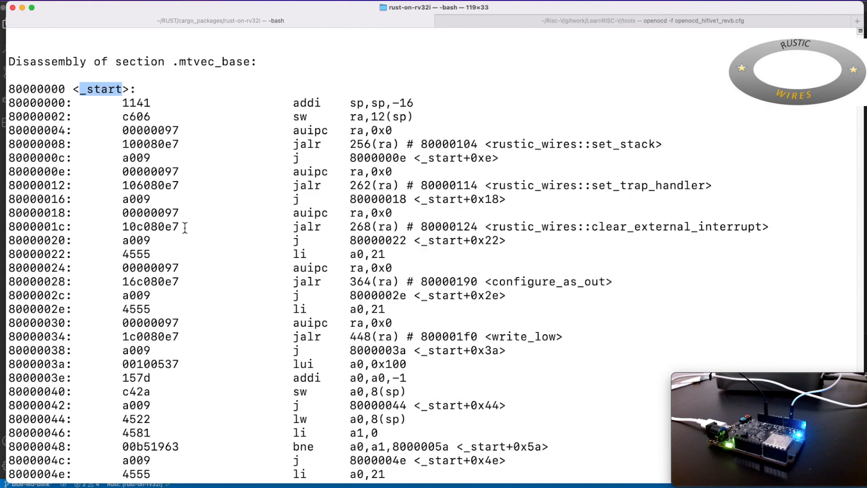
pyautogui.scroll(-3)
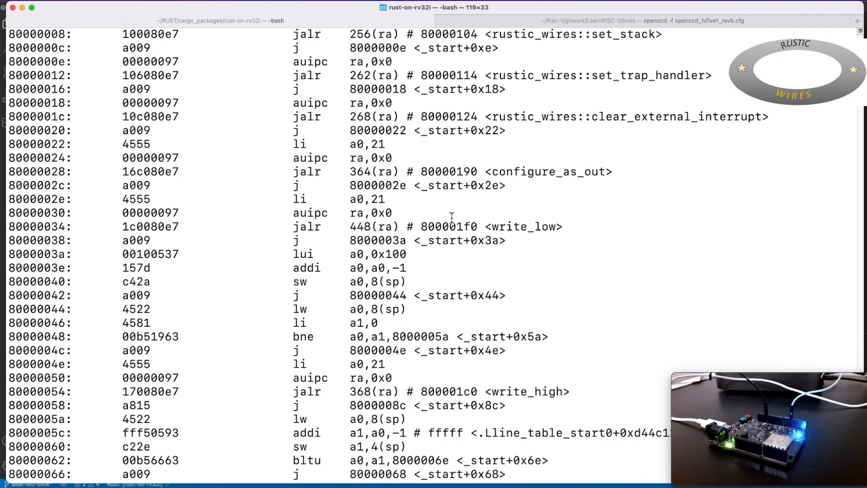
pyautogui.scroll(3)
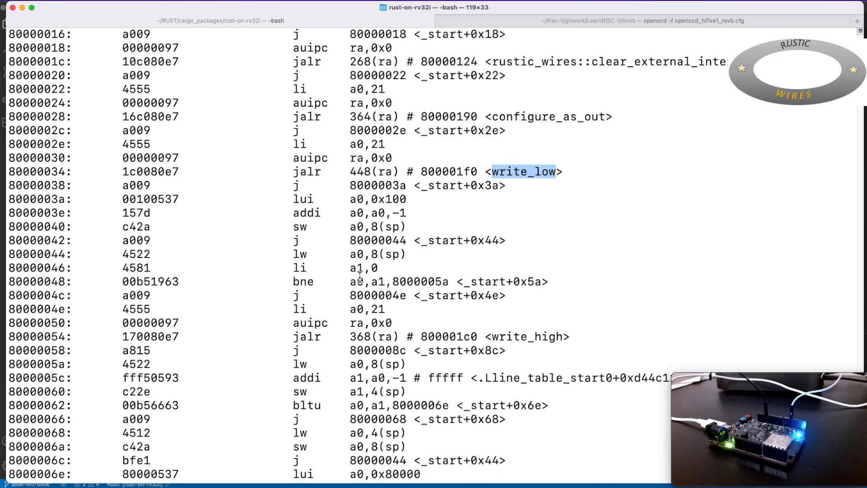
pyautogui.moveTo(562, 286)
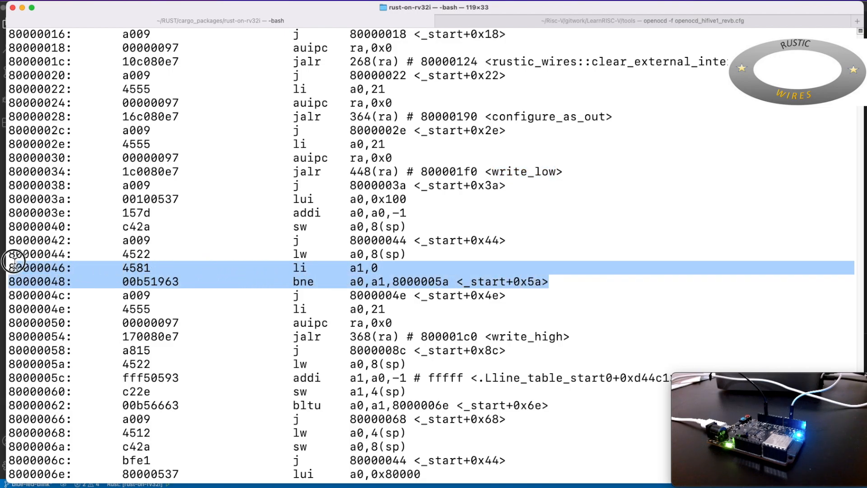
pyautogui.moveTo(846, 301)
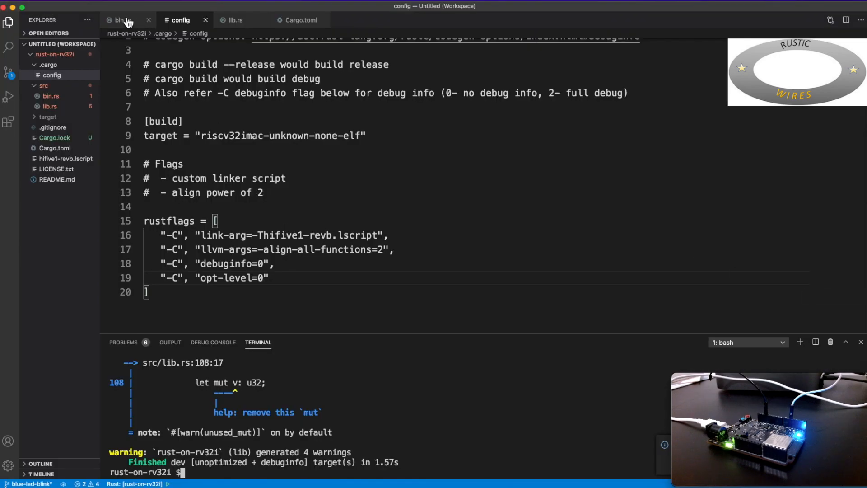
pyautogui.click(120, 19)
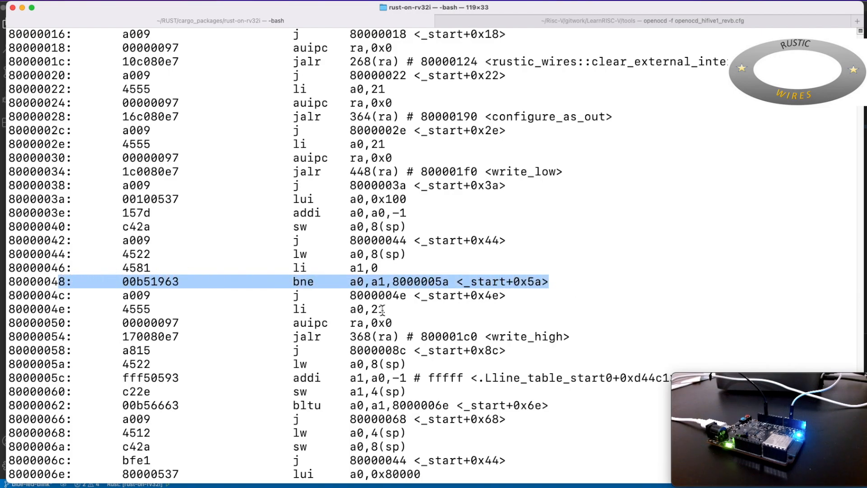
pyautogui.scroll(-3)
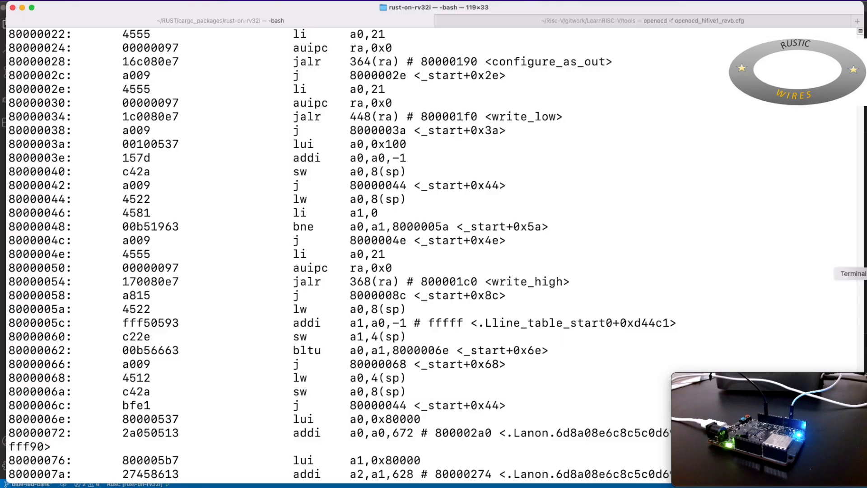
# Step: Launch riscv64-unknown-elf-gdb on the rustic-wires debug binary
pyautogui.scroll(-3)
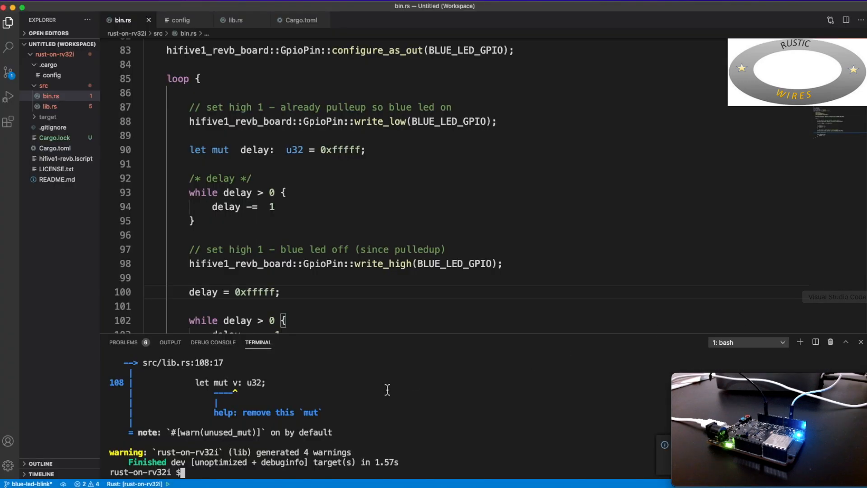
pyautogui.write('riscv64-unknown-elf-gdb')
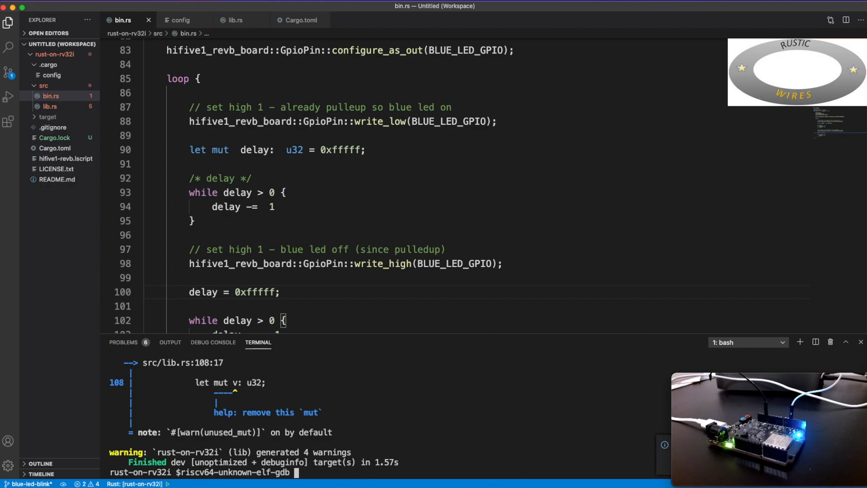
pyautogui.write('target/')
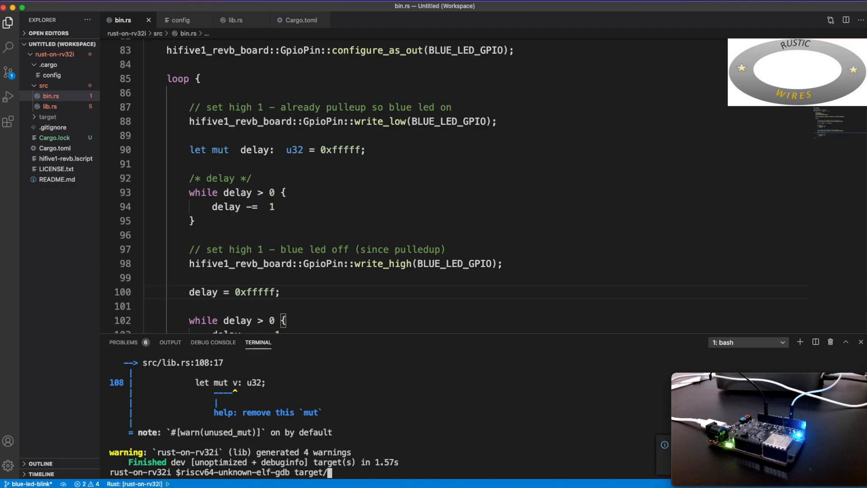
pyautogui.write('ris')
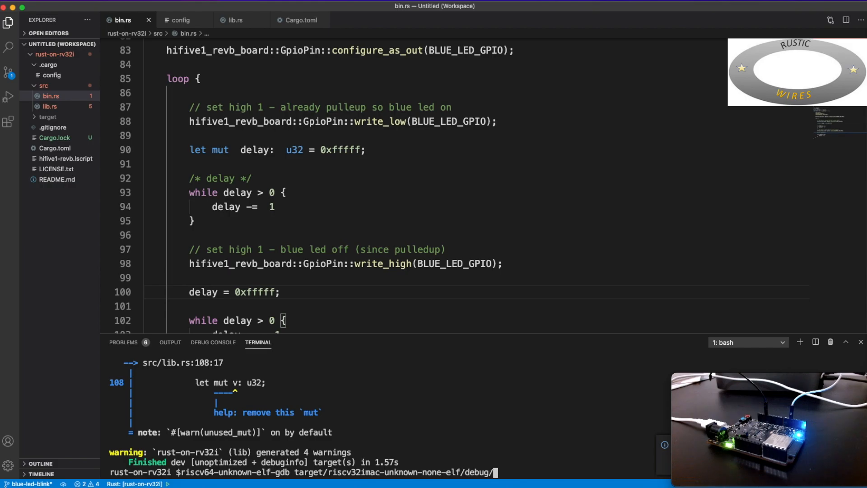
pyautogui.write('rustic-wires')
pyautogui.write('target extended-remote')
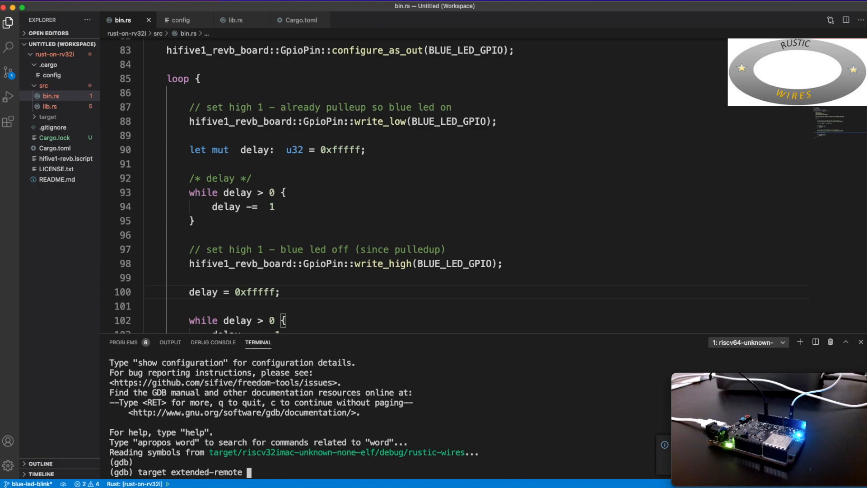
# Step: Attach GDB to localhost:3333, run and interrupt the program, then quit
pyautogui.write('localhost:3333')
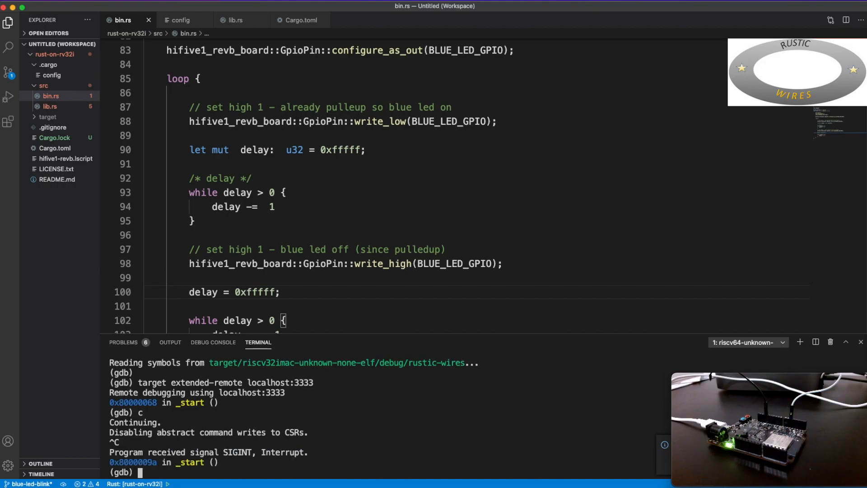
pyautogui.scroll(3)
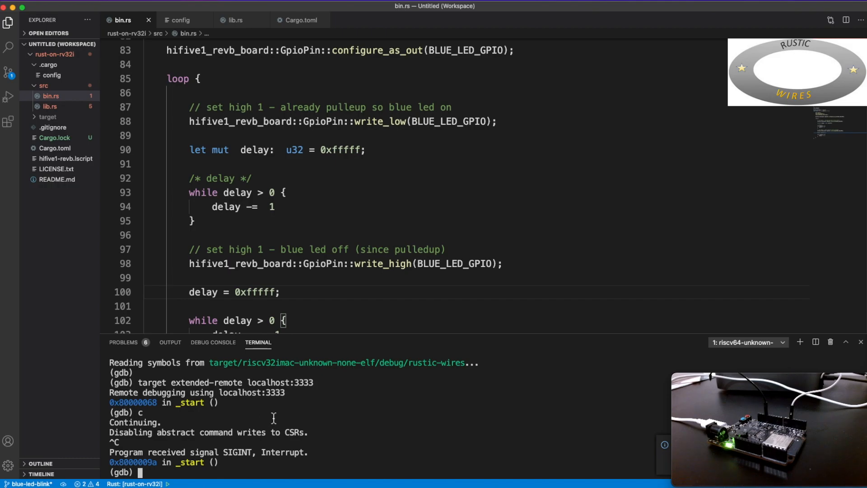
pyautogui.write('qui')
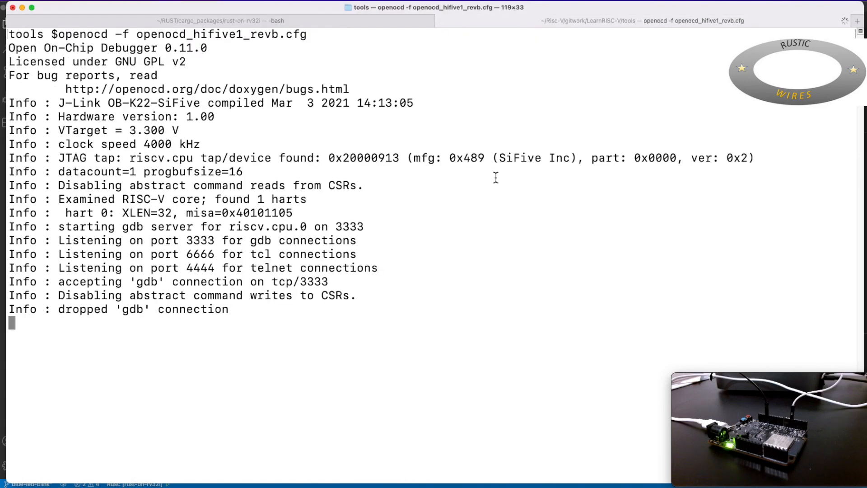
# Step: Shut down OpenOCD with Ctrl+C and recall the rustic-wires gdb command
pyautogui.press('ctrl+c')
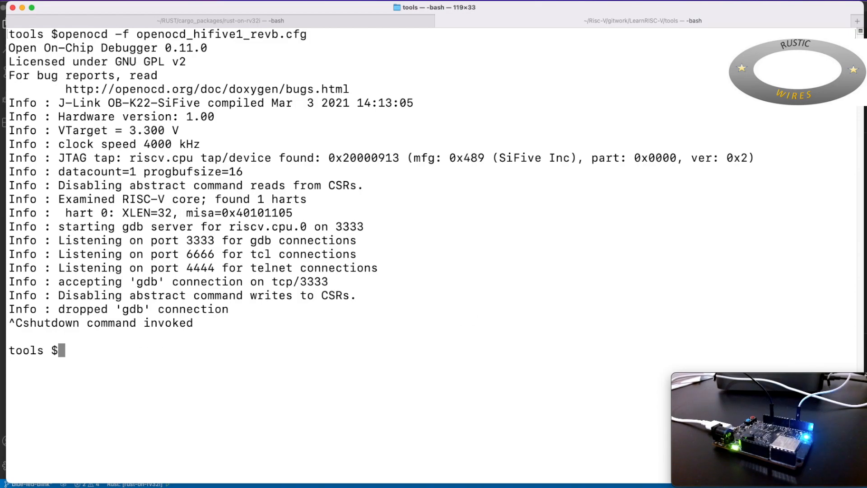
pyautogui.press('Return')
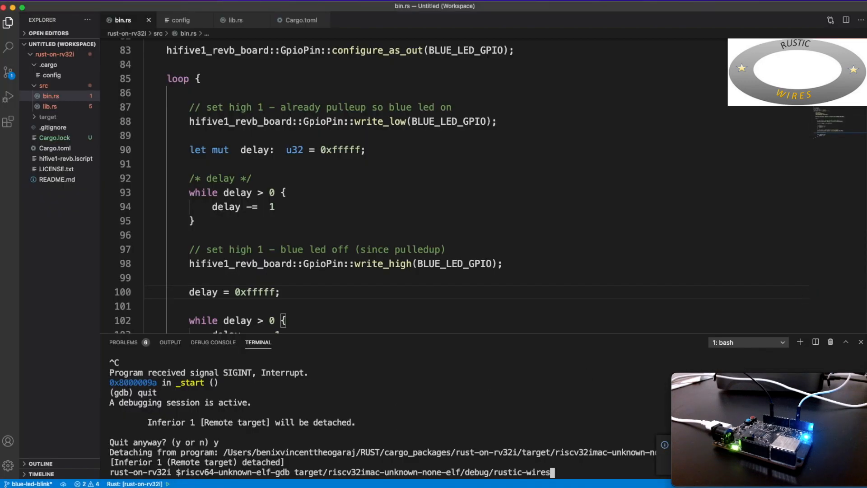
# Step: Relaunch GDB, connect to localhost:3333, load rustic-wires and continue running it
pyautogui.press('Return')
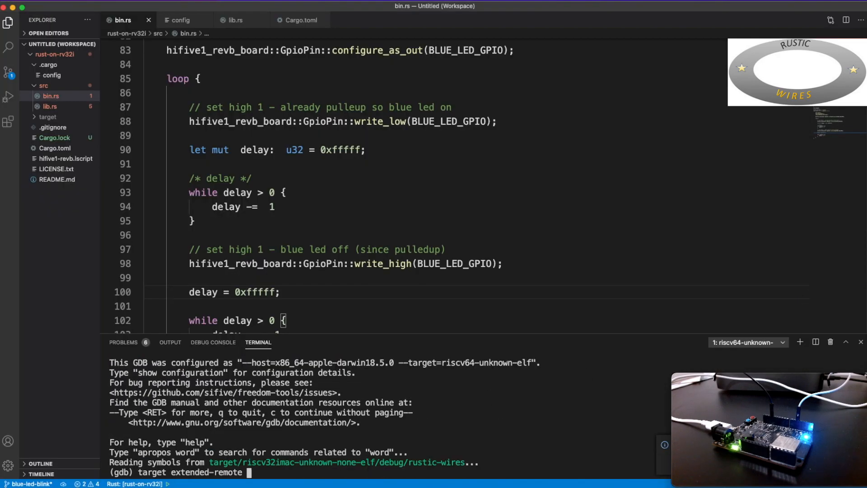
pyautogui.write('localhost:3333')
pyautogui.write('load')
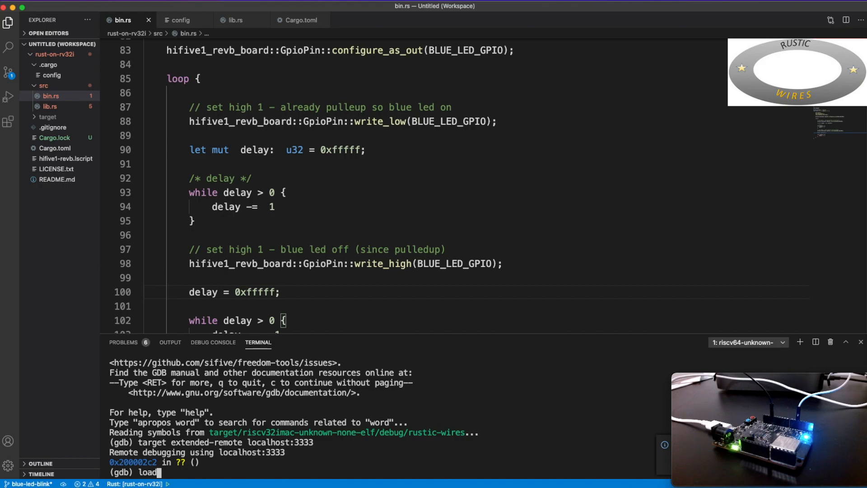
pyautogui.press('Return')
pyautogui.write('c')
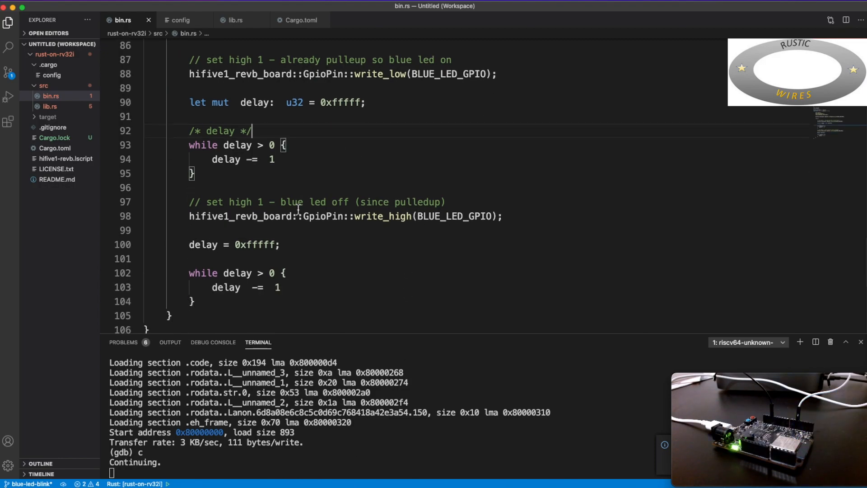
pyautogui.scroll(3)
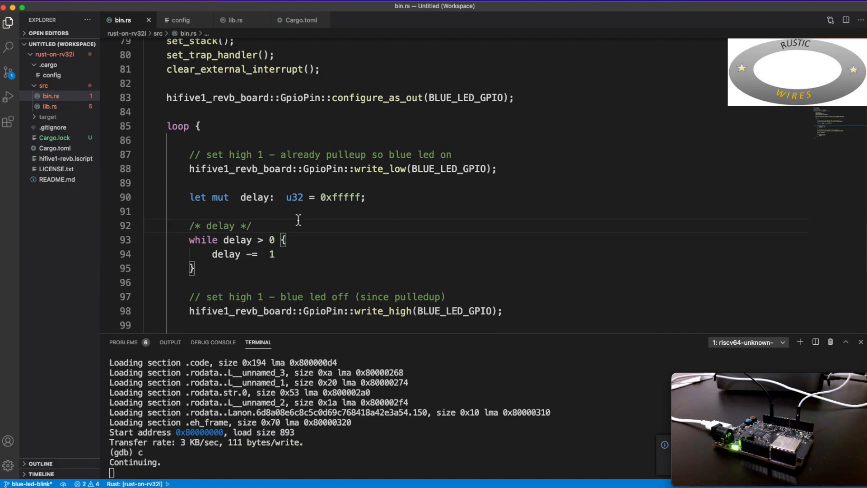
pyautogui.scroll(3)
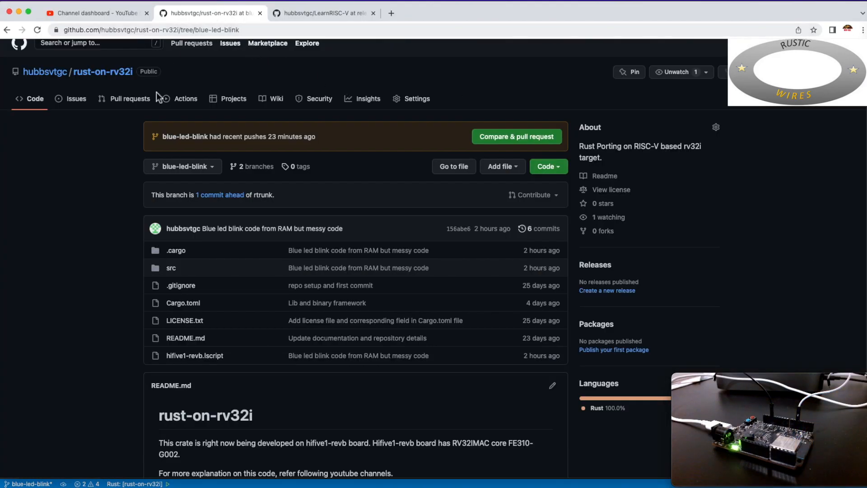
# Step: Open src/bin.rs on the blue-led-blink branch of rust-on-rv32i
pyautogui.scroll(3)
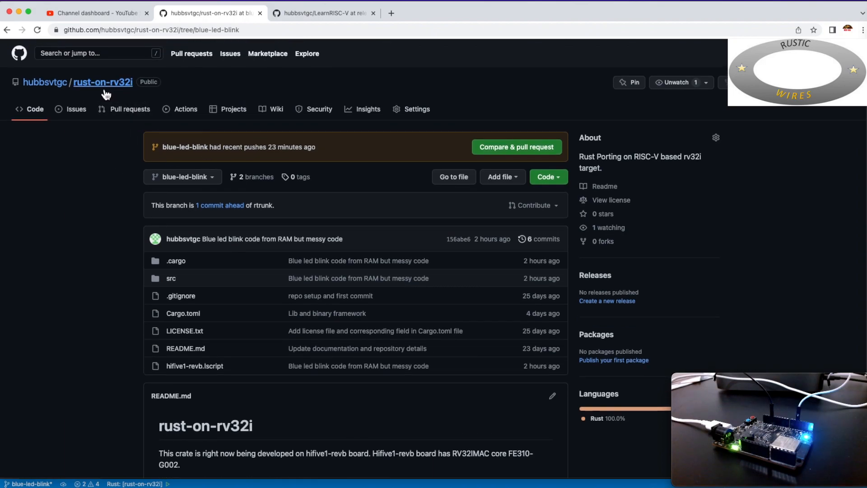
pyautogui.moveTo(121, 93)
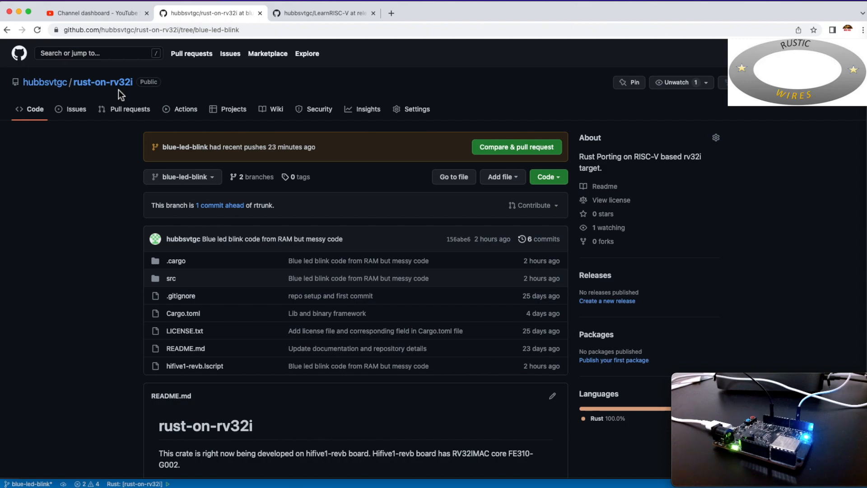
pyautogui.moveTo(171, 278)
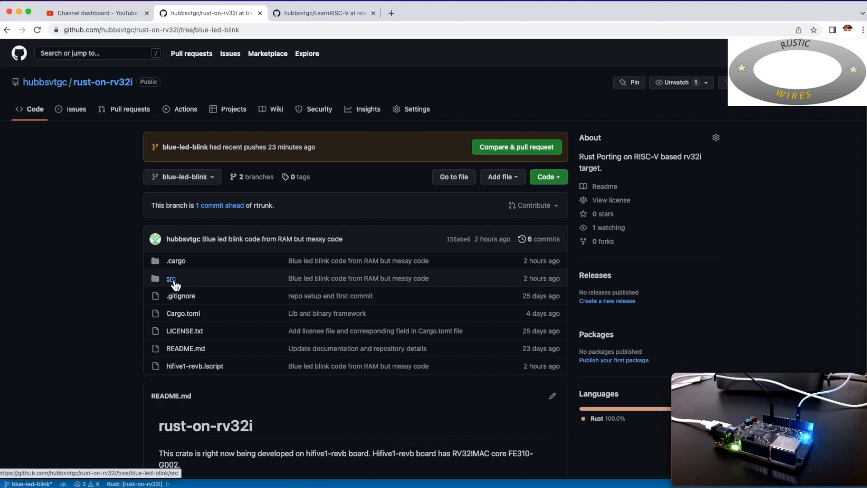
pyautogui.click(170, 278)
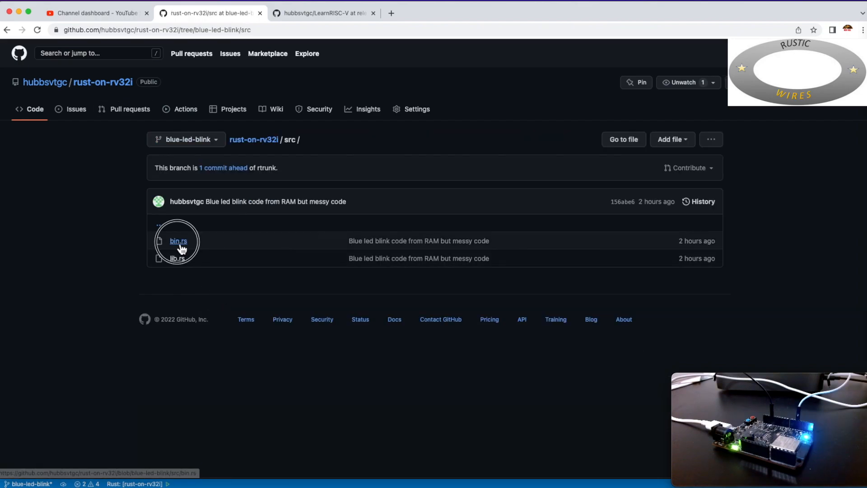
pyautogui.click(178, 241)
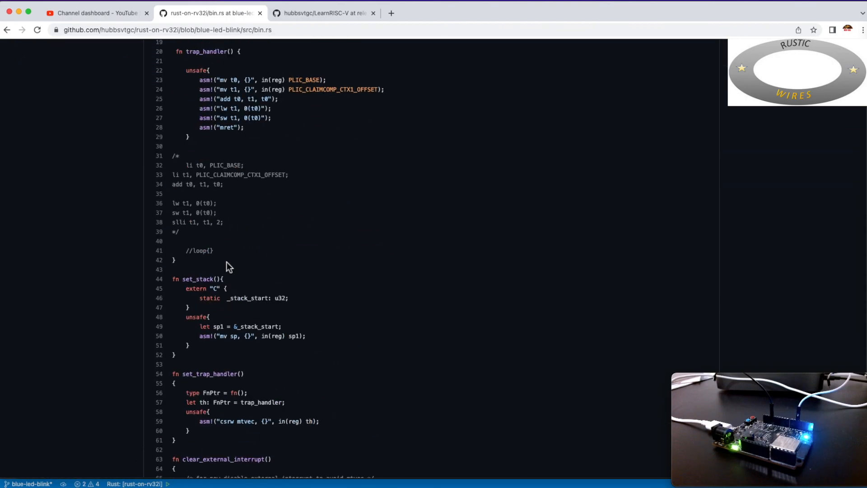
pyautogui.scroll(3)
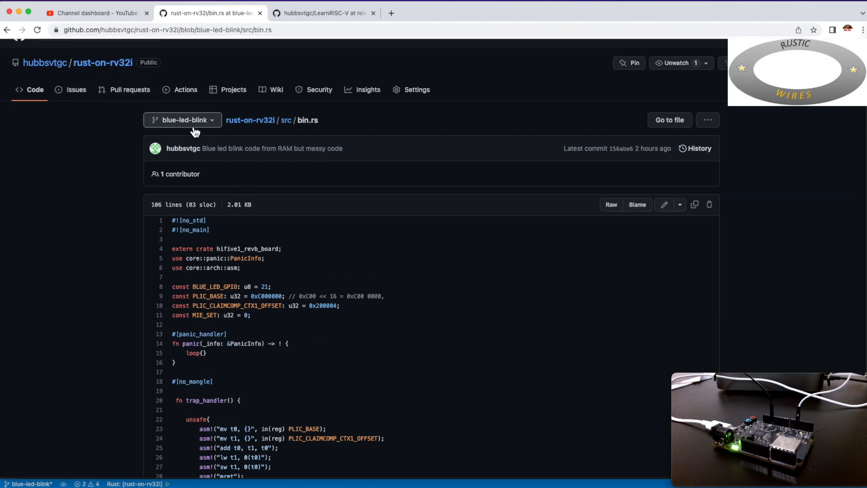
# Step: Return to the src folder and open lib.rs
pyautogui.click(286, 120)
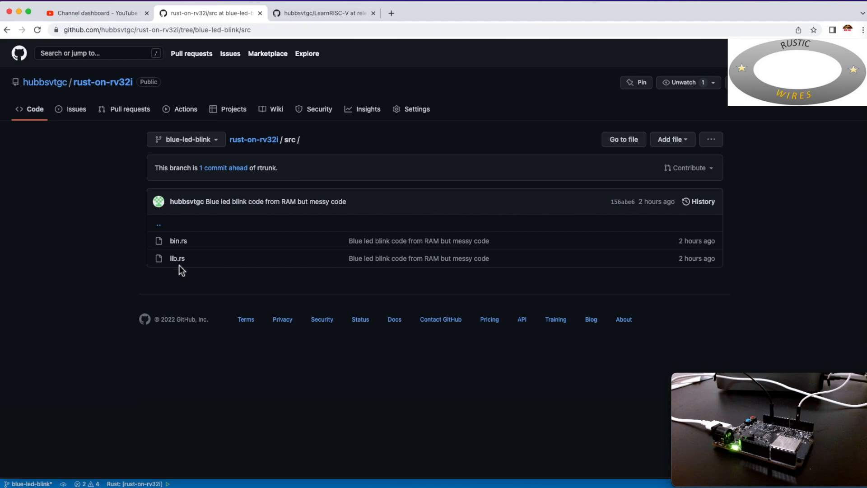
pyautogui.click(177, 258)
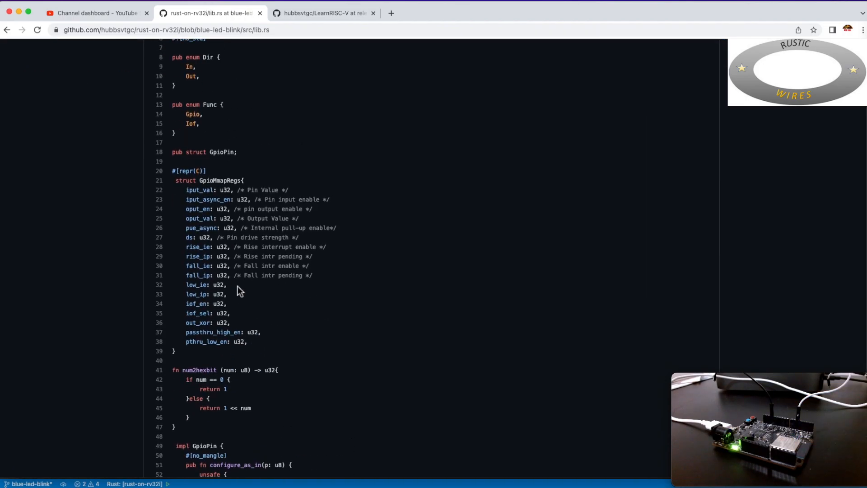
pyautogui.scroll(-3)
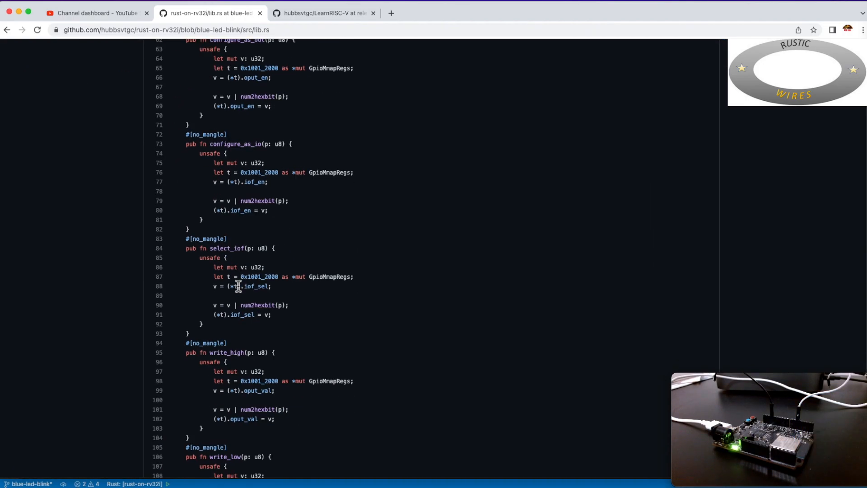
pyautogui.scroll(3)
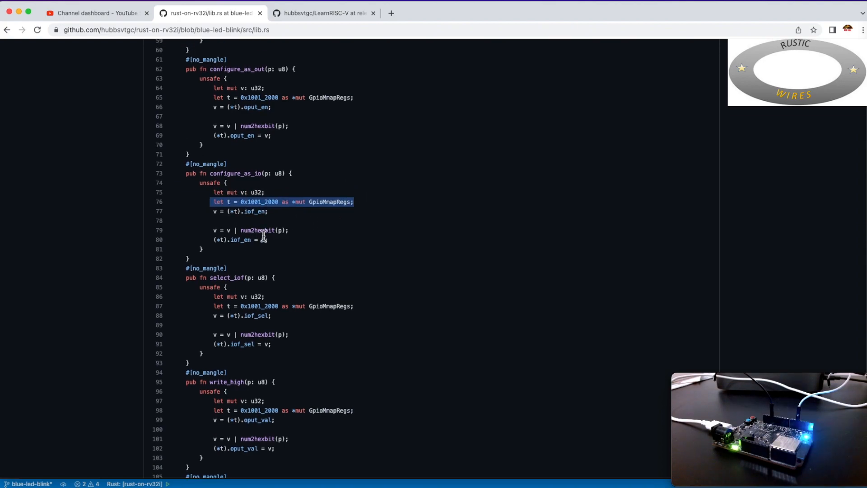
pyautogui.scroll(3)
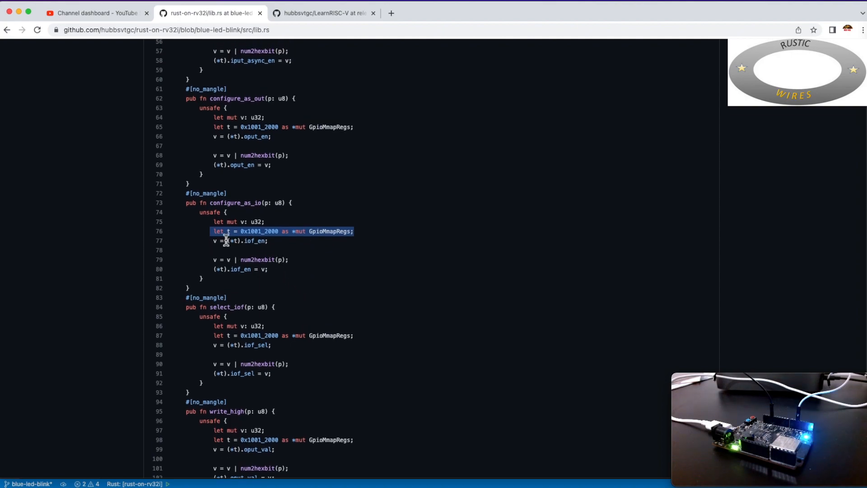
pyautogui.scroll(3)
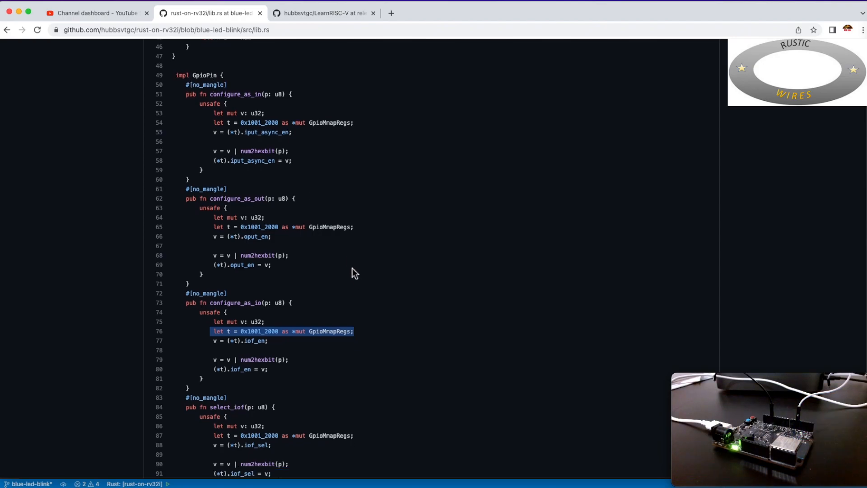
# Step: Scroll through lib.rs's GPIO register struct and GpioPin functions down to write_low
pyautogui.scroll(-3)
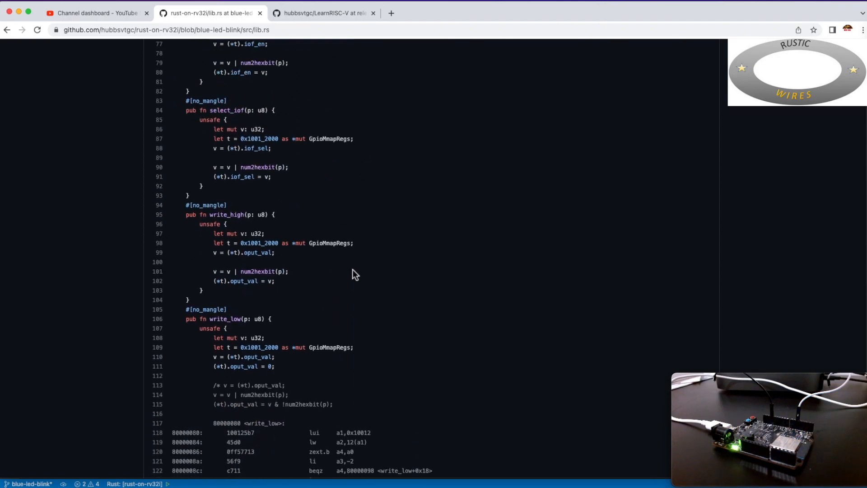
pyautogui.scroll(3)
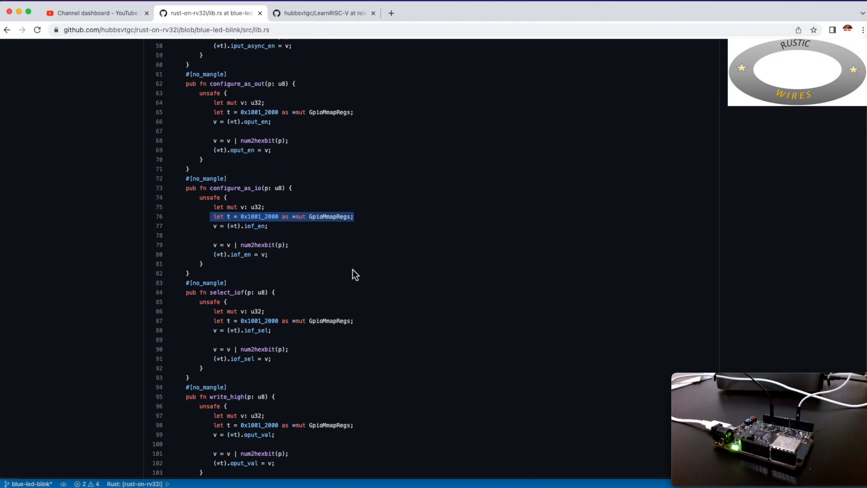
pyautogui.scroll(3)
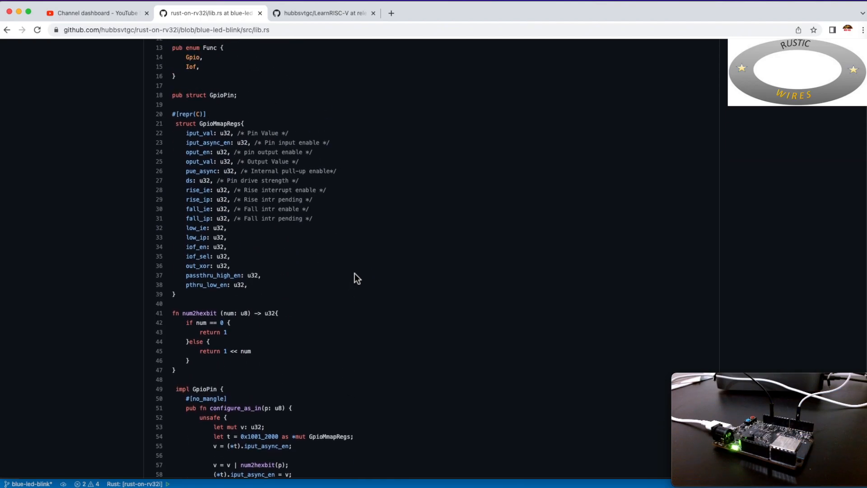
pyautogui.scroll(3)
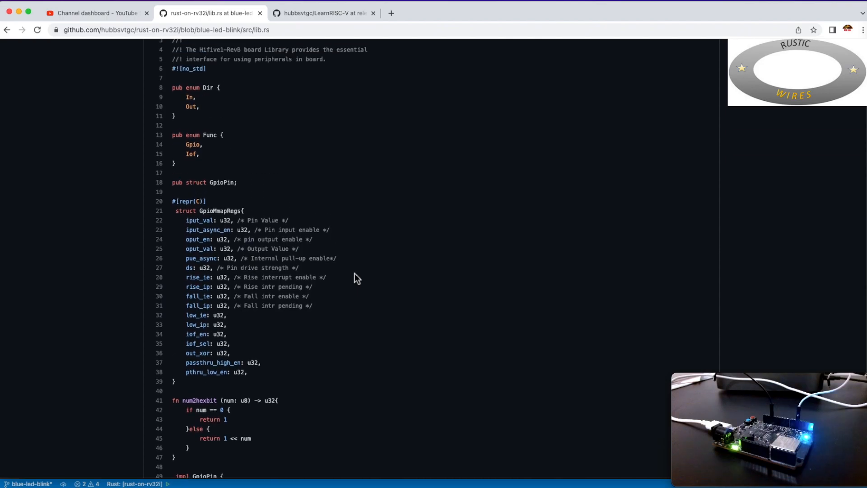
pyautogui.scroll(-3)
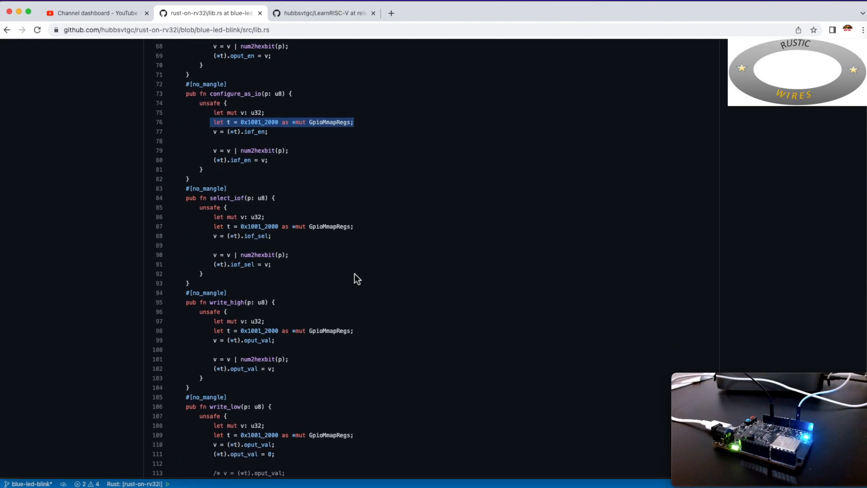
pyautogui.scroll(-3)
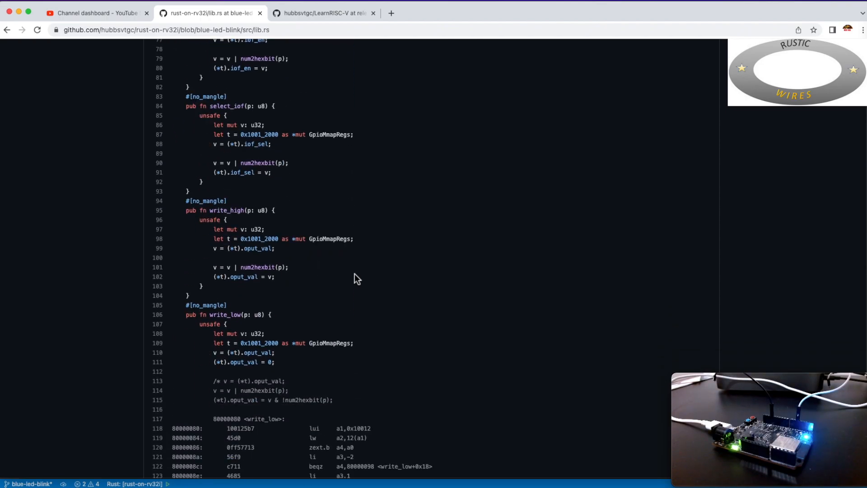